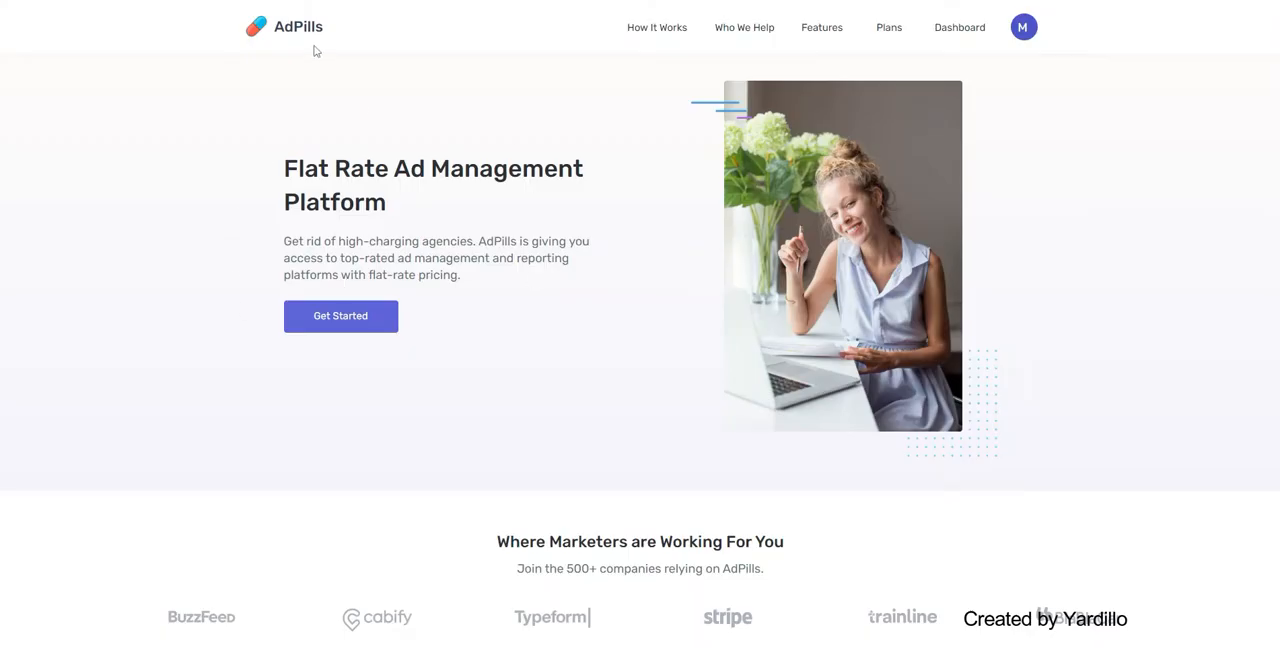
pyautogui.moveTo(958, 28)
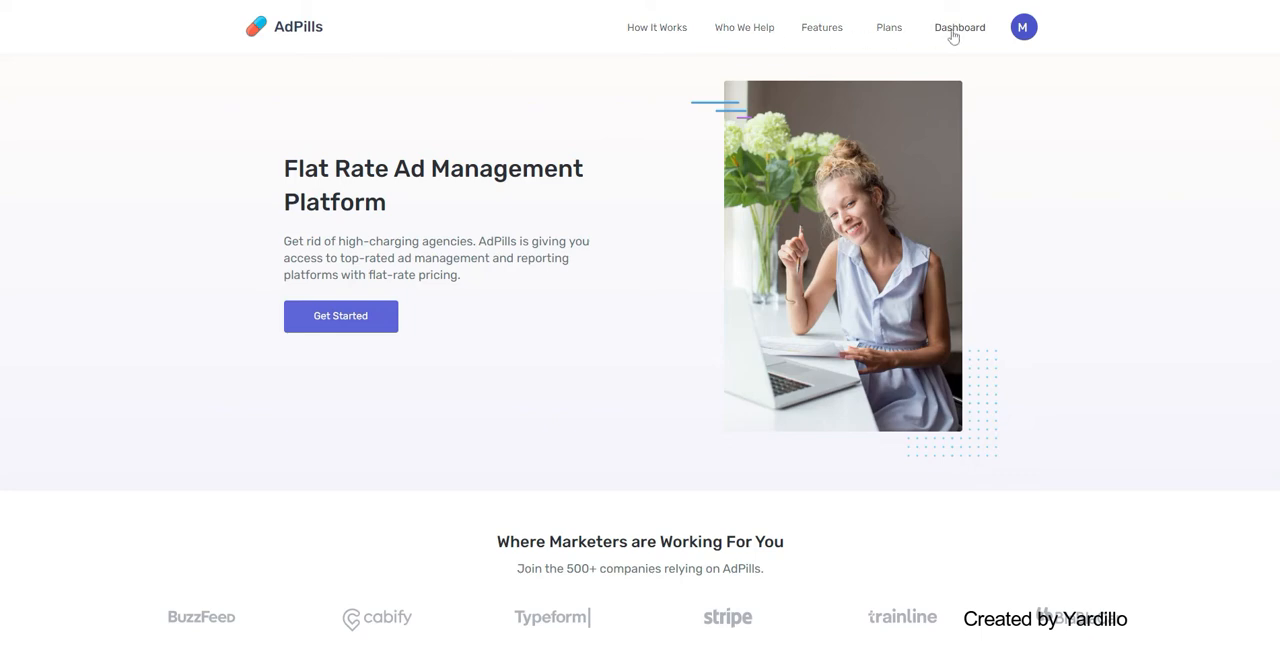
# Go to the Dashboard from the top navigation to see My Requests
pyautogui.click(958, 28)
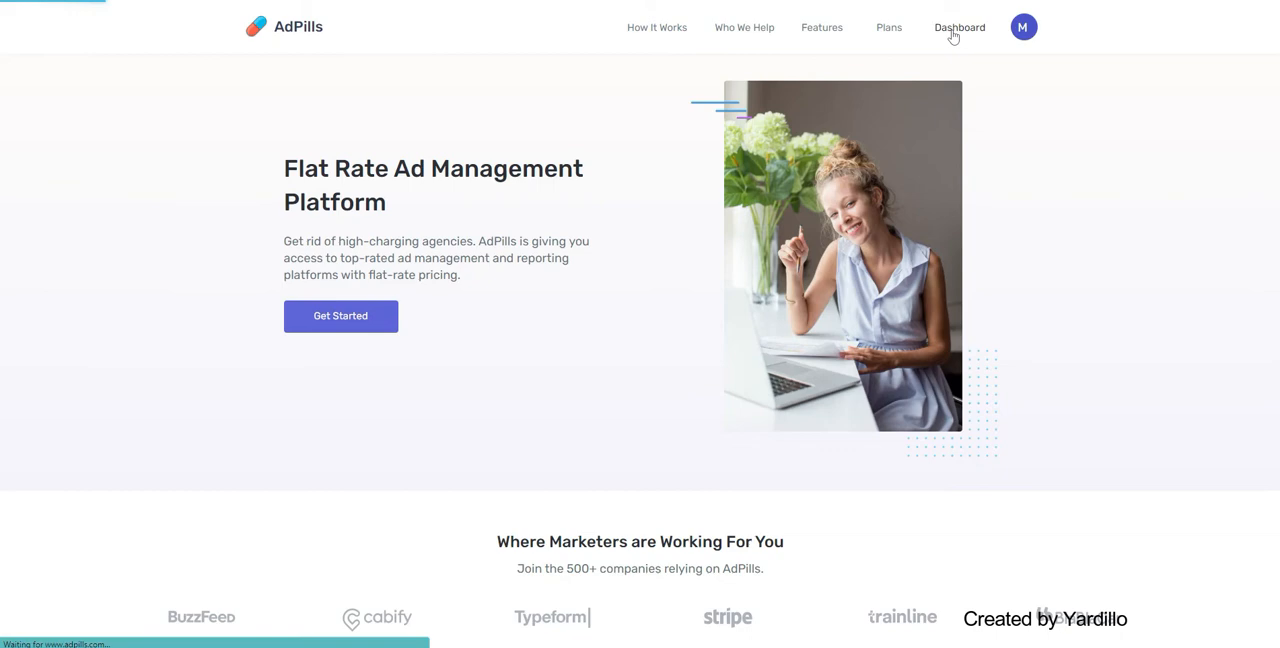
pyautogui.click(958, 28)
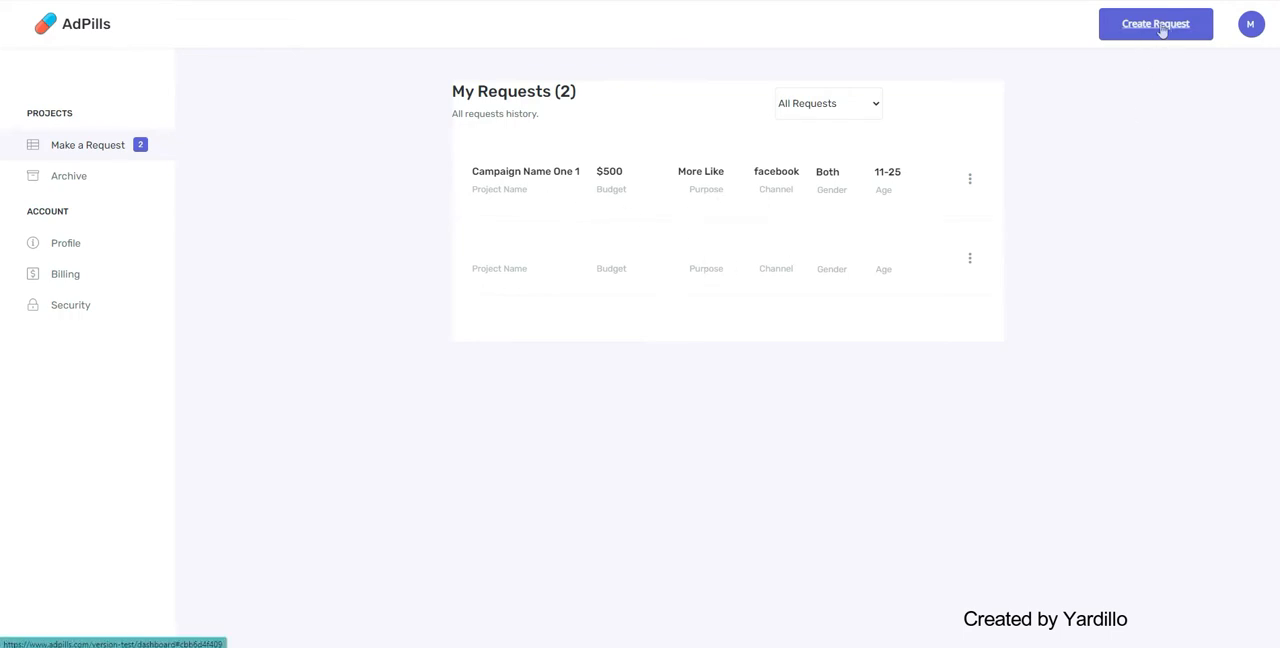
# Start a new request quiz, answer the budget question and choose More Leads with a $600 budget
pyautogui.click(1156, 24)
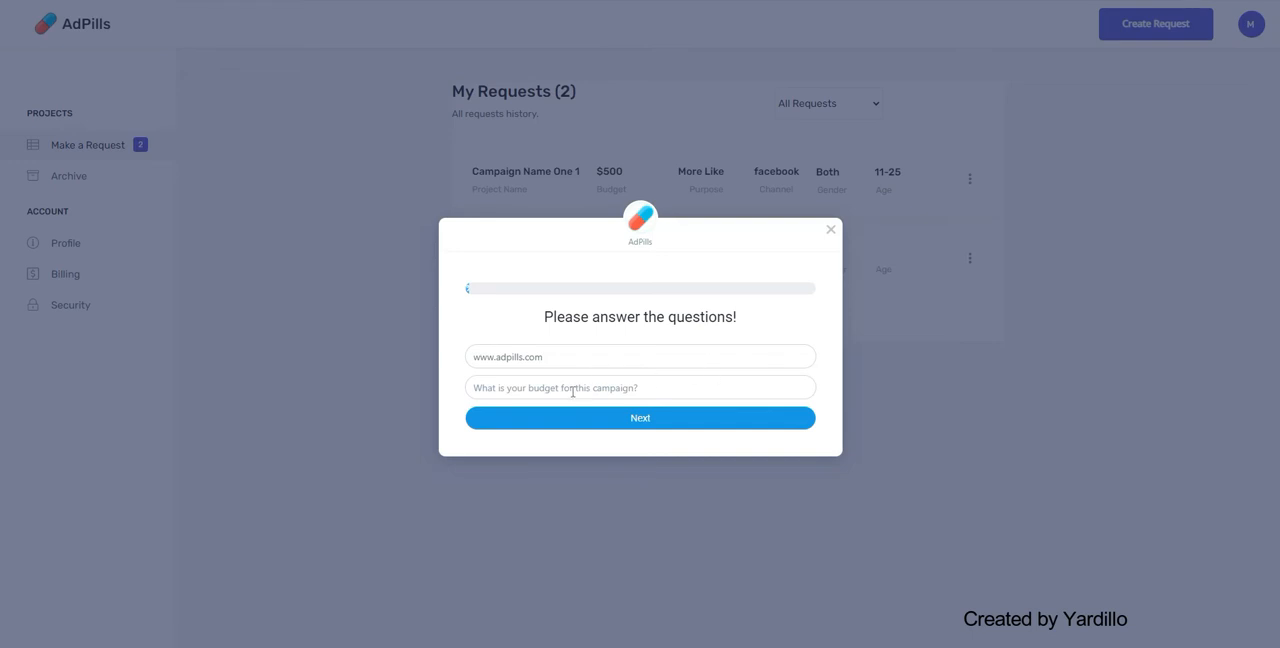
pyautogui.click(640, 388)
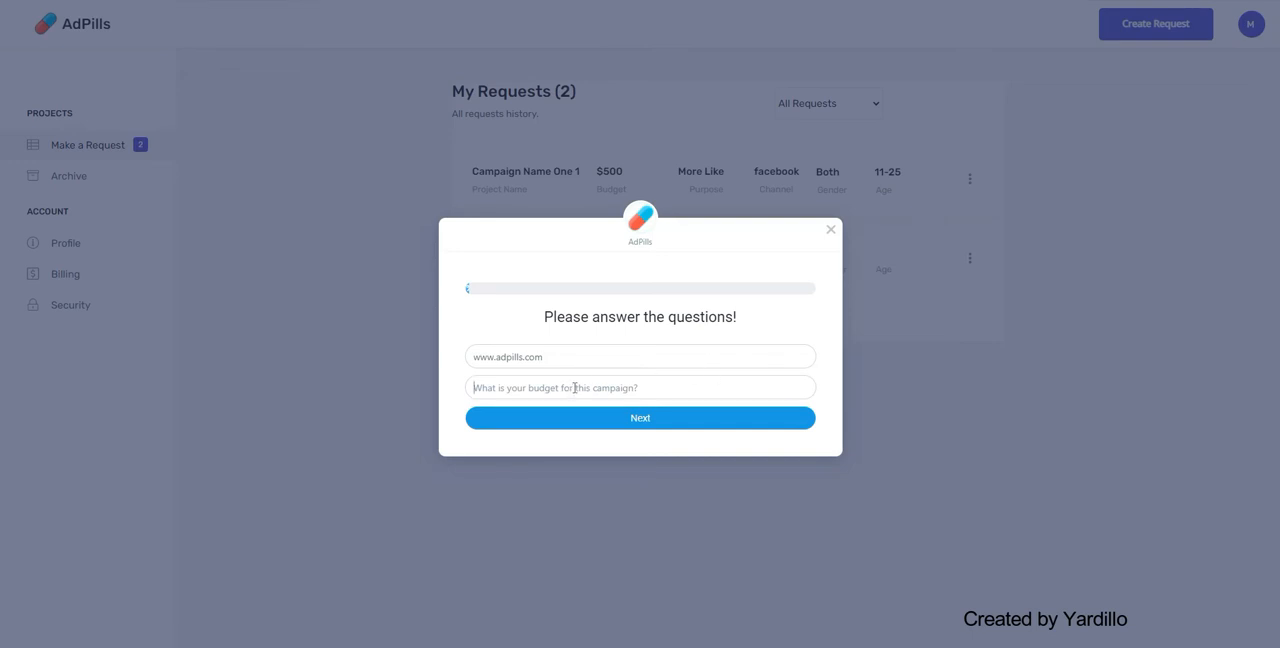
pyautogui.write('600')
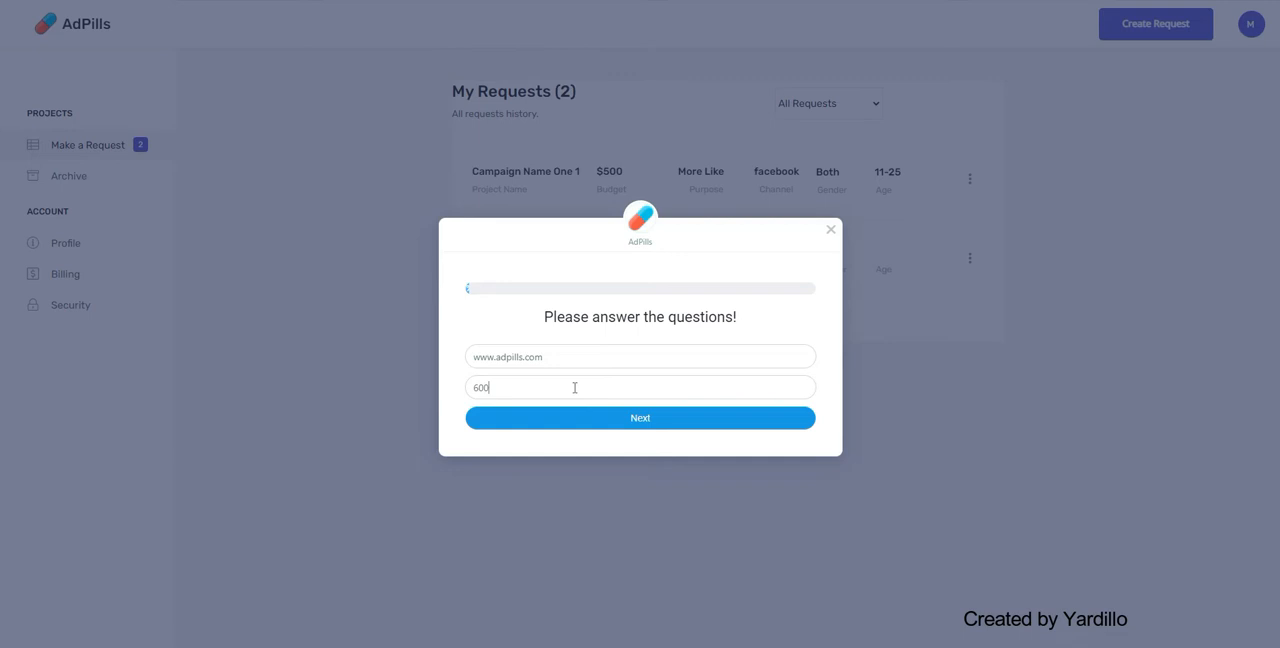
pyautogui.click(640, 416)
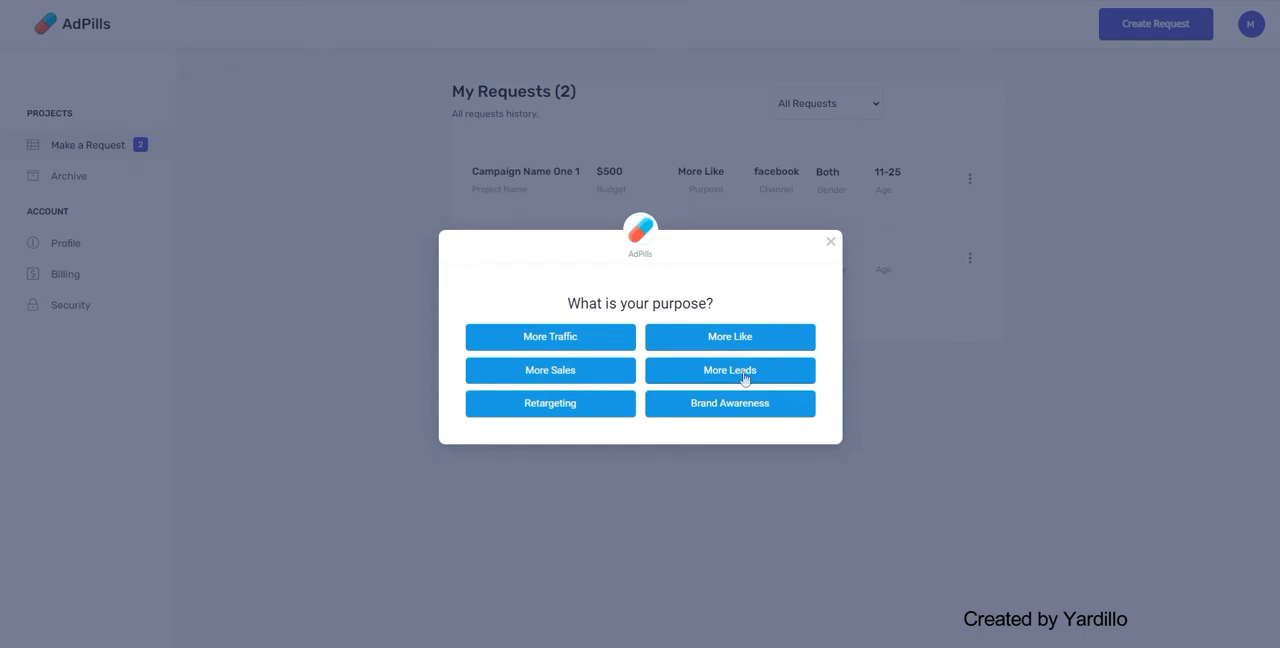
pyautogui.click(730, 370)
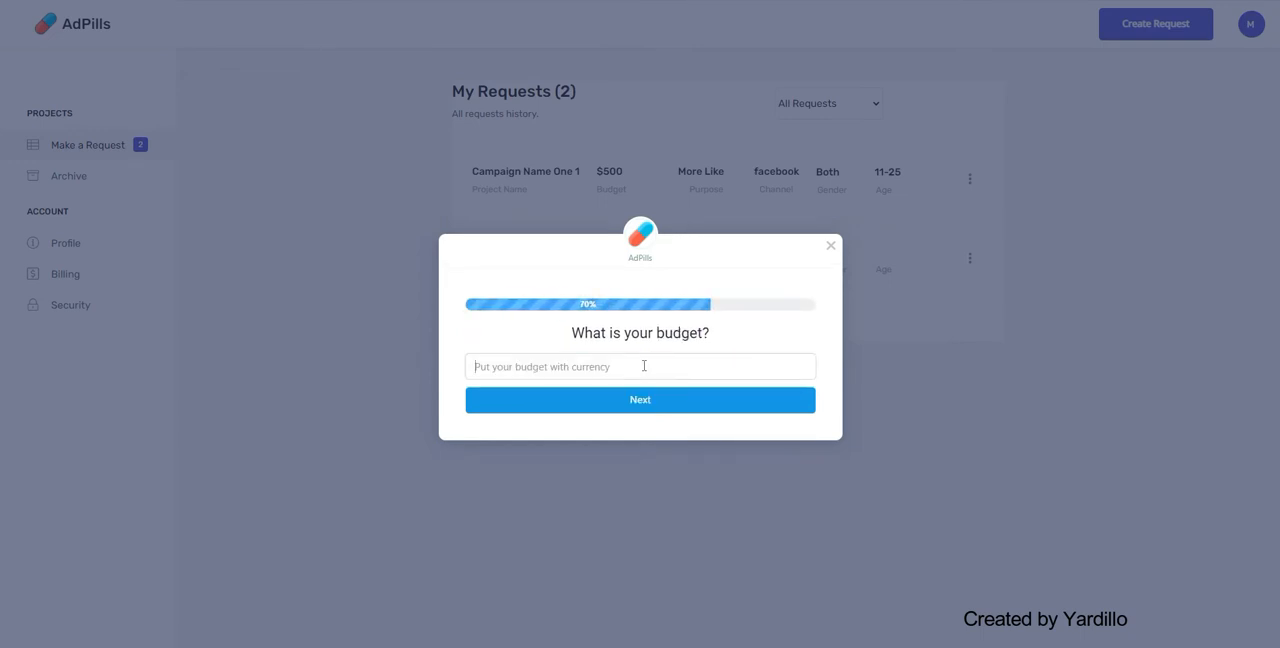
pyautogui.write('$')
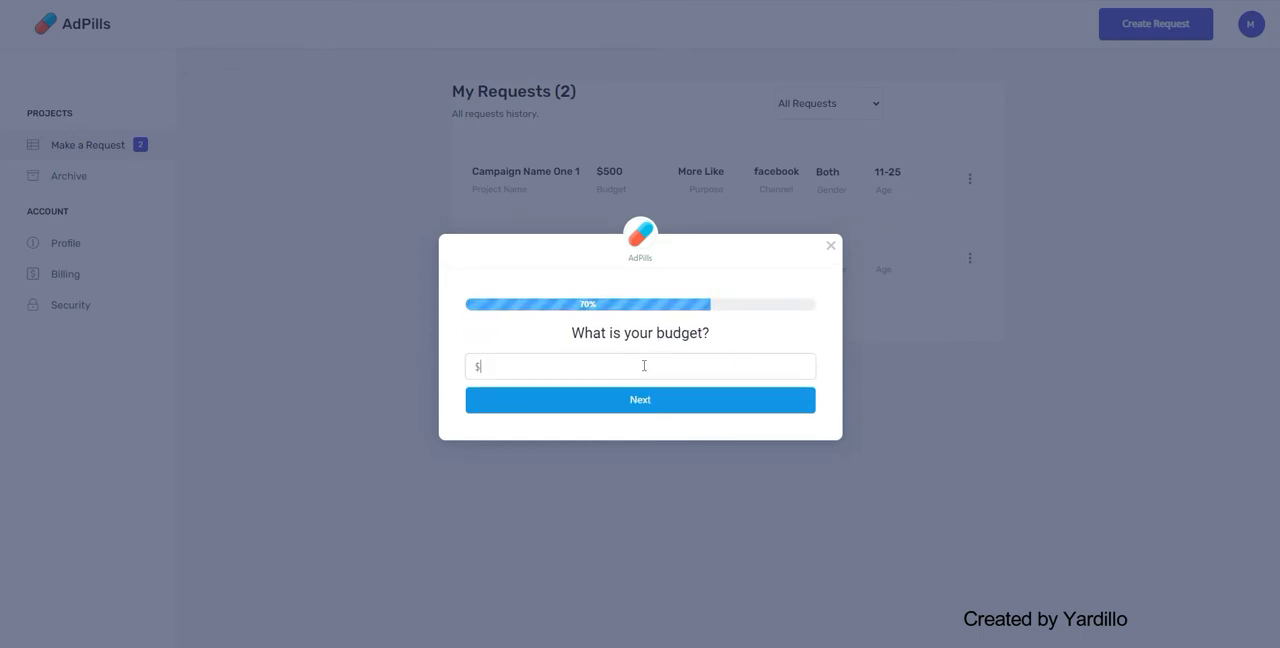
pyautogui.write('600')
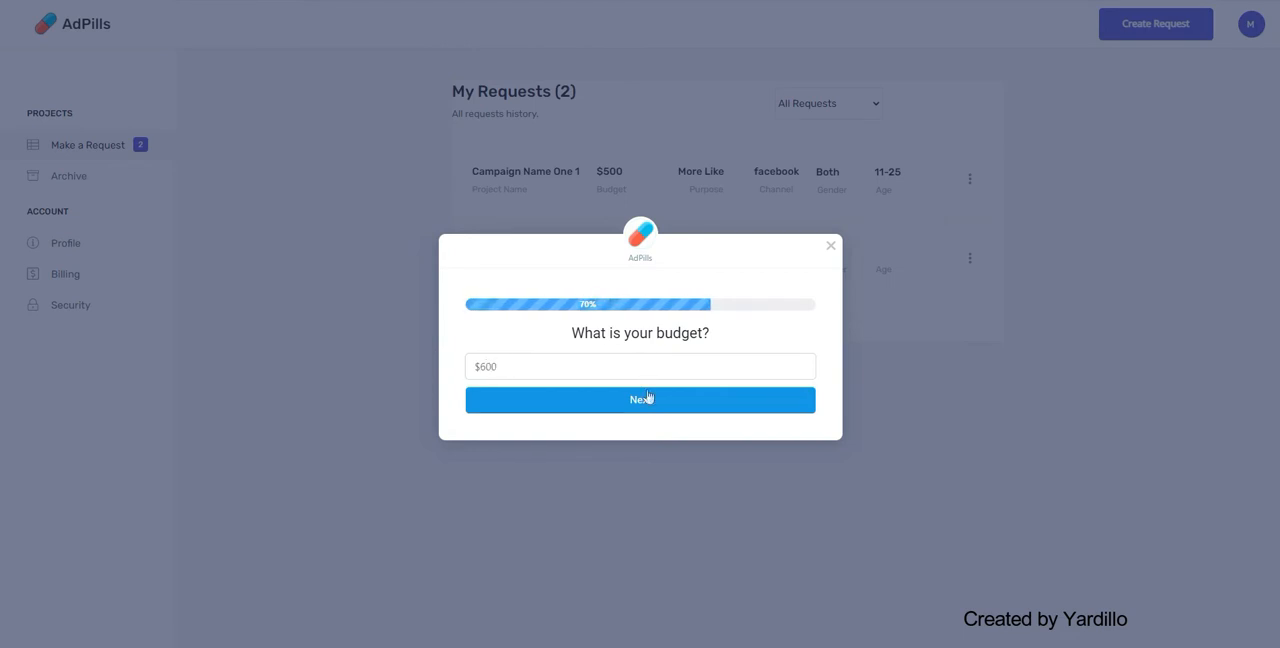
pyautogui.click(640, 400)
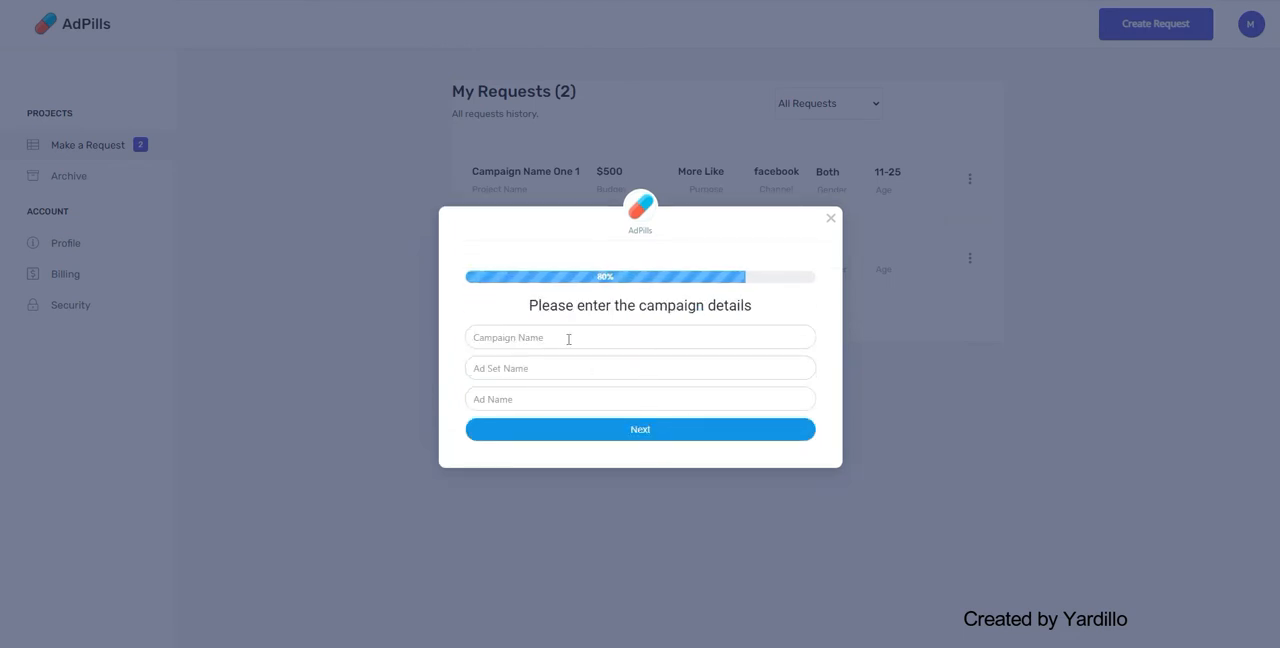
# Enter Campaign / Ad name two, target Both genders, launch the request and dismiss the thank-you
pyautogui.write('Campaign')
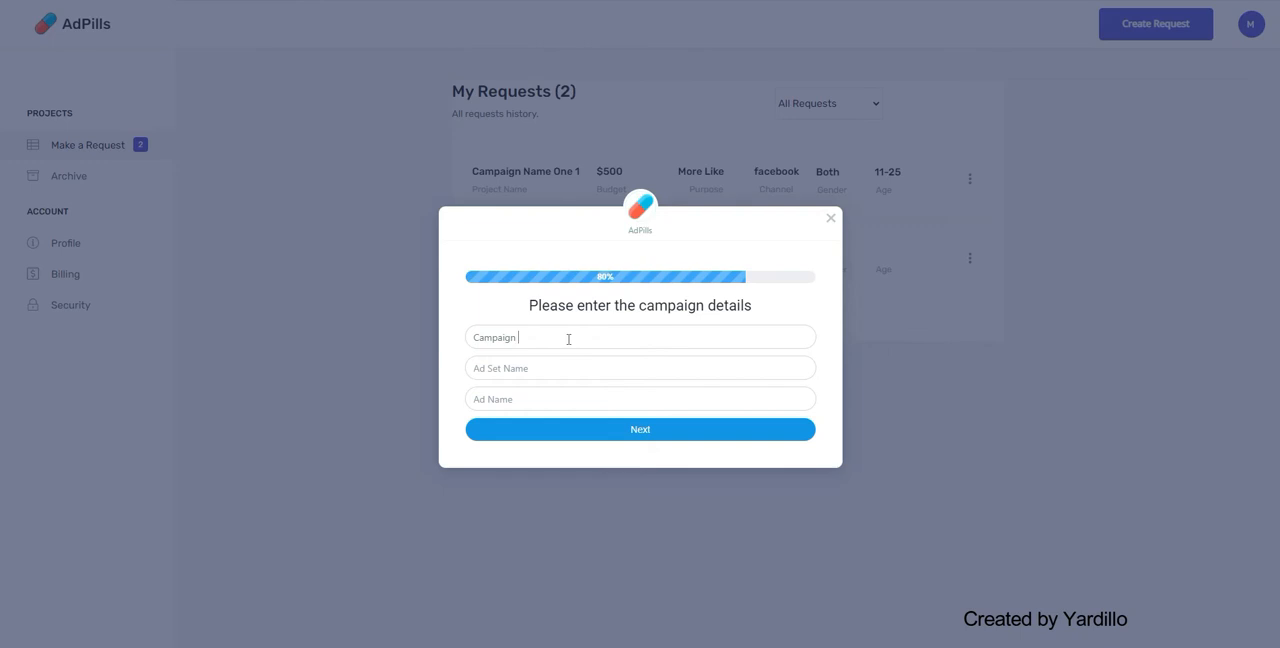
pyautogui.write('A')
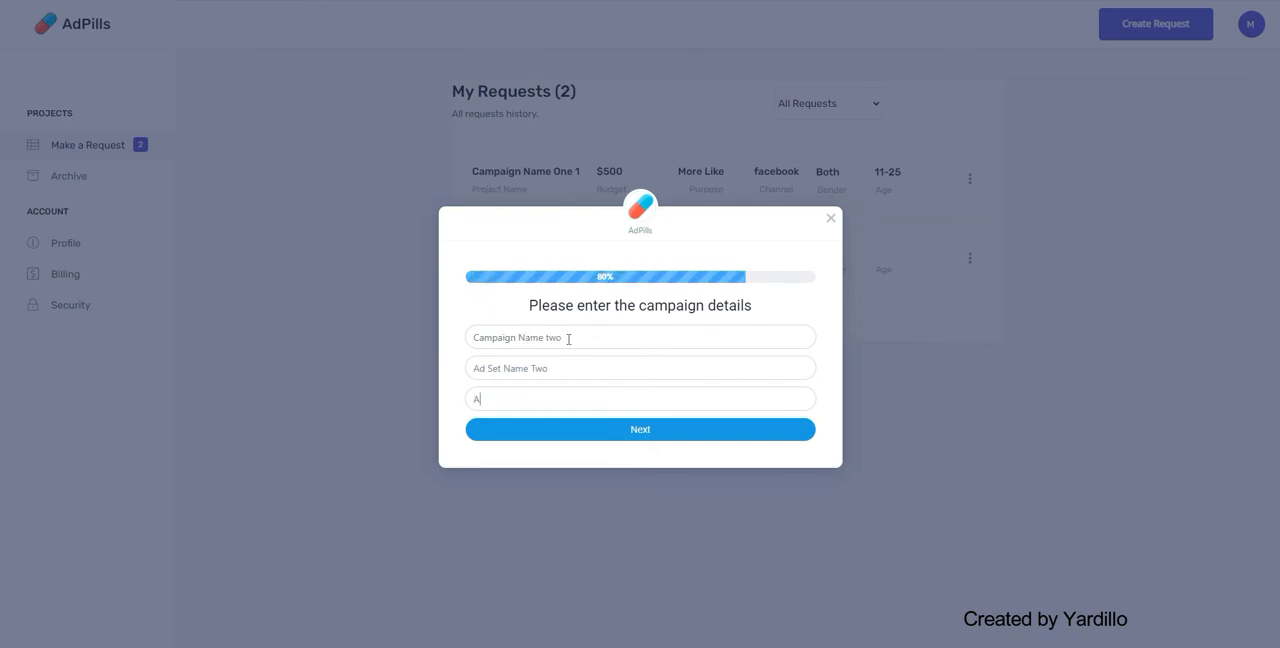
pyautogui.write('Ad name two')
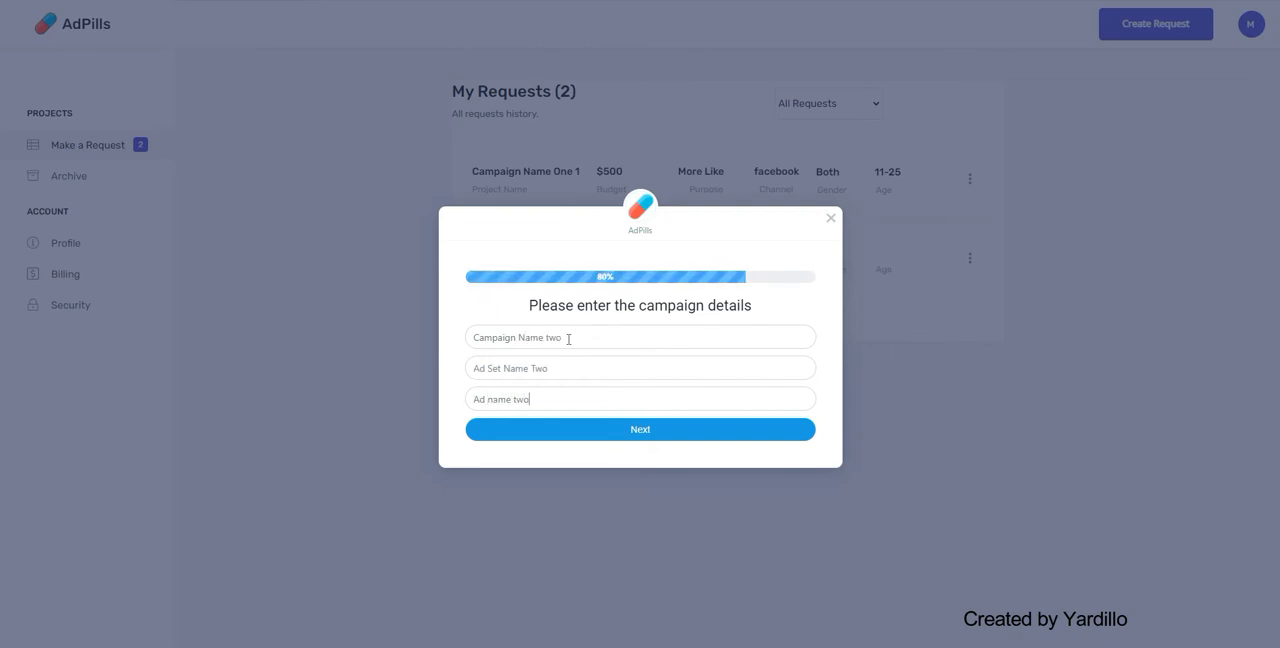
pyautogui.click(640, 430)
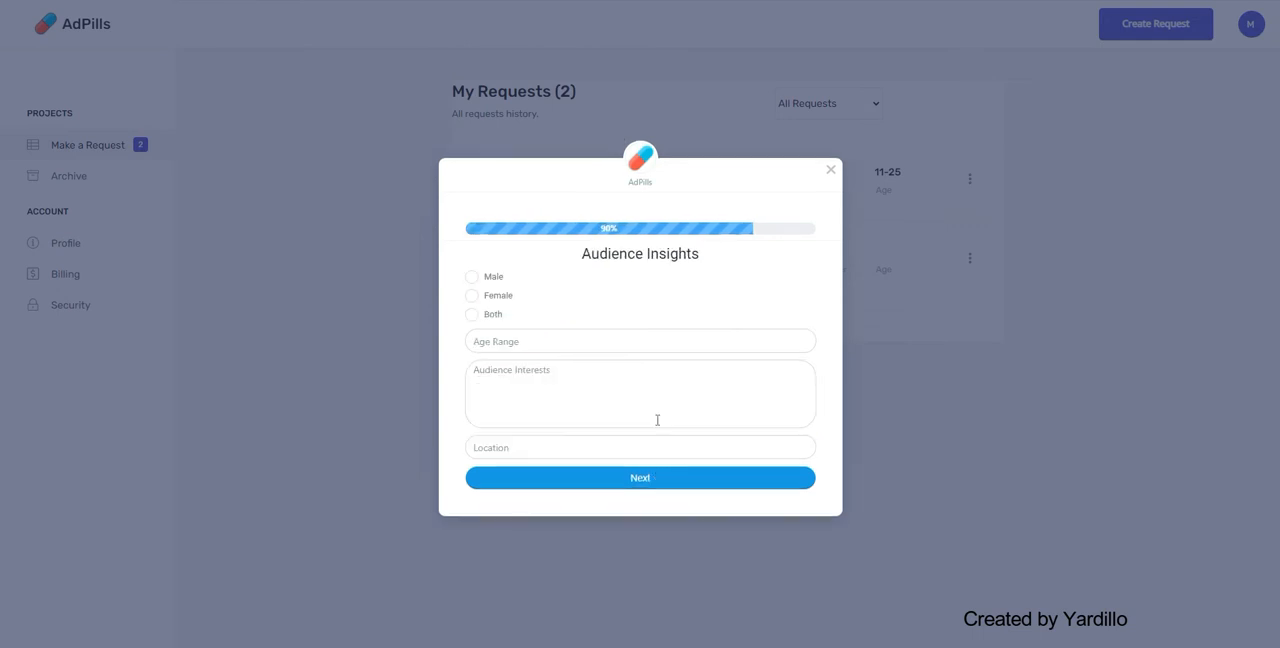
pyautogui.click(472, 314)
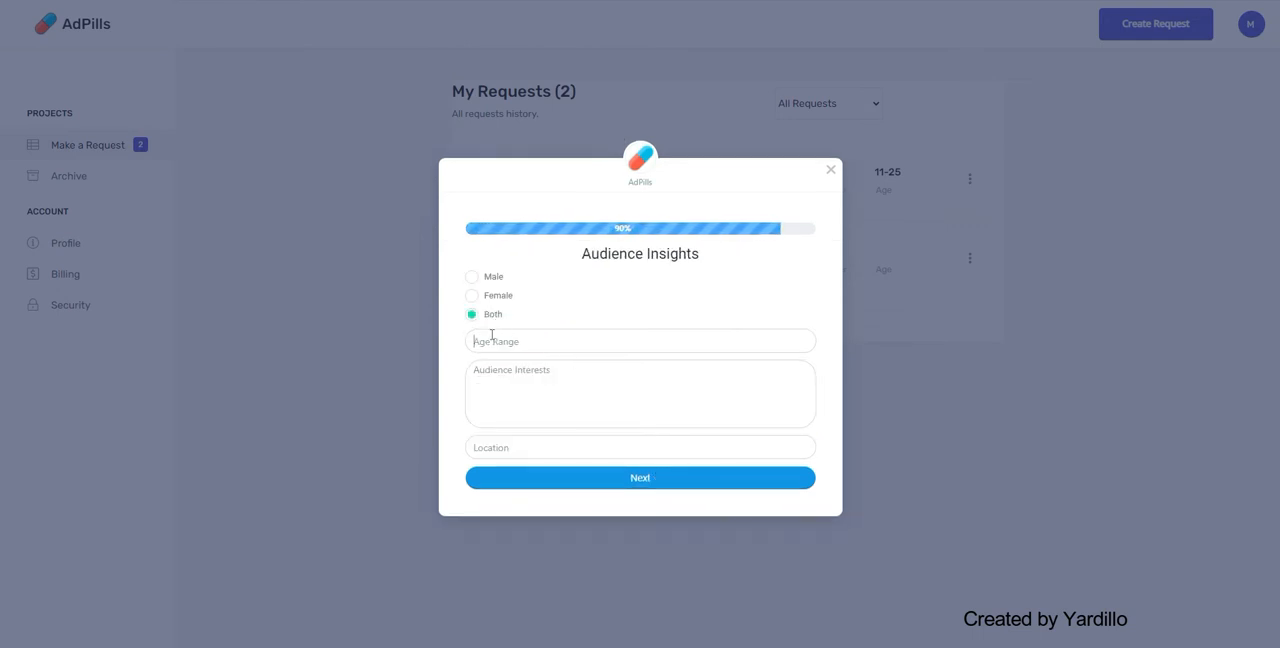
pyautogui.click(640, 478)
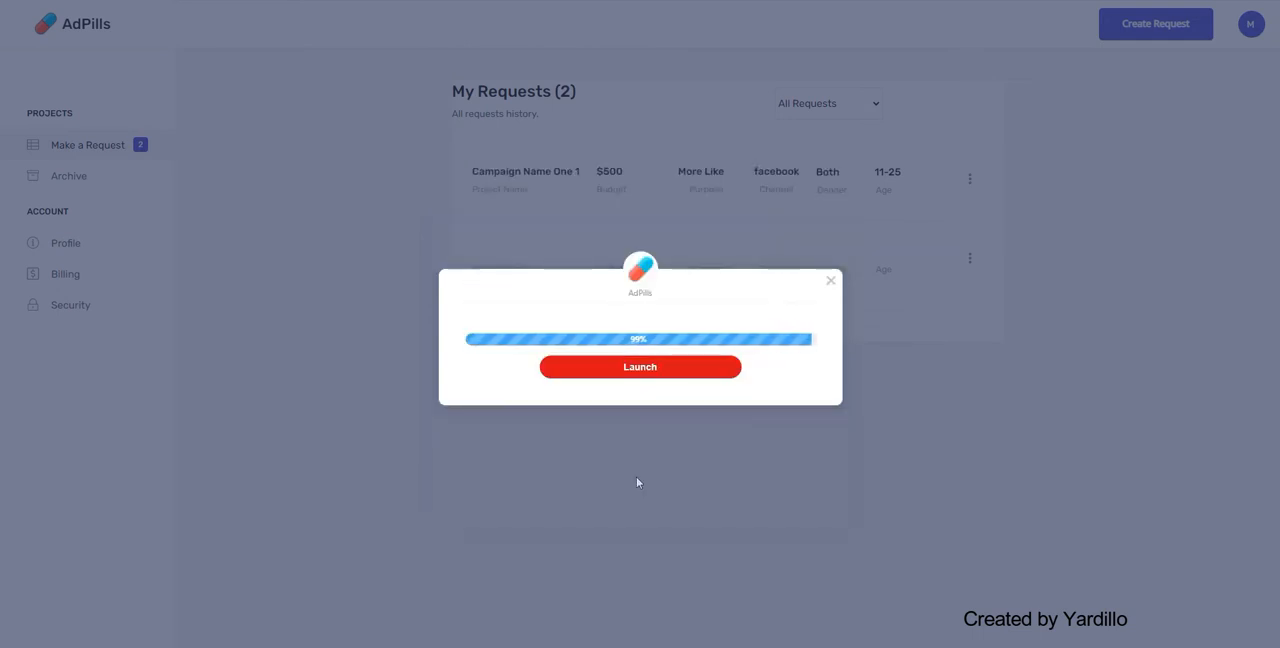
pyautogui.click(640, 366)
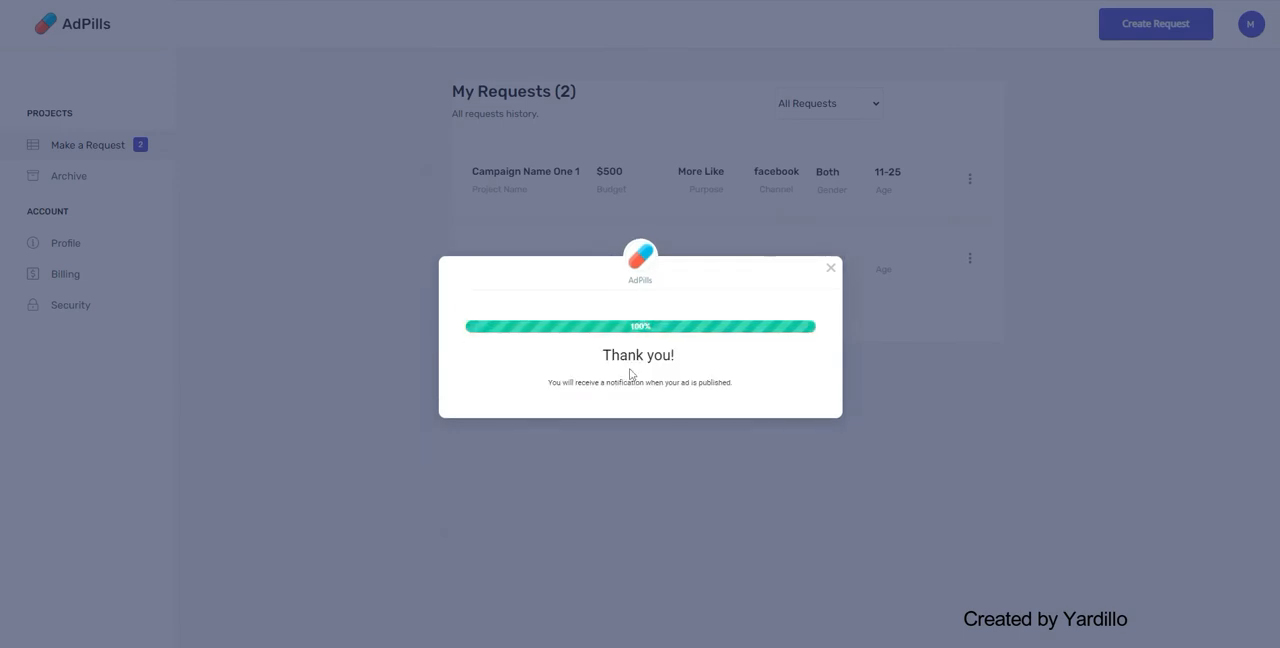
pyautogui.click(828, 268)
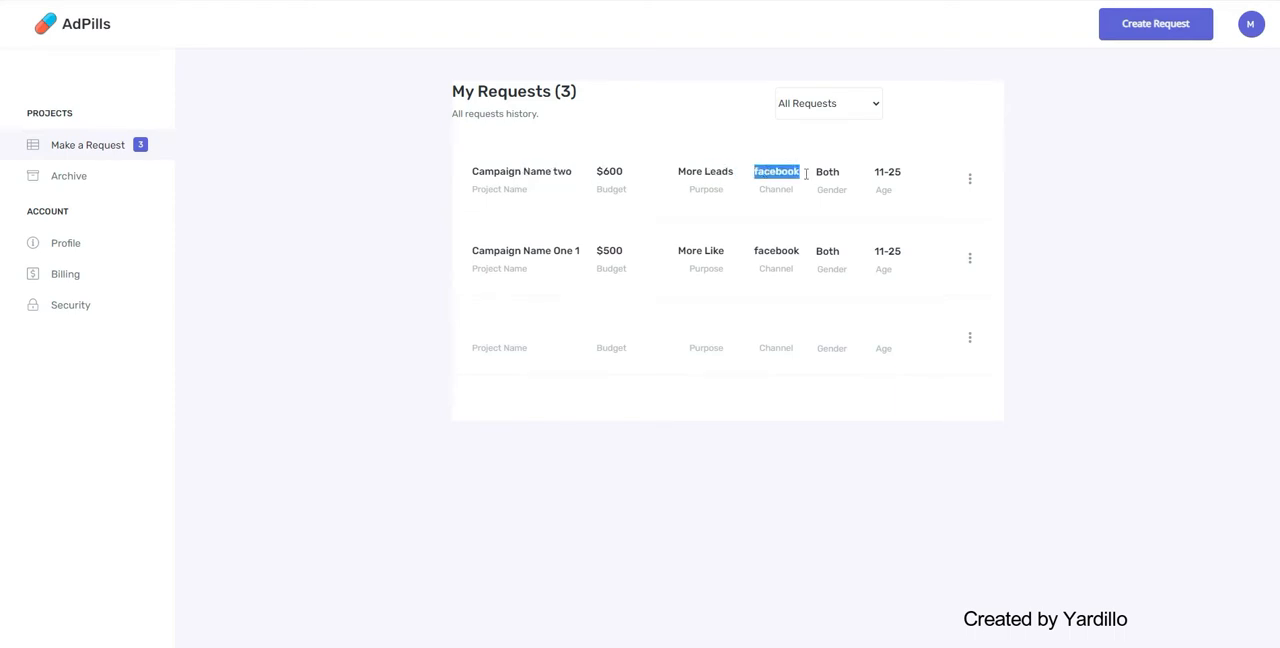
pyautogui.moveTo(968, 184)
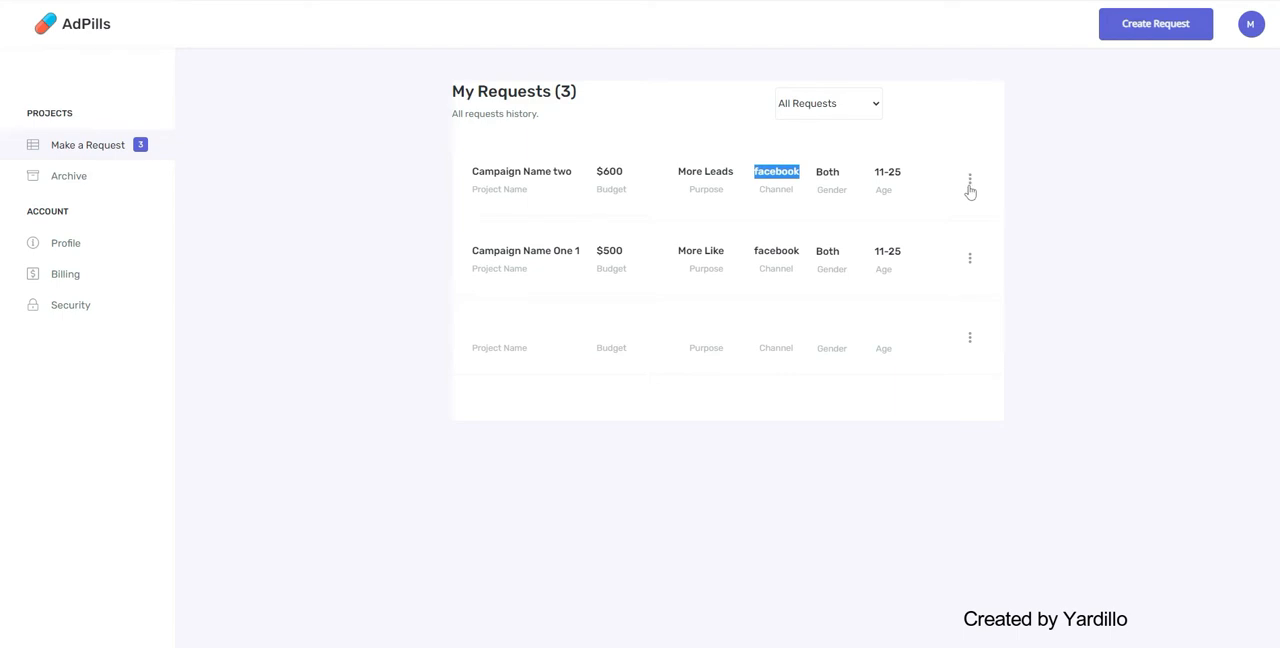
# View the Campaign Name two request's details page via its three-dot menu
pyautogui.click(968, 180)
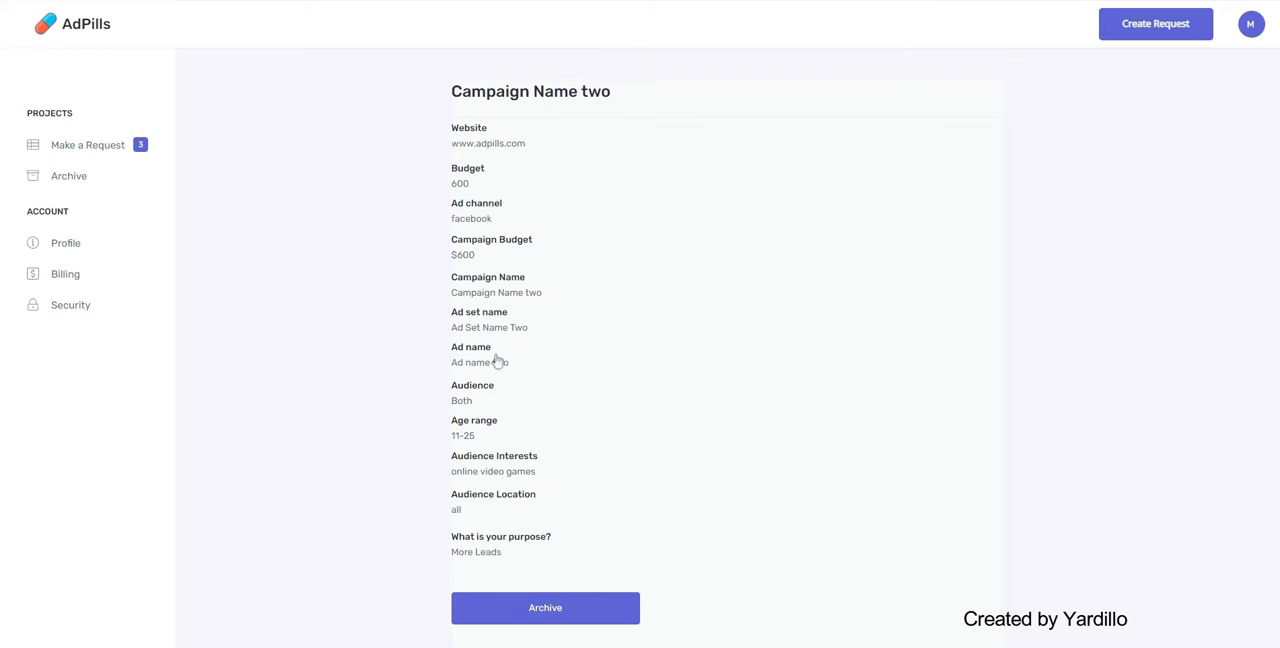
pyautogui.scroll(-3)
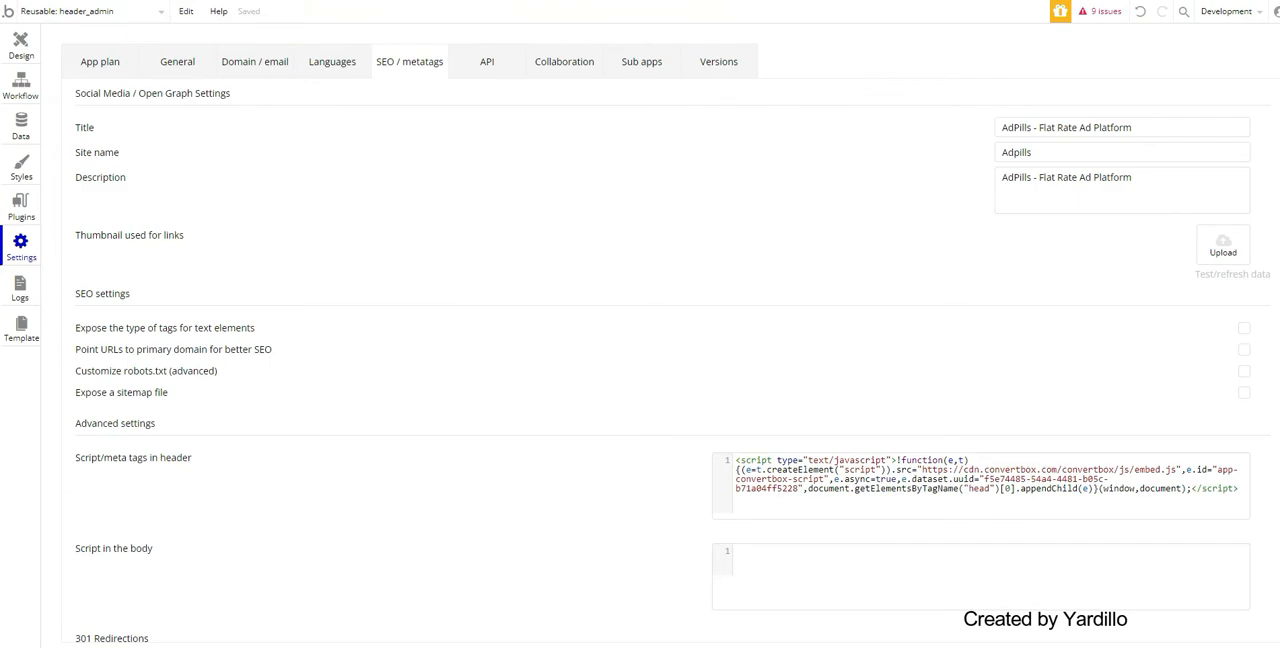
pyautogui.moveTo(256, 172)
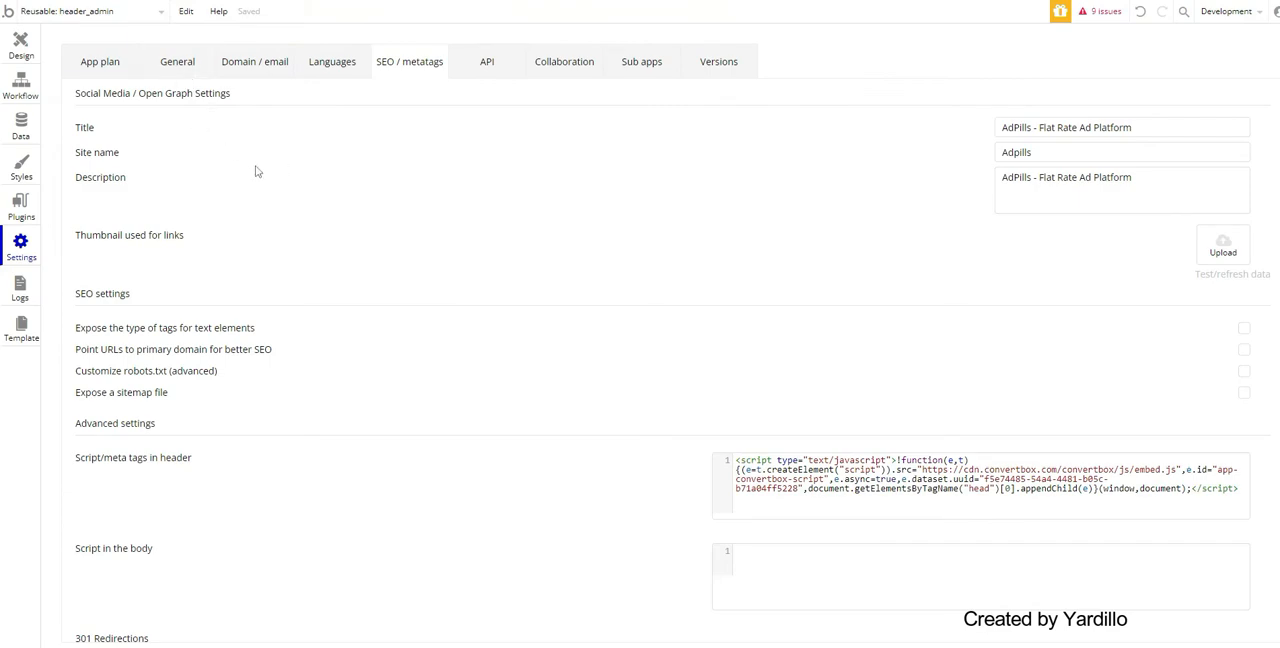
pyautogui.moveTo(256, 172)
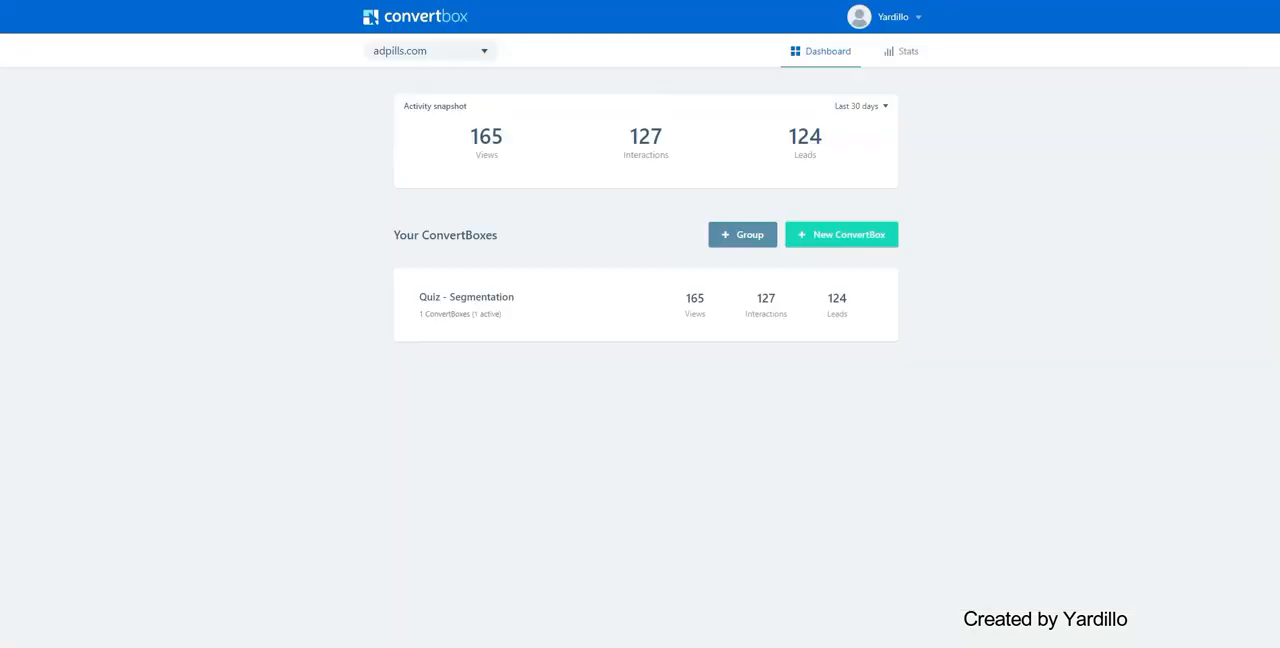
pyautogui.moveTo(448, 184)
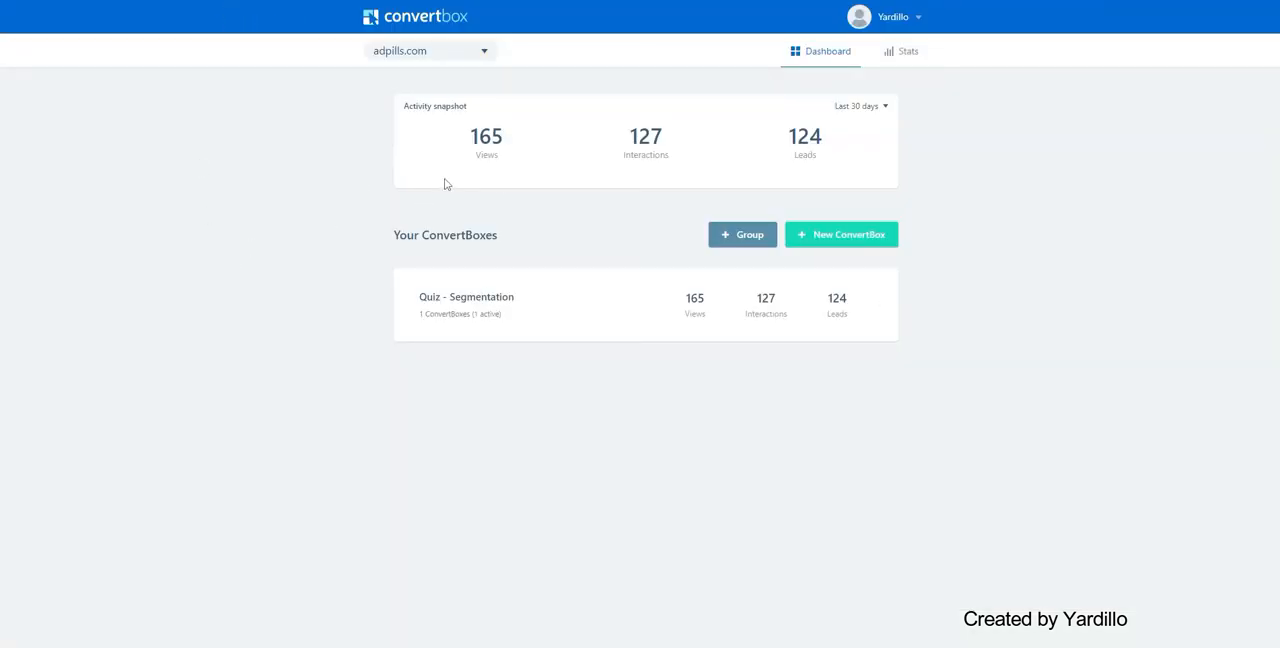
pyautogui.moveTo(456, 28)
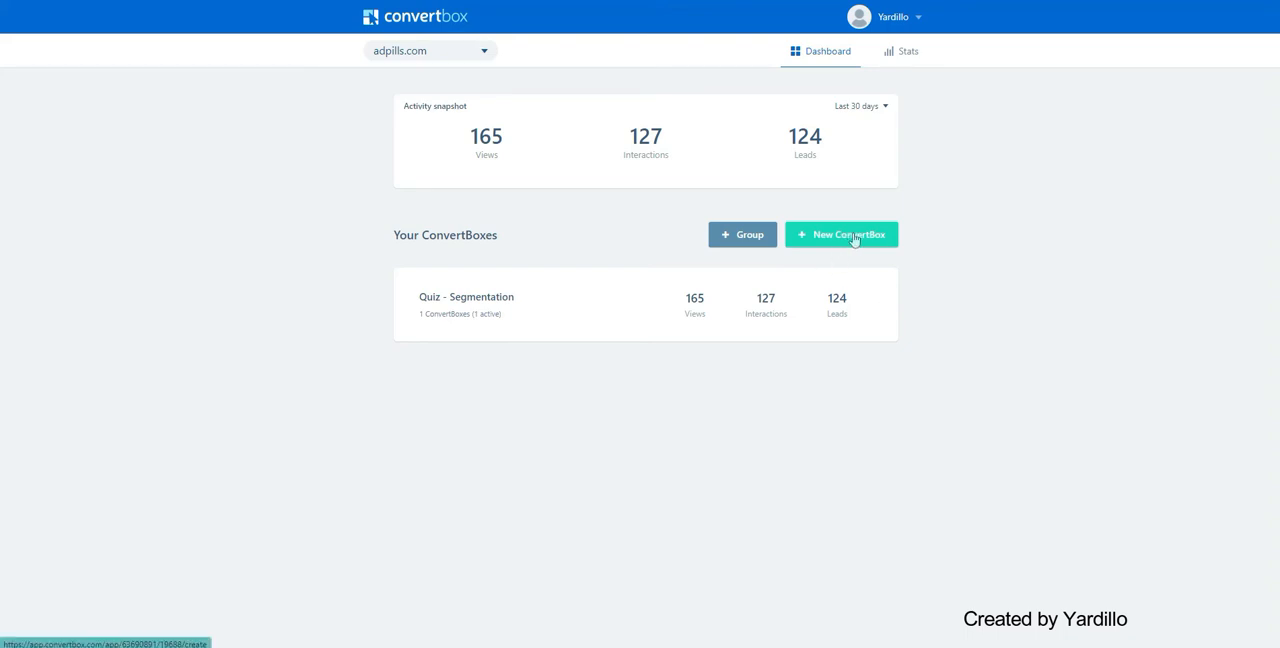
pyautogui.moveTo(540, 324)
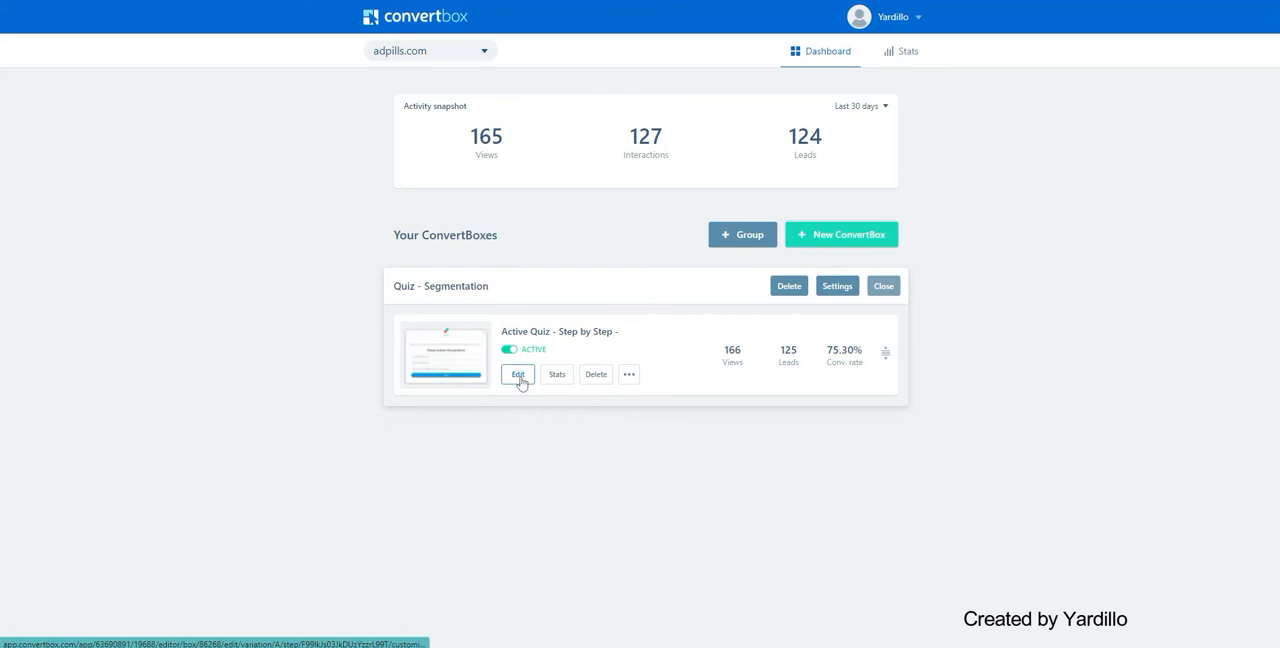
# Exit the Quiz - Segmentation editor back to the dashboard and reach the account menu
pyautogui.click(516, 374)
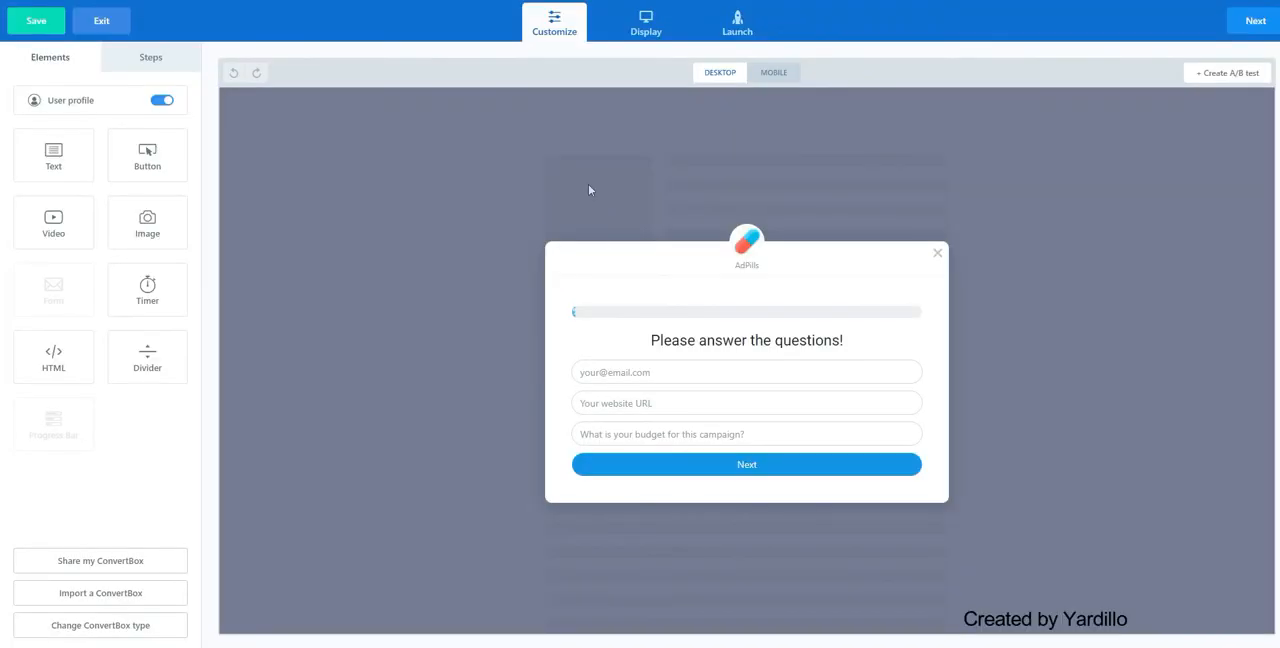
pyautogui.click(736, 22)
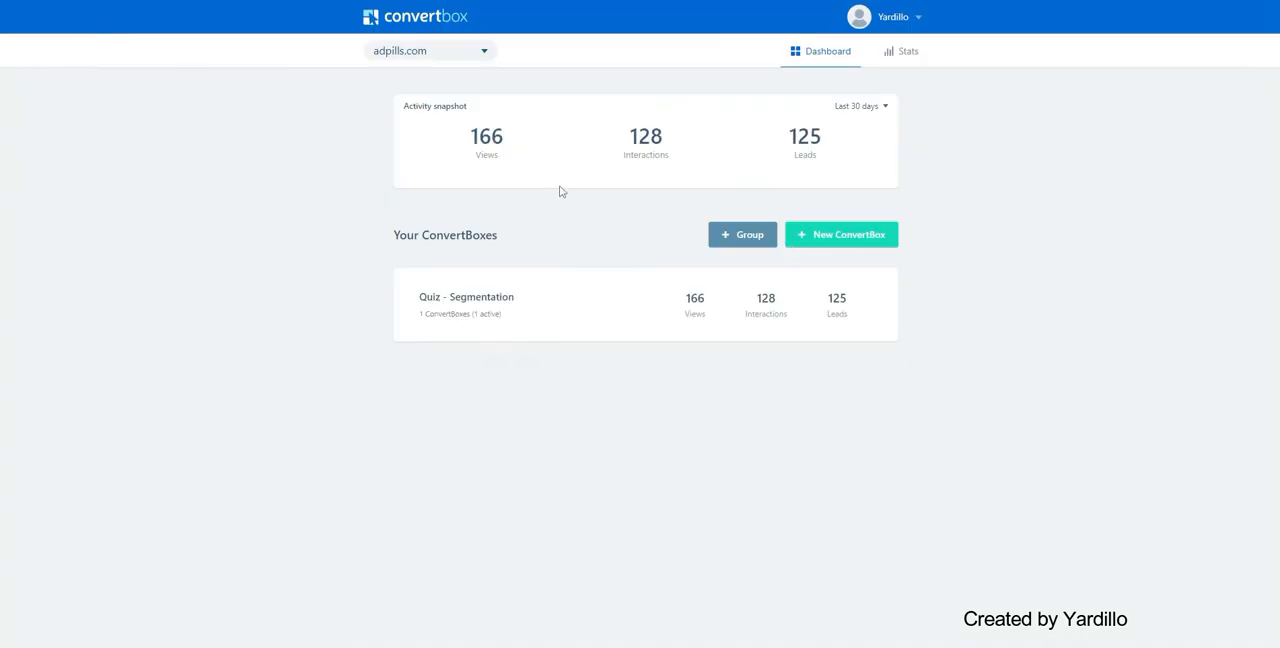
pyautogui.click(892, 16)
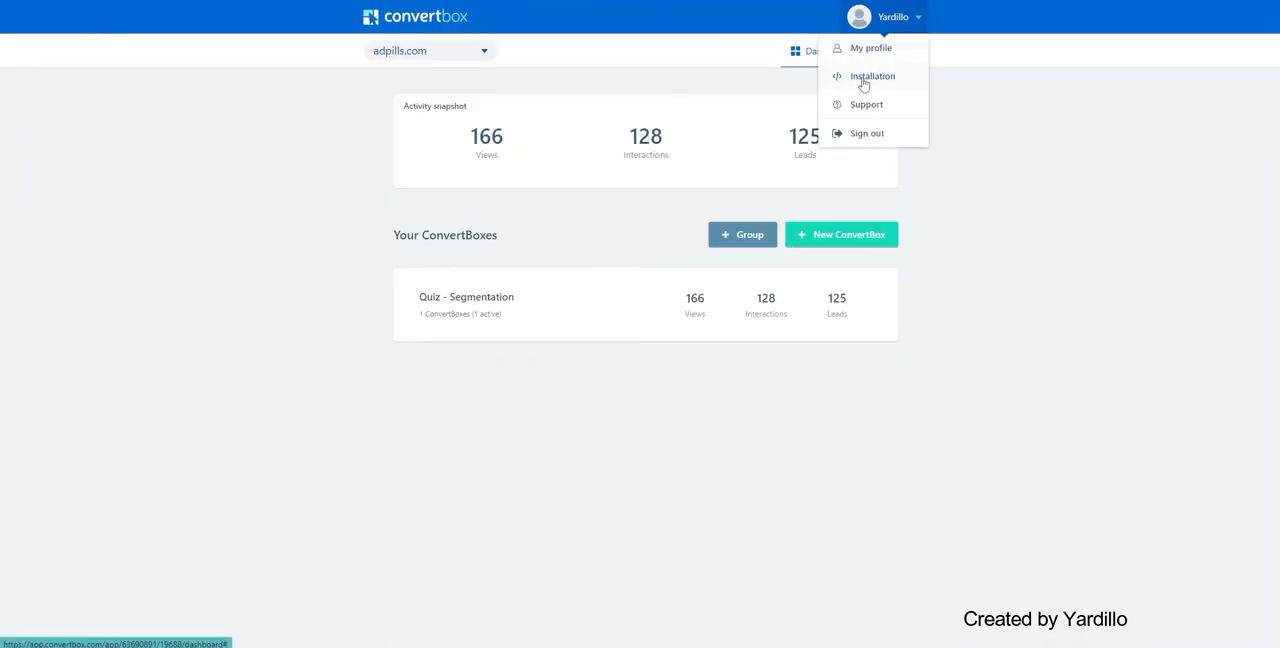
# Show the Installation instructions' Option 2 site embed script and its copy menu
pyautogui.click(872, 76)
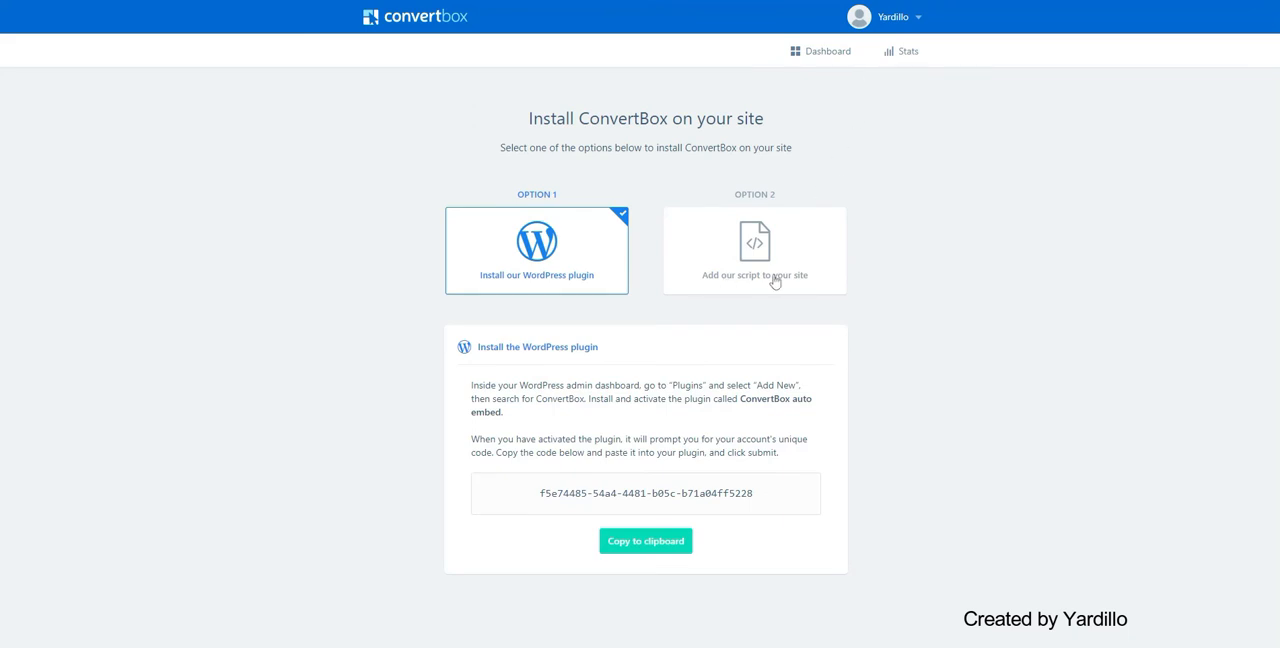
pyautogui.click(754, 250)
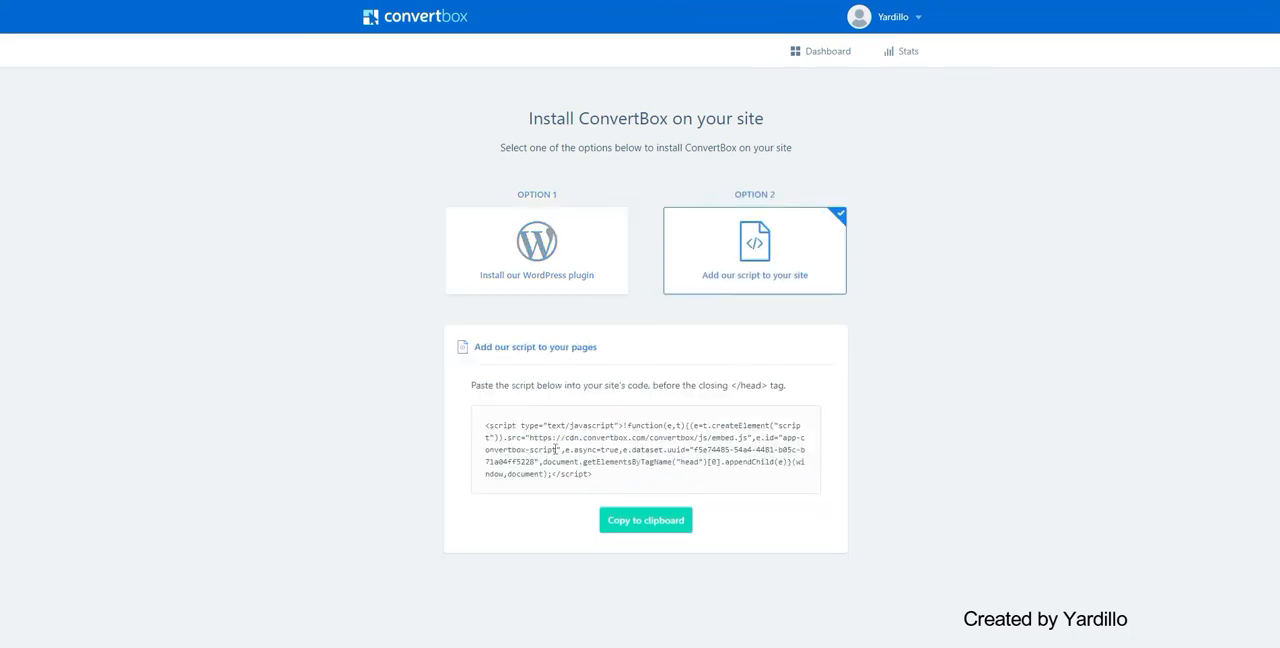
pyautogui.rightClick(644, 448)
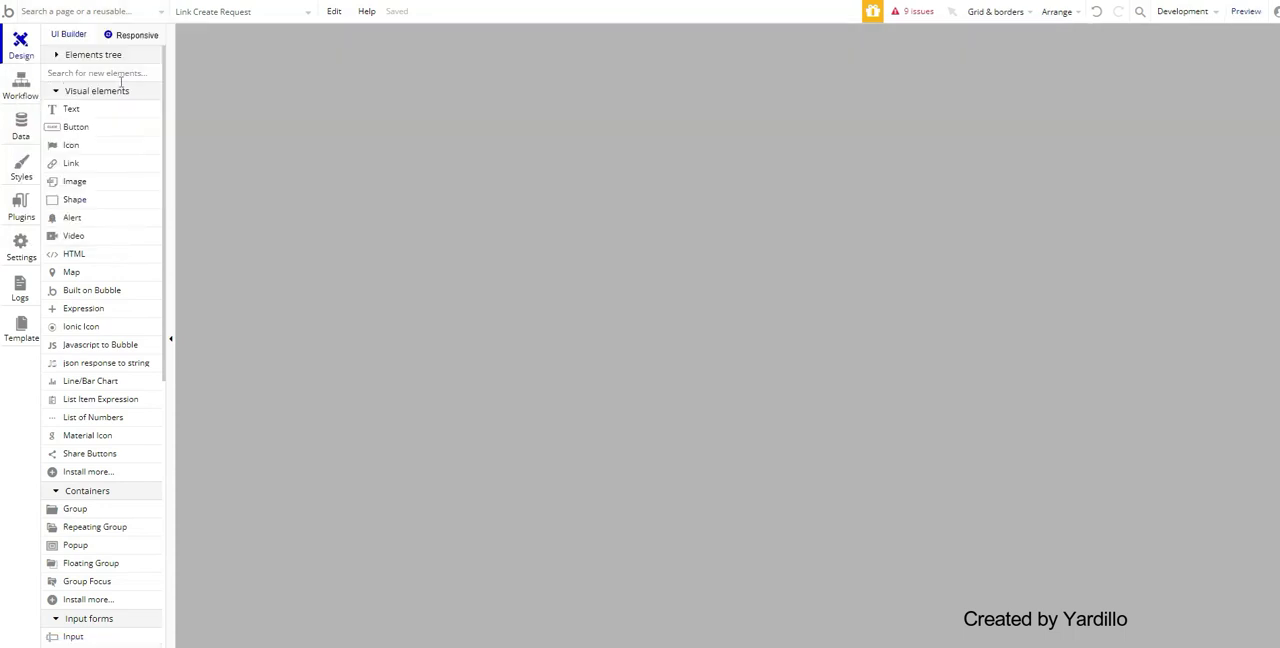
pyautogui.moveTo(810, 132)
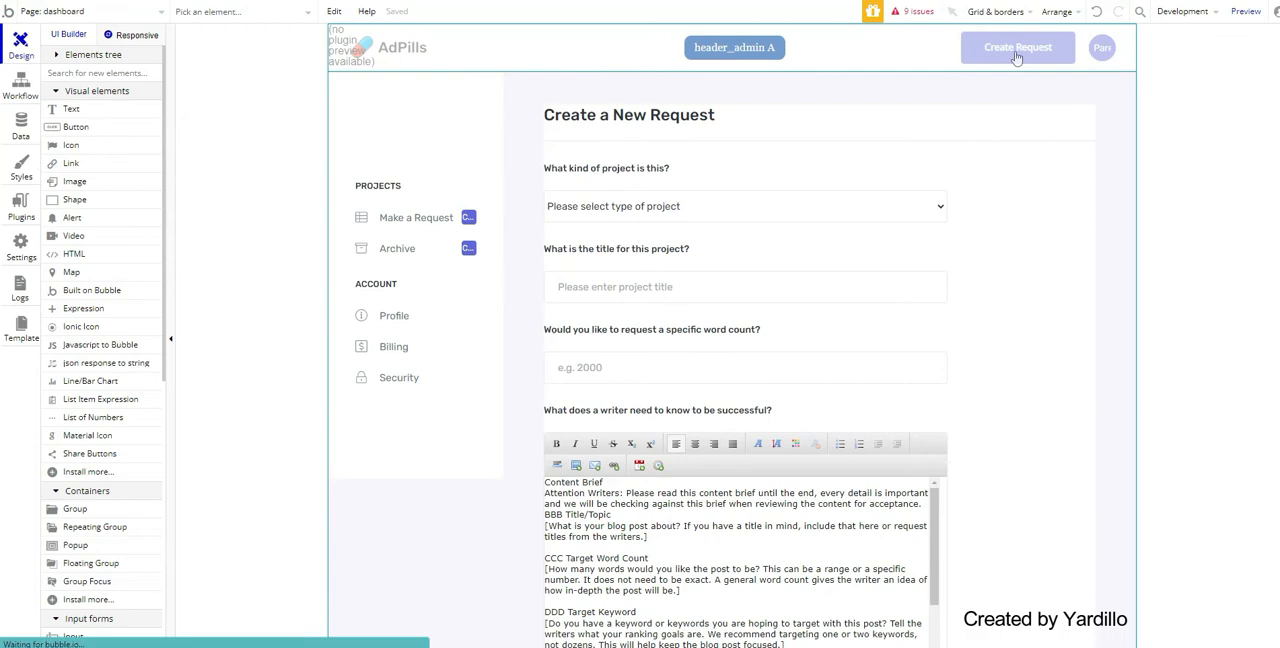
# Select the header_admin reusable element and its Create Request link on the dashboard page
pyautogui.click(734, 48)
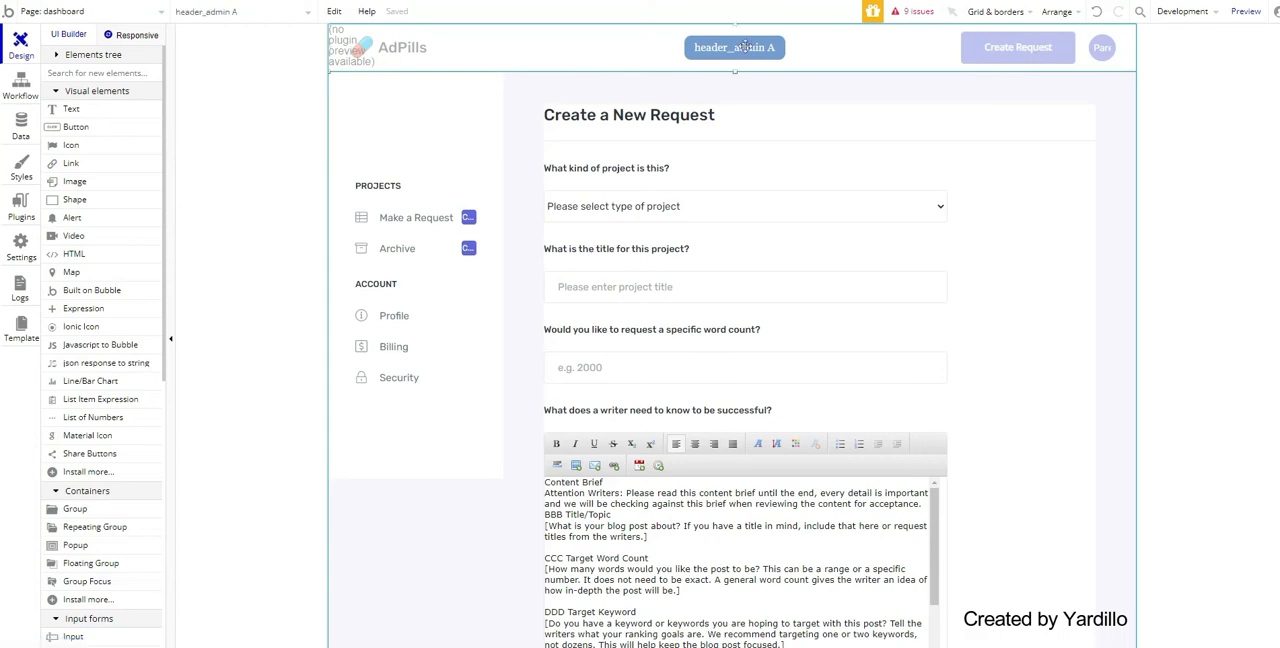
pyautogui.click(734, 48)
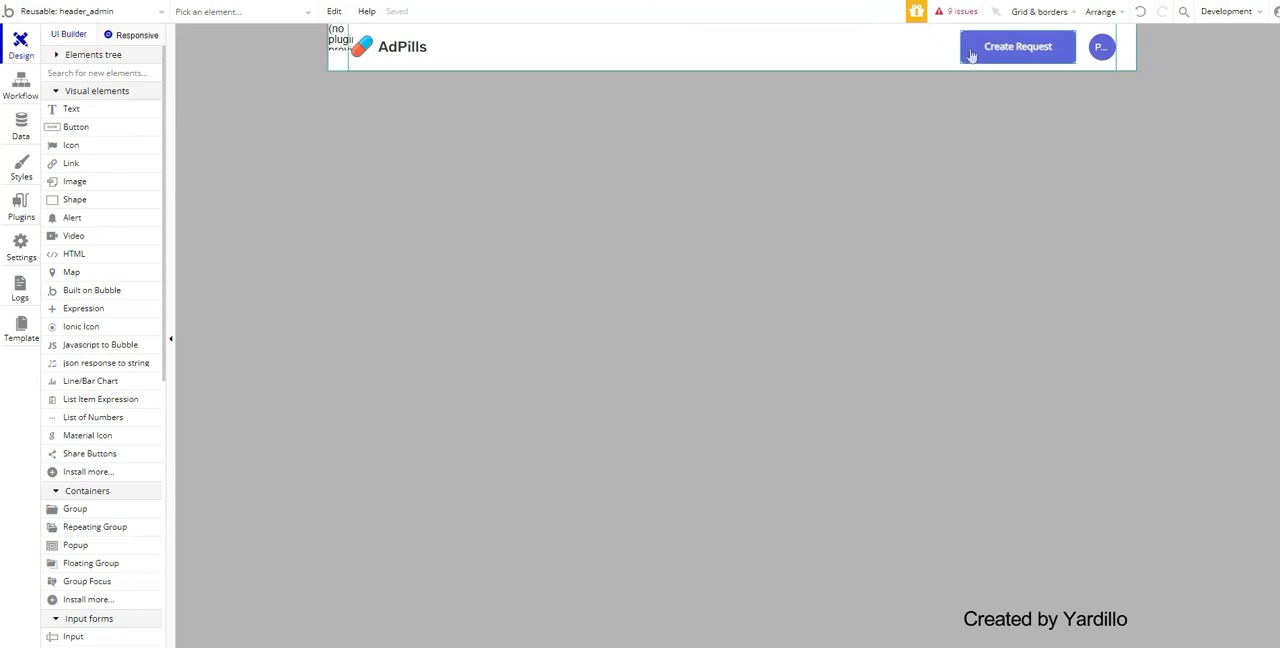
pyautogui.click(1016, 46)
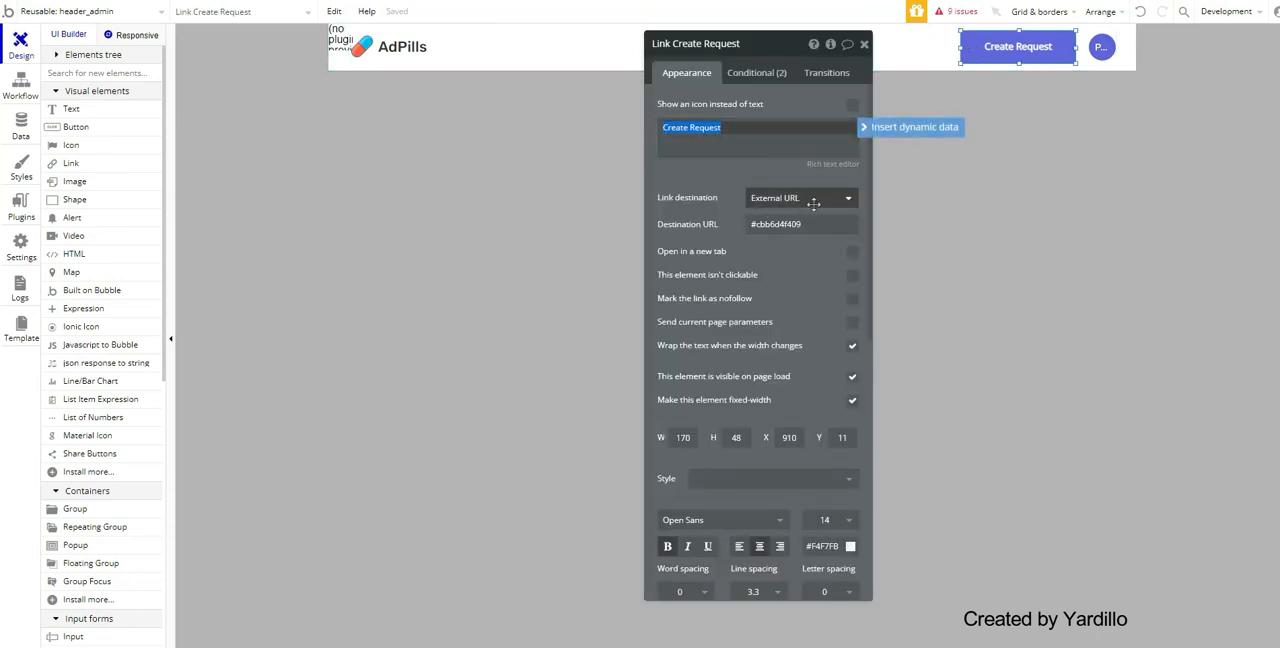
# Keep the Create Request link destination as External URL and focus its Destination URL field
pyautogui.click(800, 196)
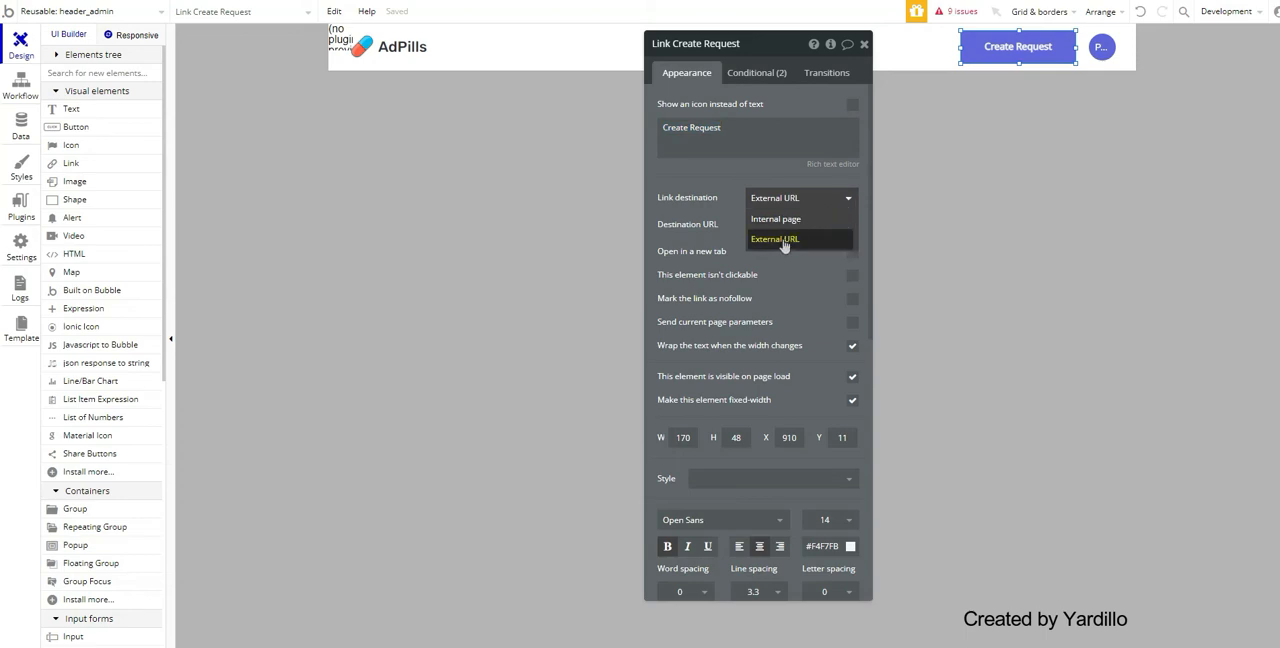
pyautogui.click(776, 238)
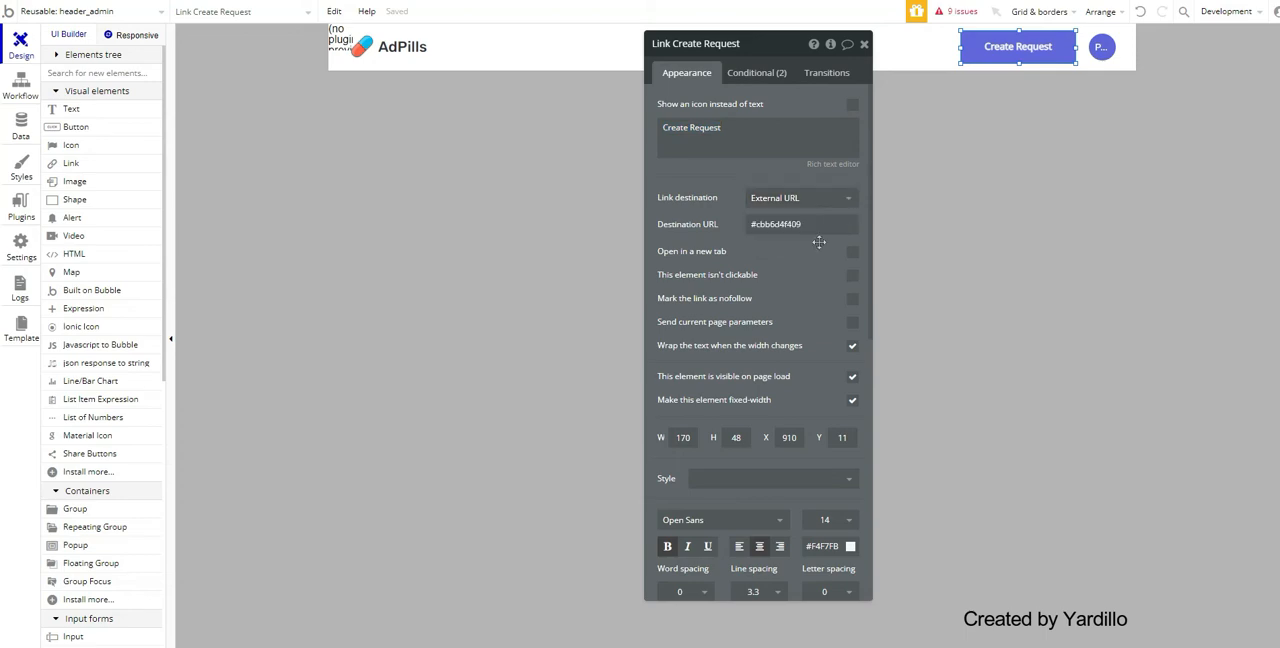
pyautogui.moveTo(160, 324)
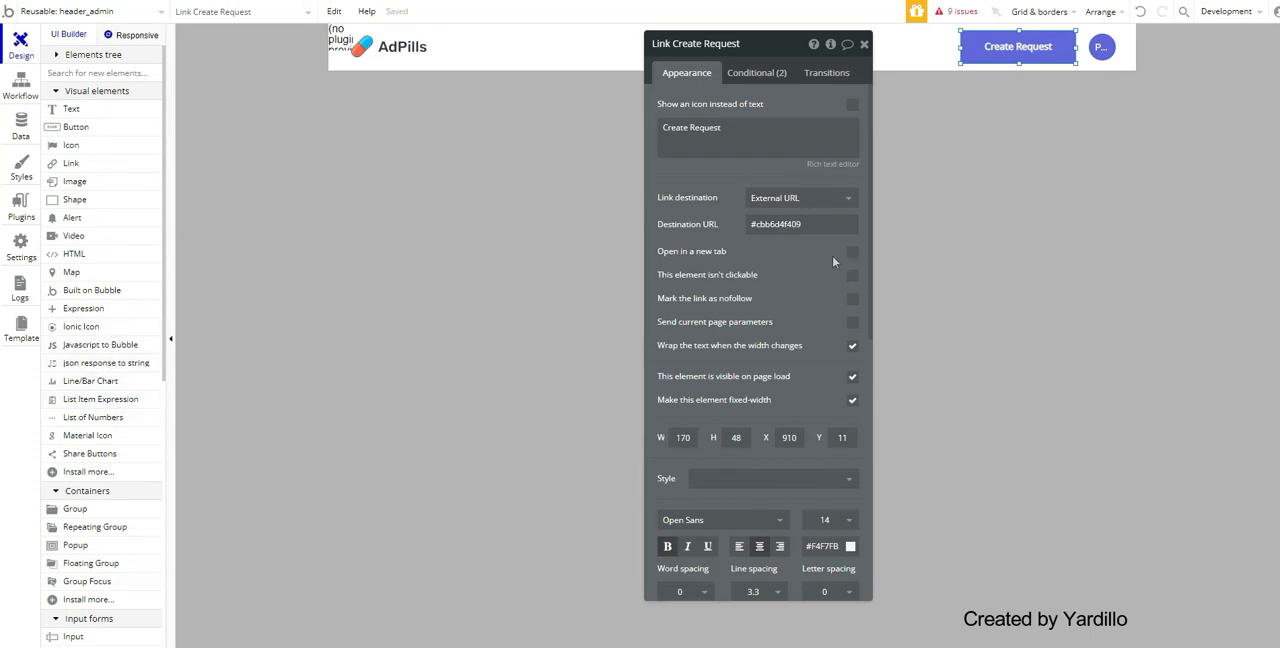
pyautogui.moveTo(68, 164)
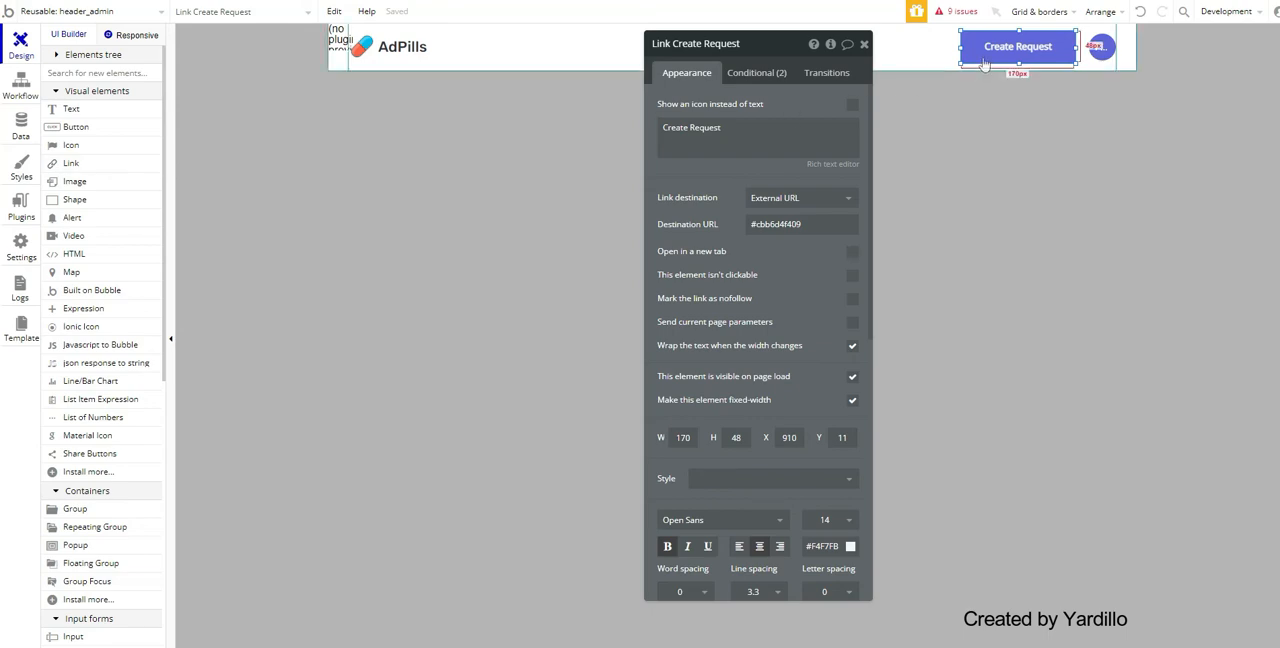
pyautogui.moveTo(730, 90)
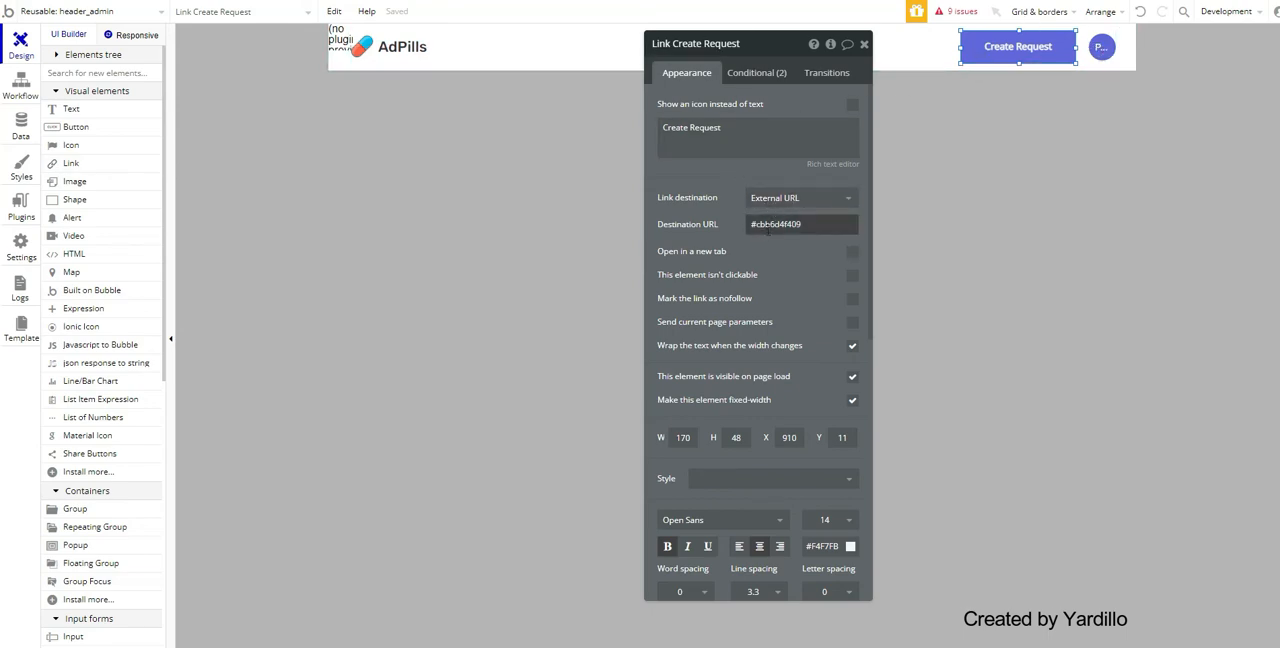
pyautogui.click(800, 222)
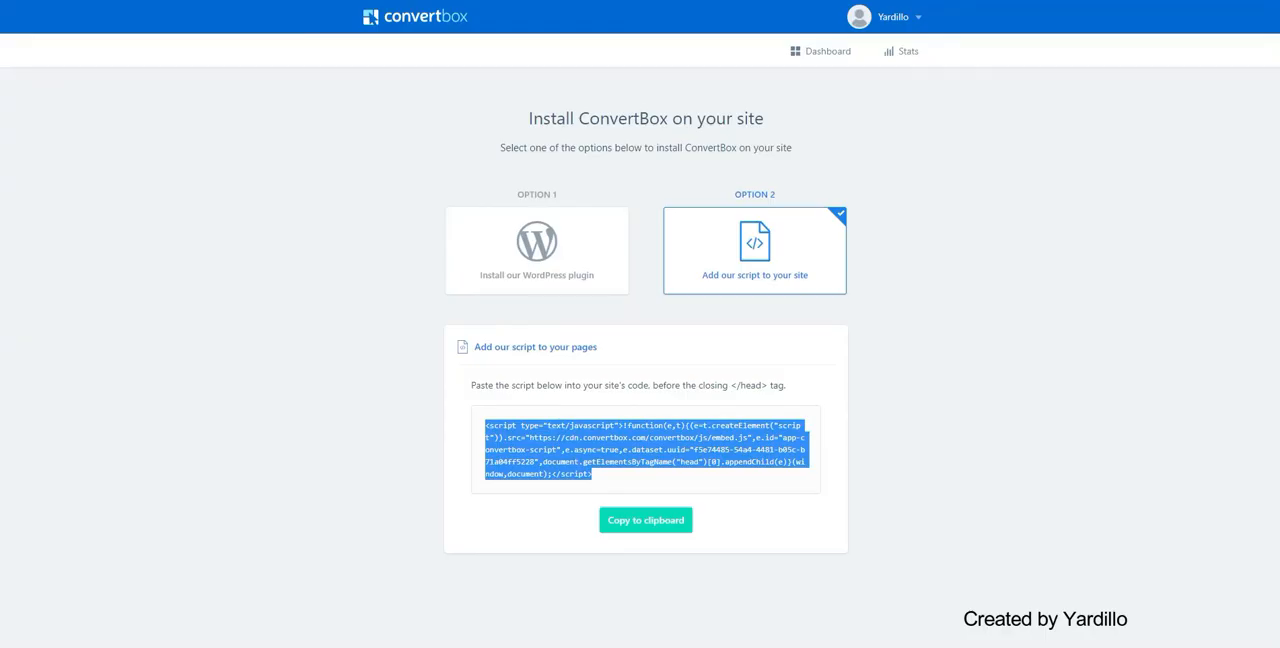
pyautogui.moveTo(828, 52)
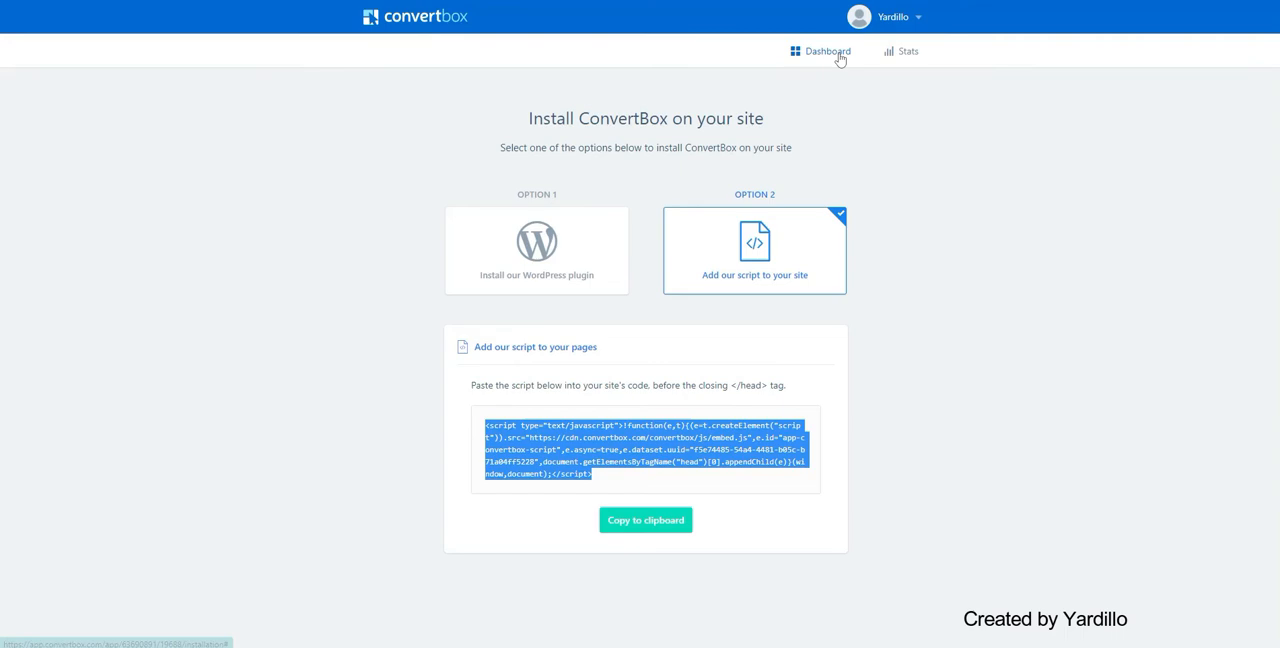
# Reach the Quiz - Segmentation box's Display settings to see its link-click trigger code
pyautogui.click(828, 52)
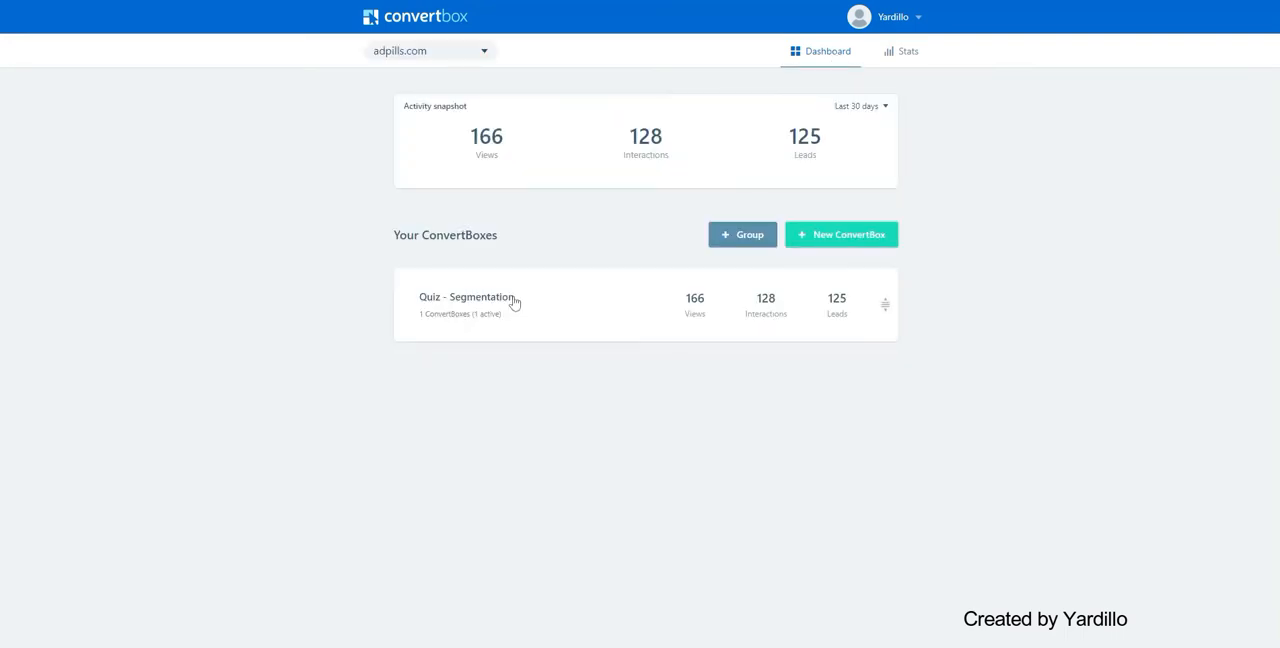
pyautogui.click(468, 296)
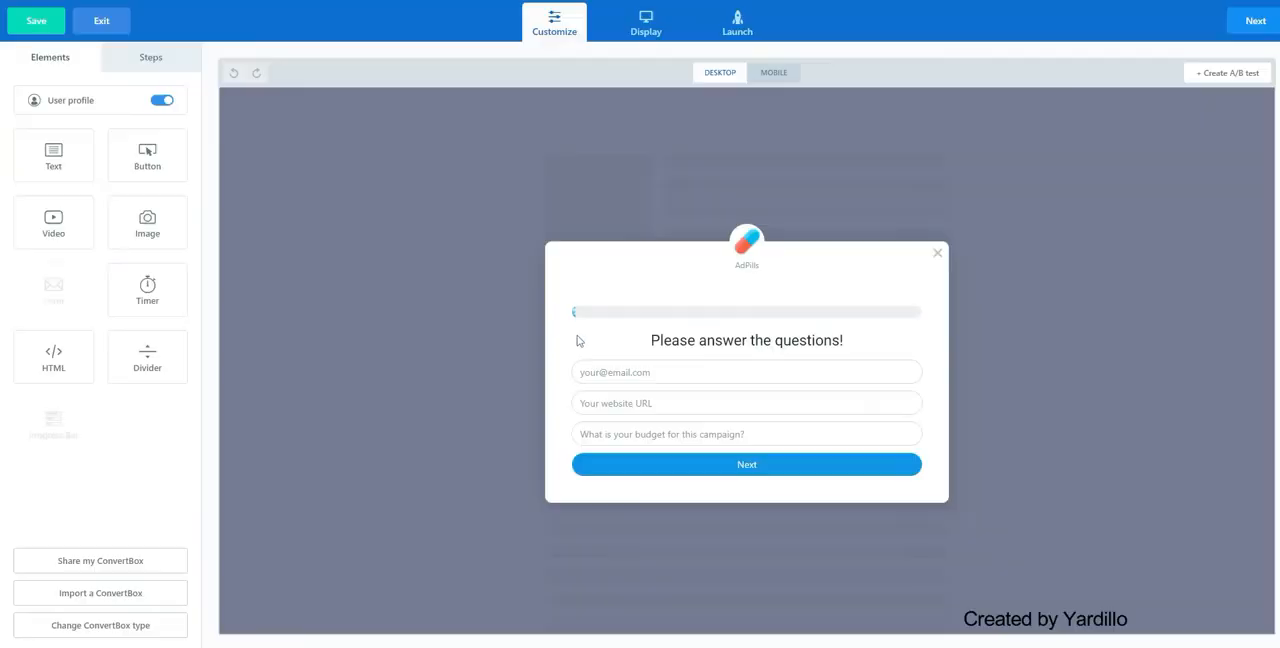
pyautogui.click(646, 22)
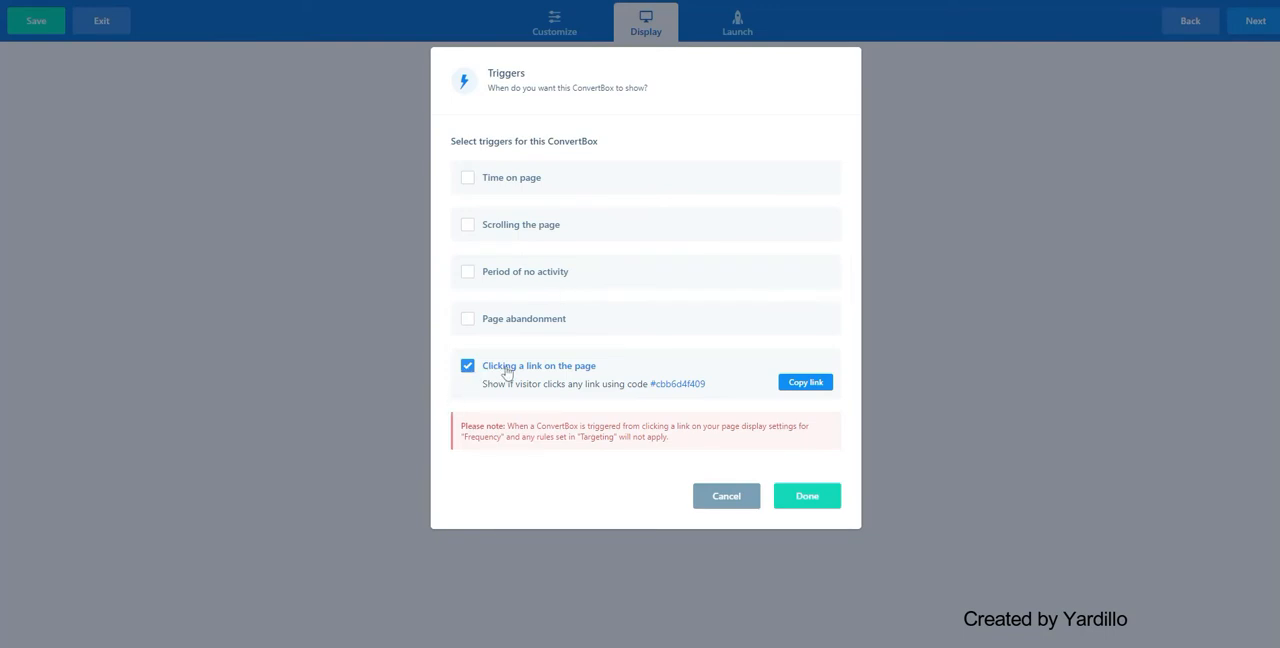
pyautogui.moveTo(696, 390)
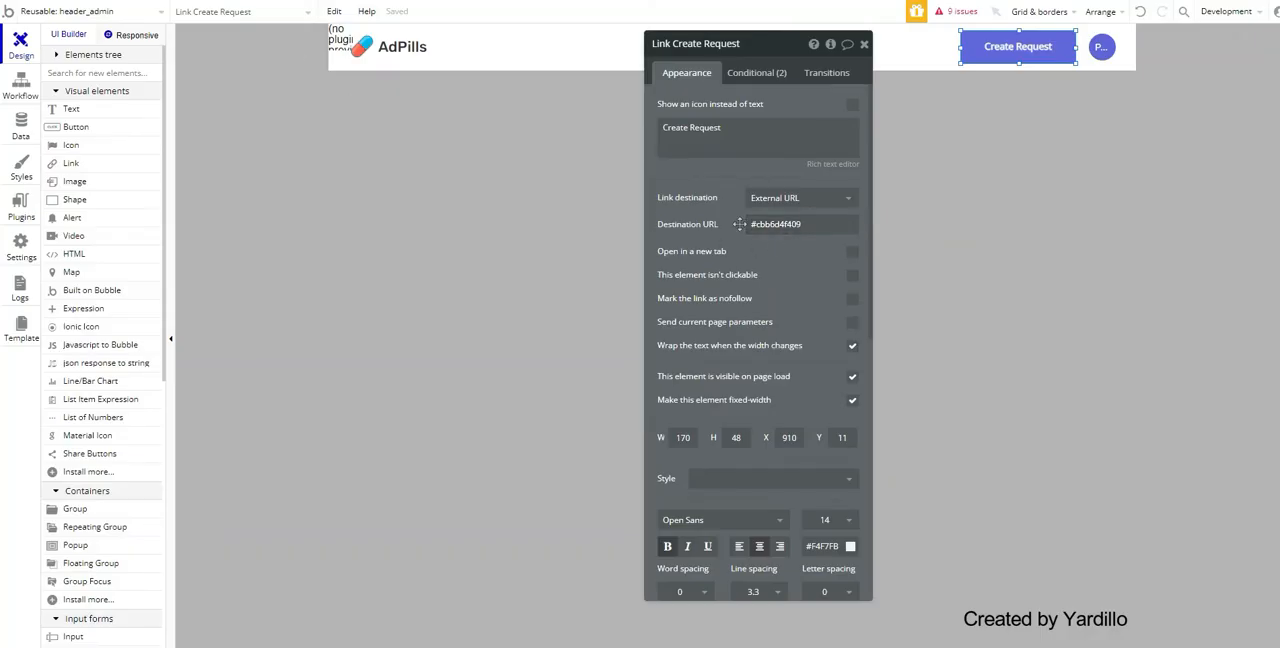
# Paste the ConvertBox trigger link code into the Create Request Destination URL
pyautogui.click(776, 222)
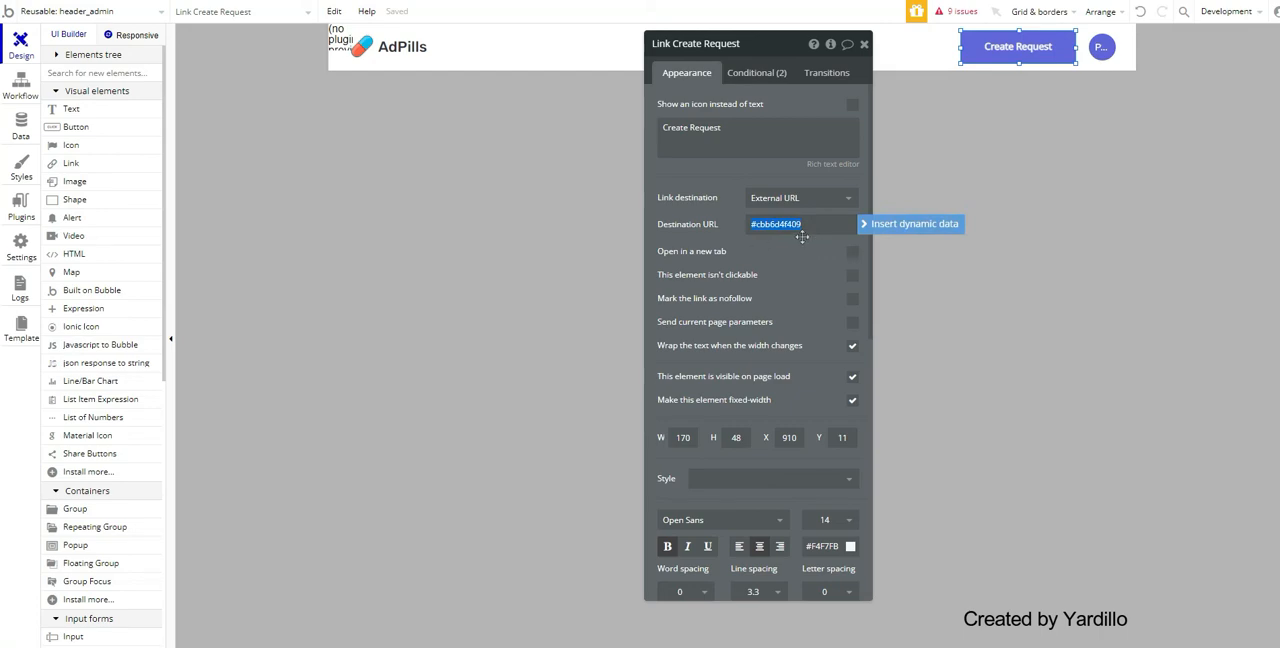
pyautogui.rightClick(776, 222)
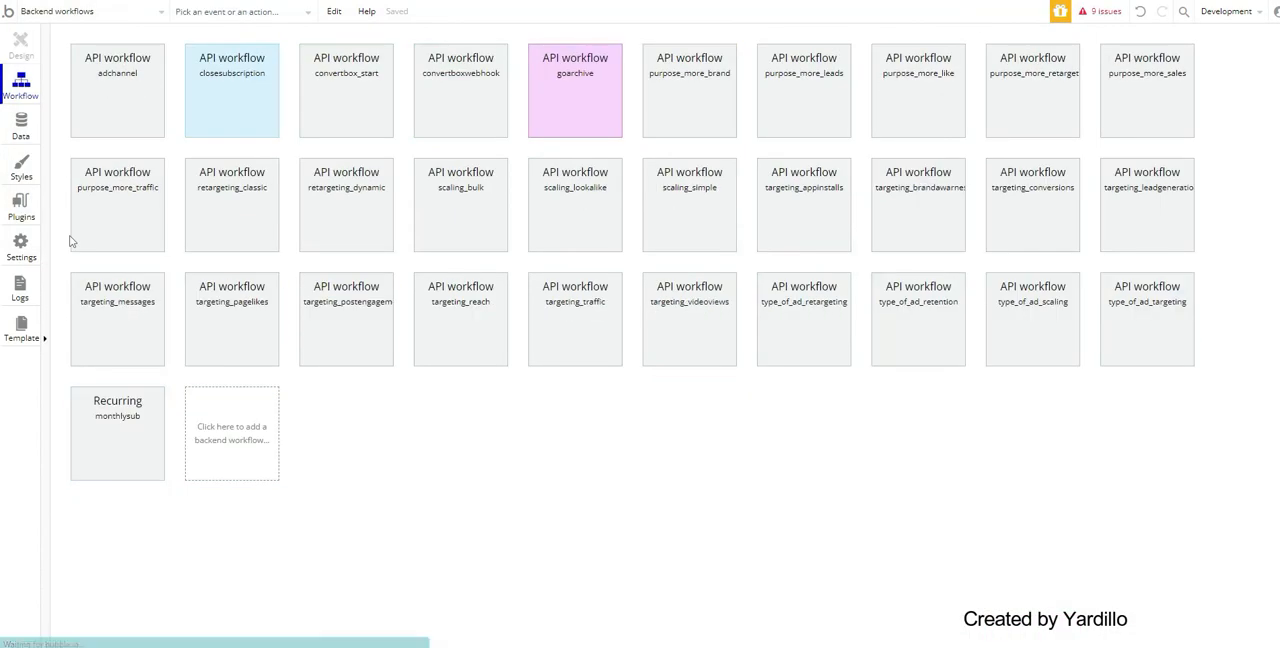
pyautogui.moveTo(344, 98)
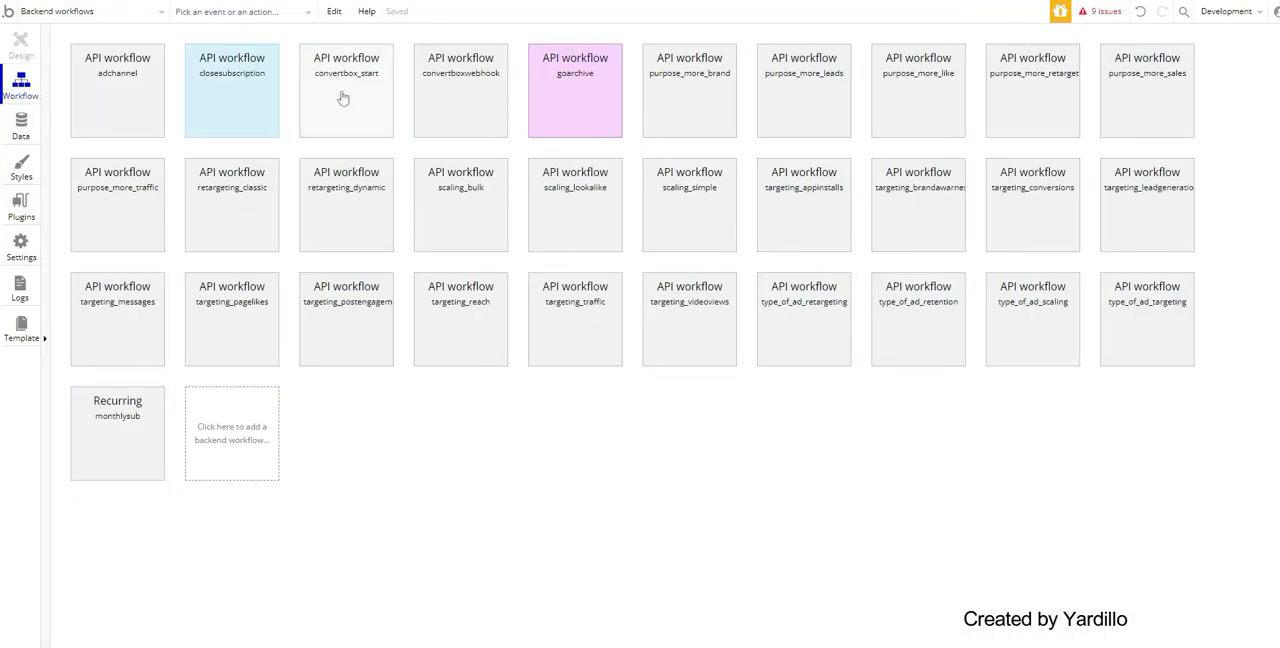
# Select the convertbox_start API workflow and show its properties panel
pyautogui.click(346, 90)
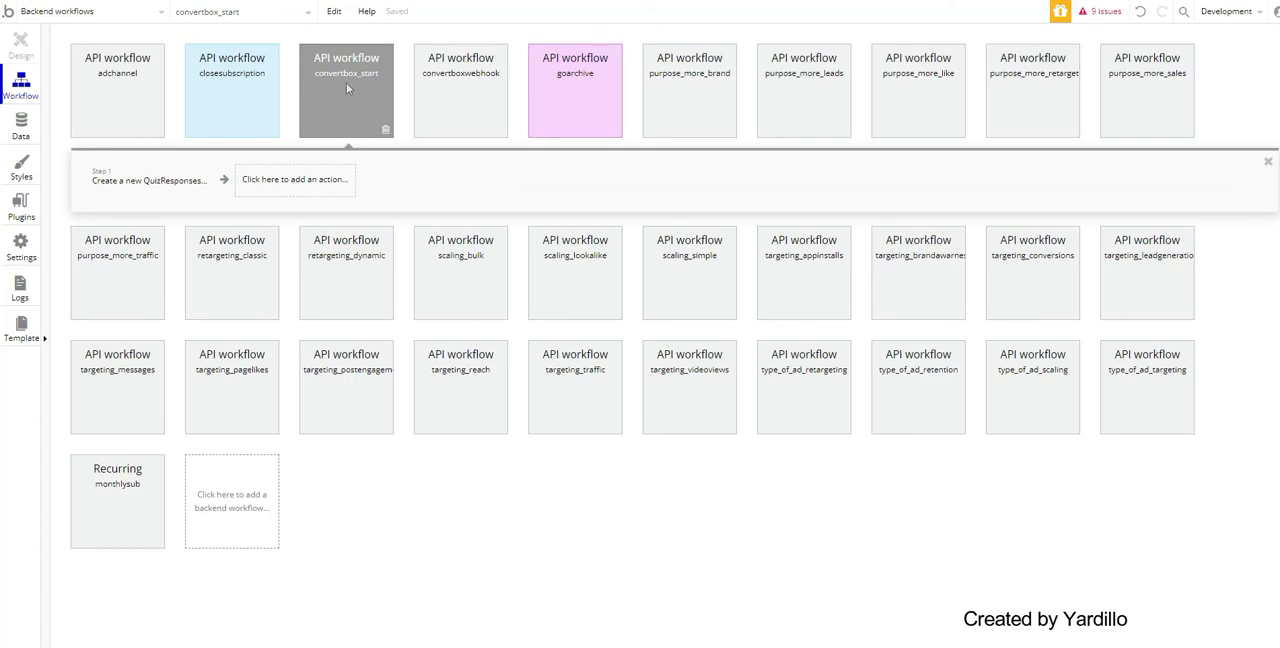
pyautogui.click(346, 90)
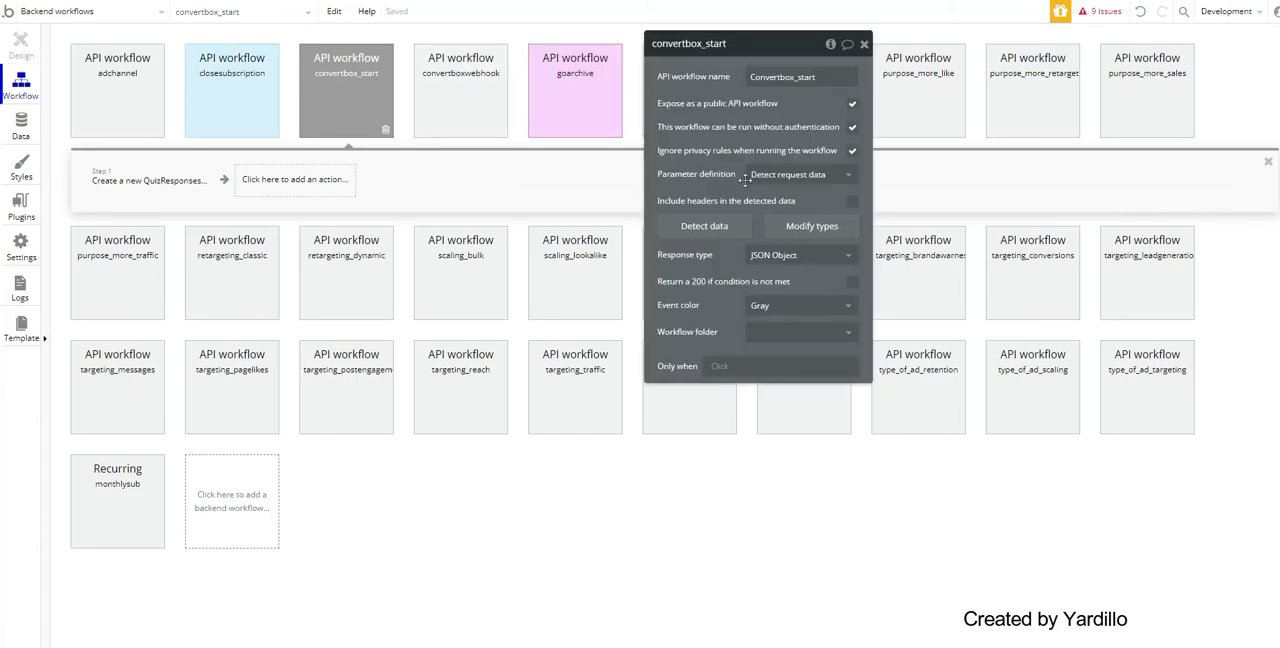
pyautogui.moveTo(744, 174)
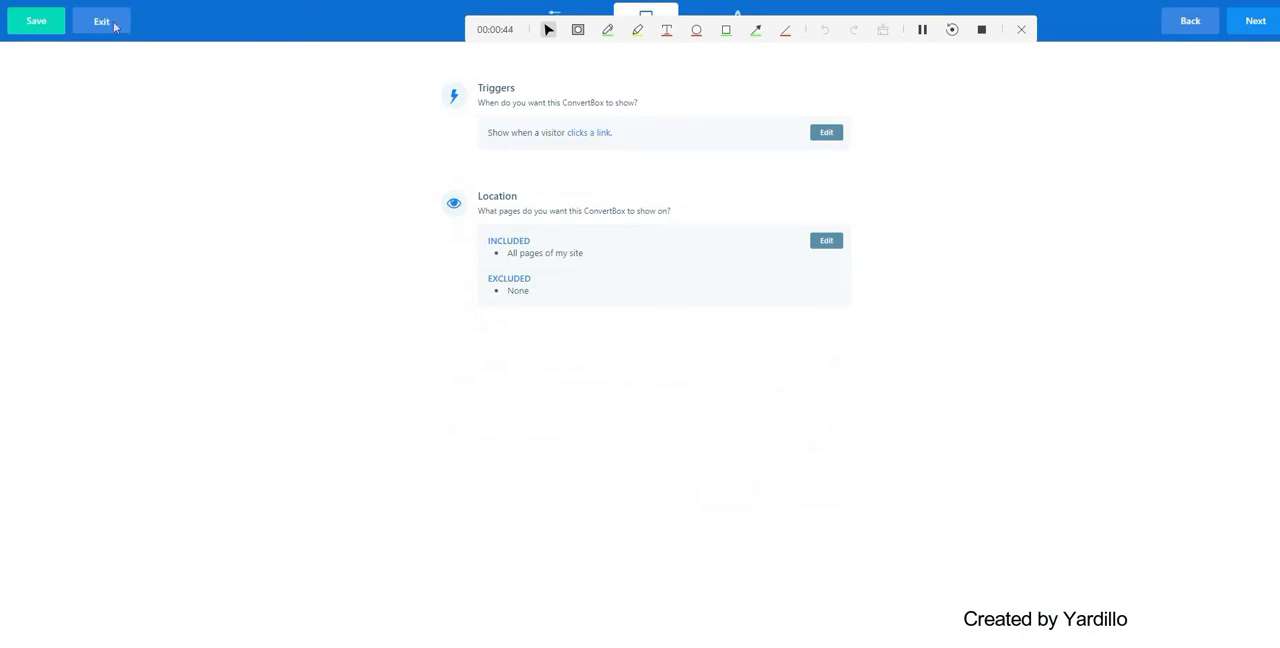
pyautogui.click(100, 20)
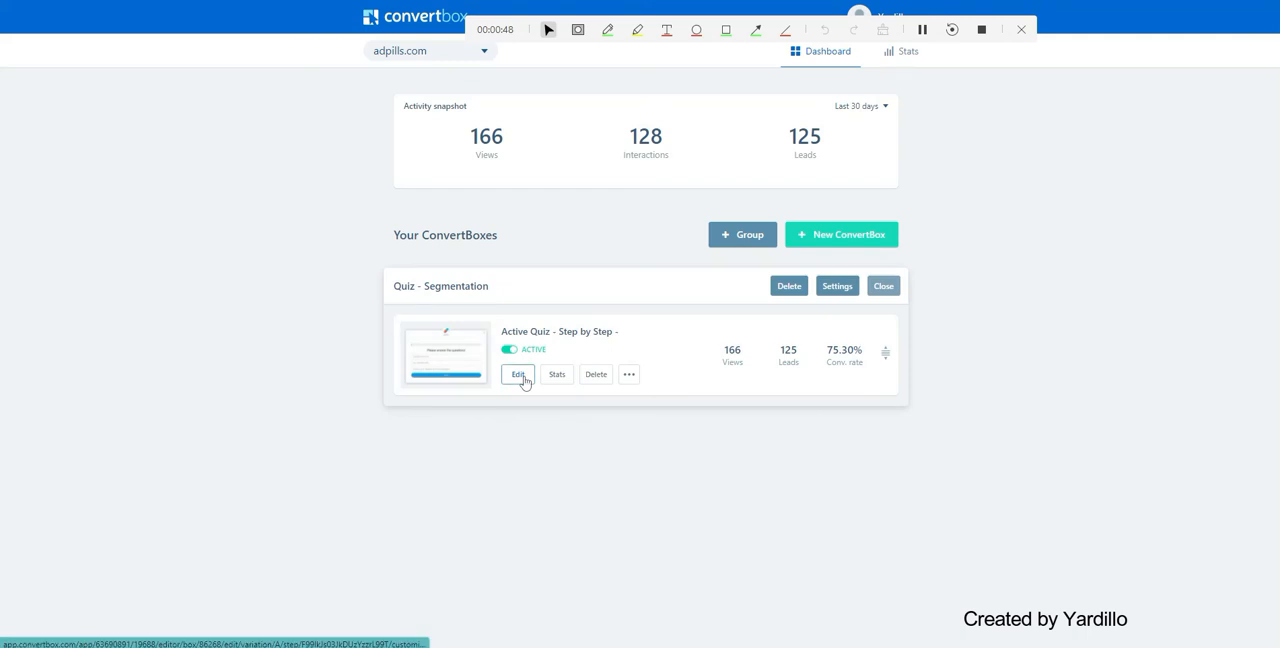
pyautogui.click(516, 374)
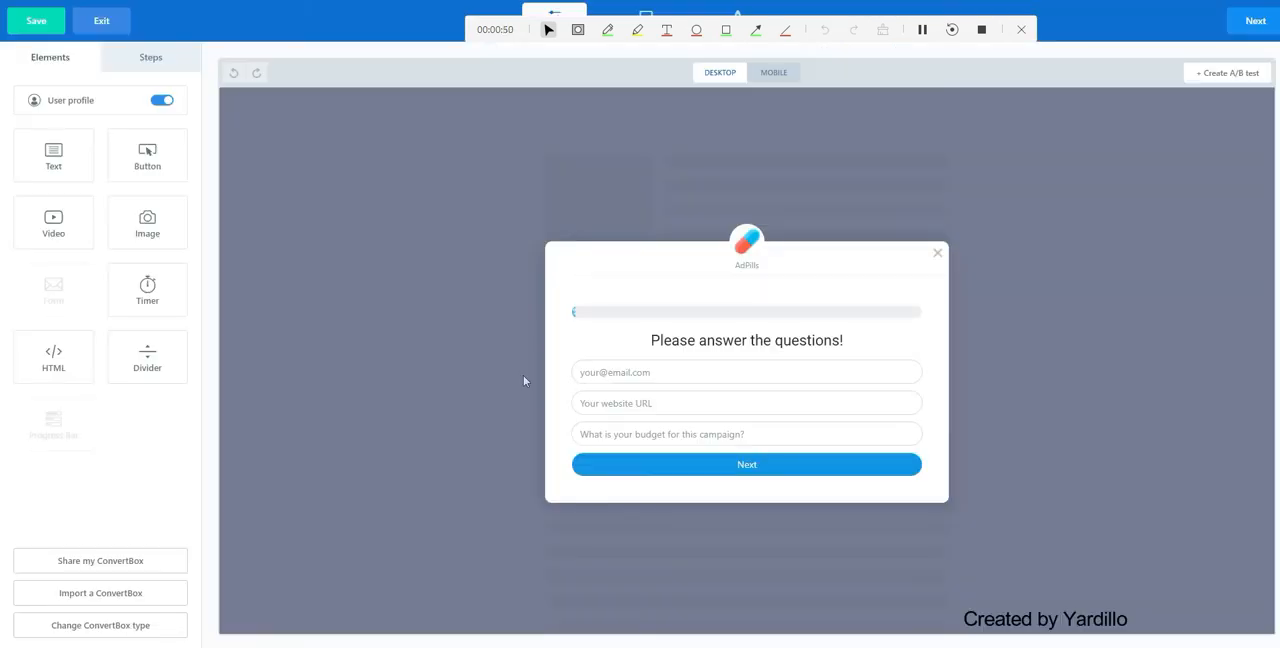
pyautogui.click(144, 56)
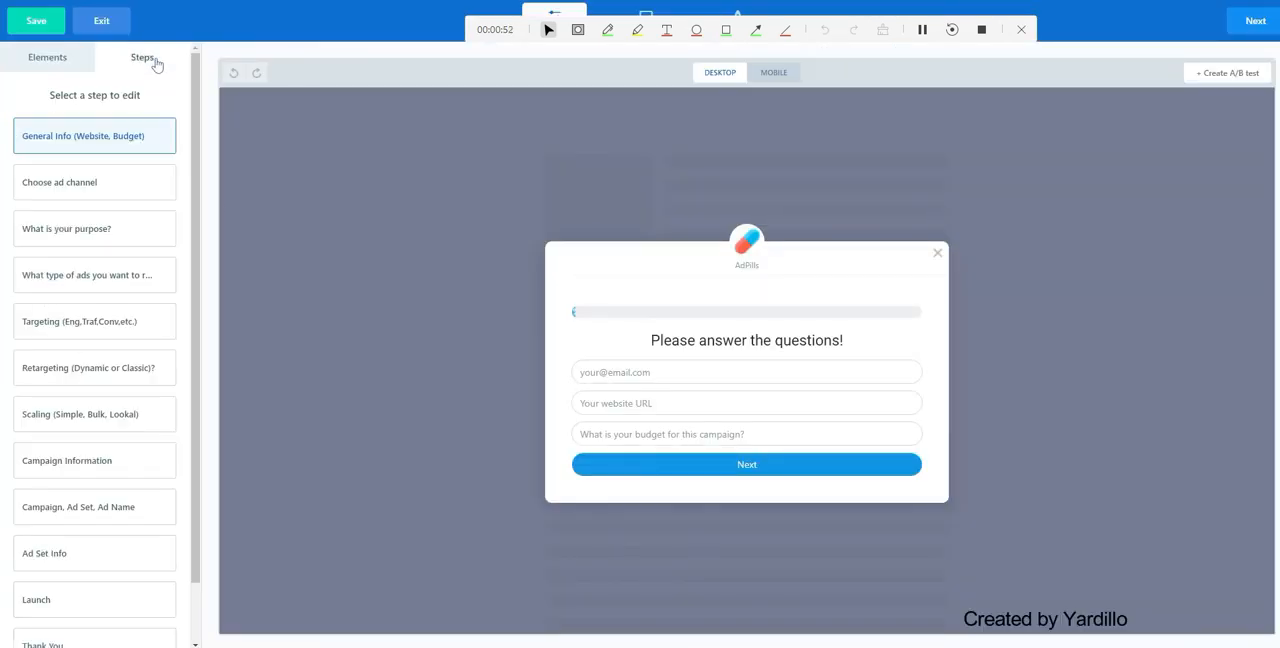
pyautogui.click(746, 312)
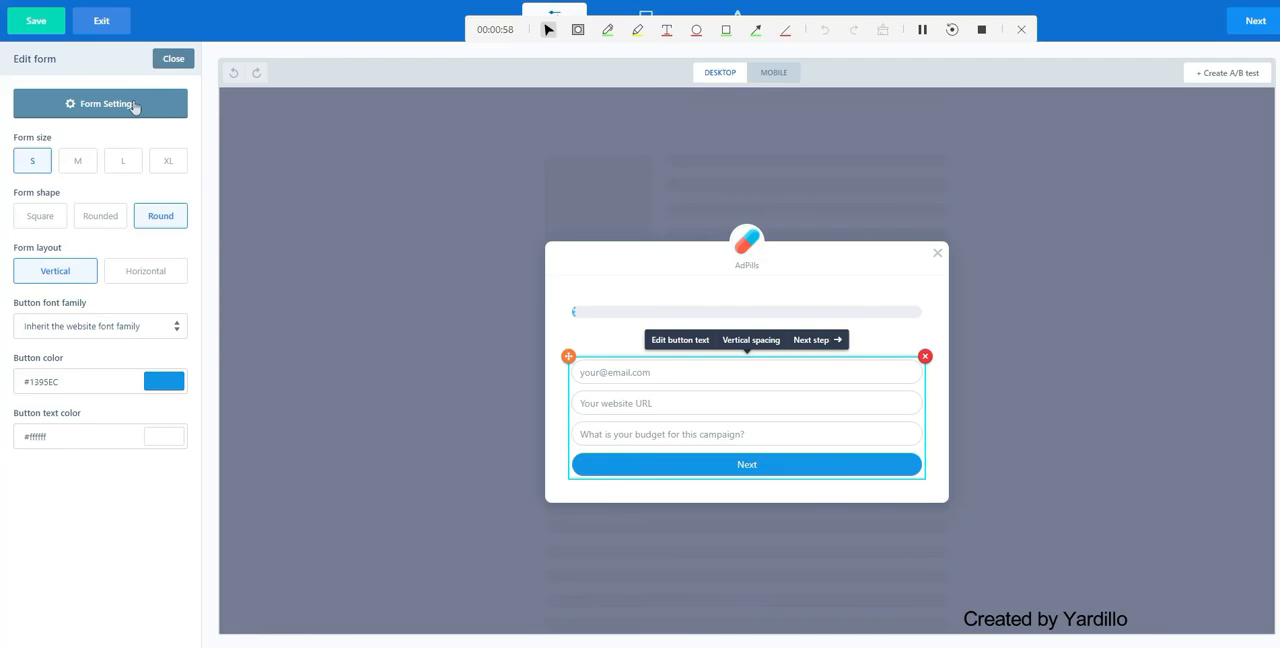
pyautogui.click(100, 104)
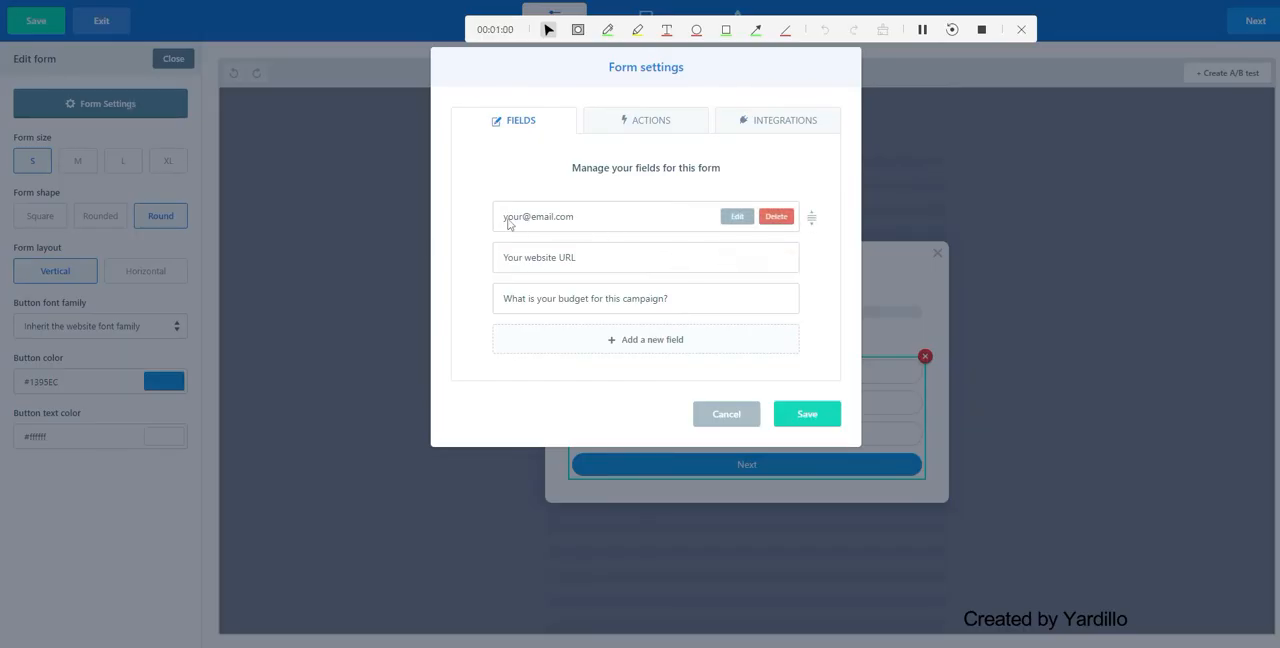
pyautogui.moveTo(548, 270)
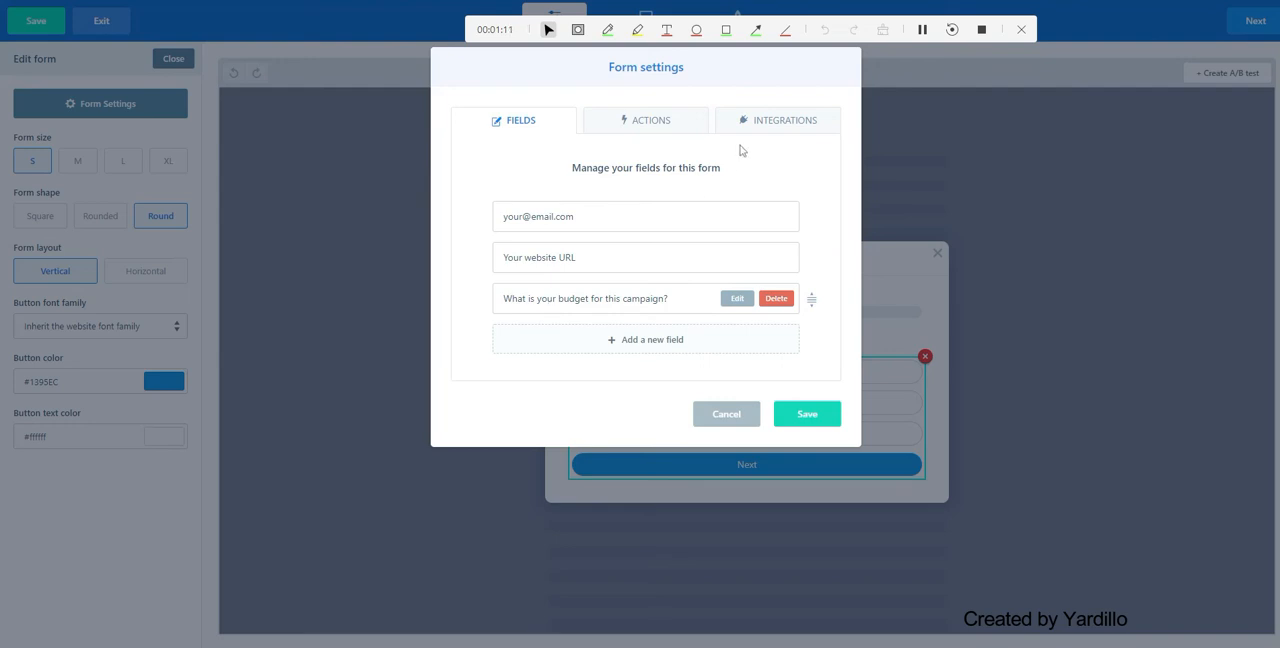
pyautogui.click(784, 120)
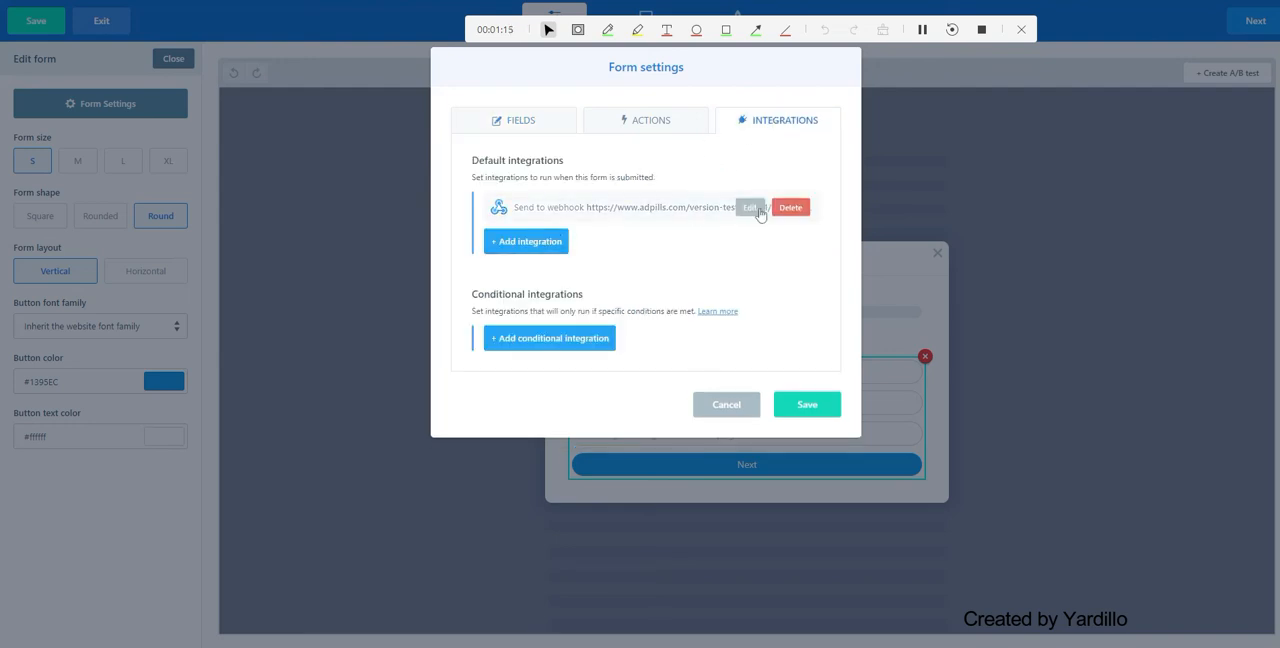
pyautogui.click(750, 206)
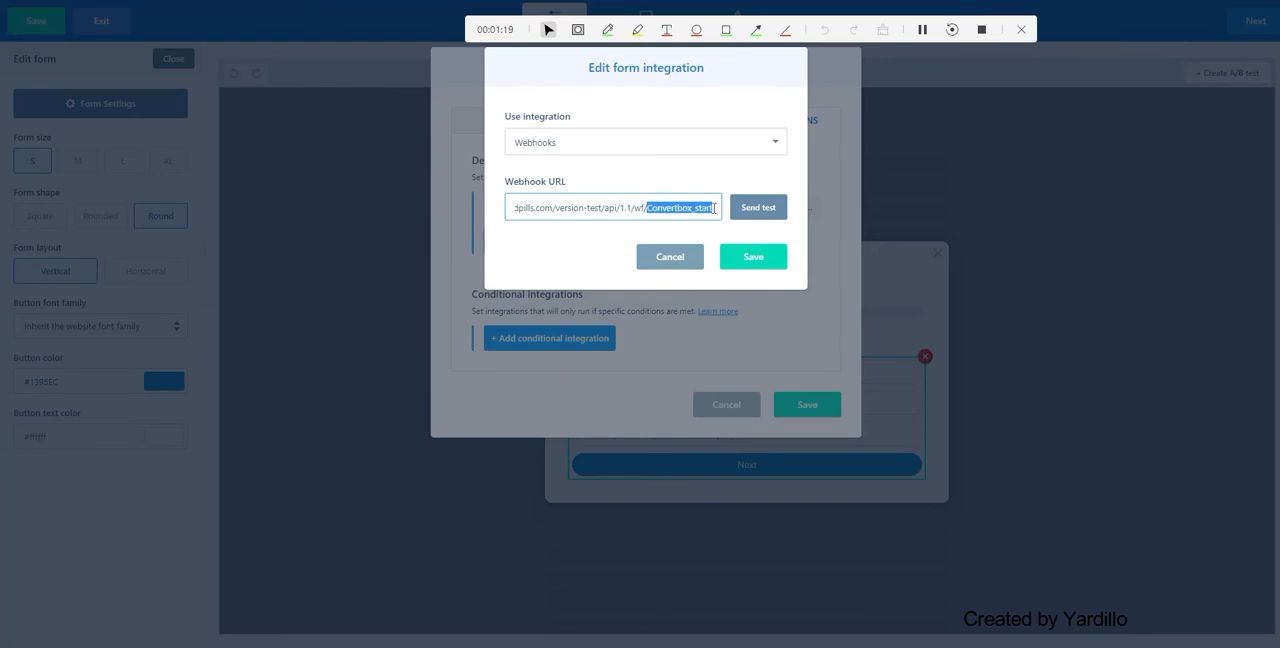
pyautogui.click(752, 256)
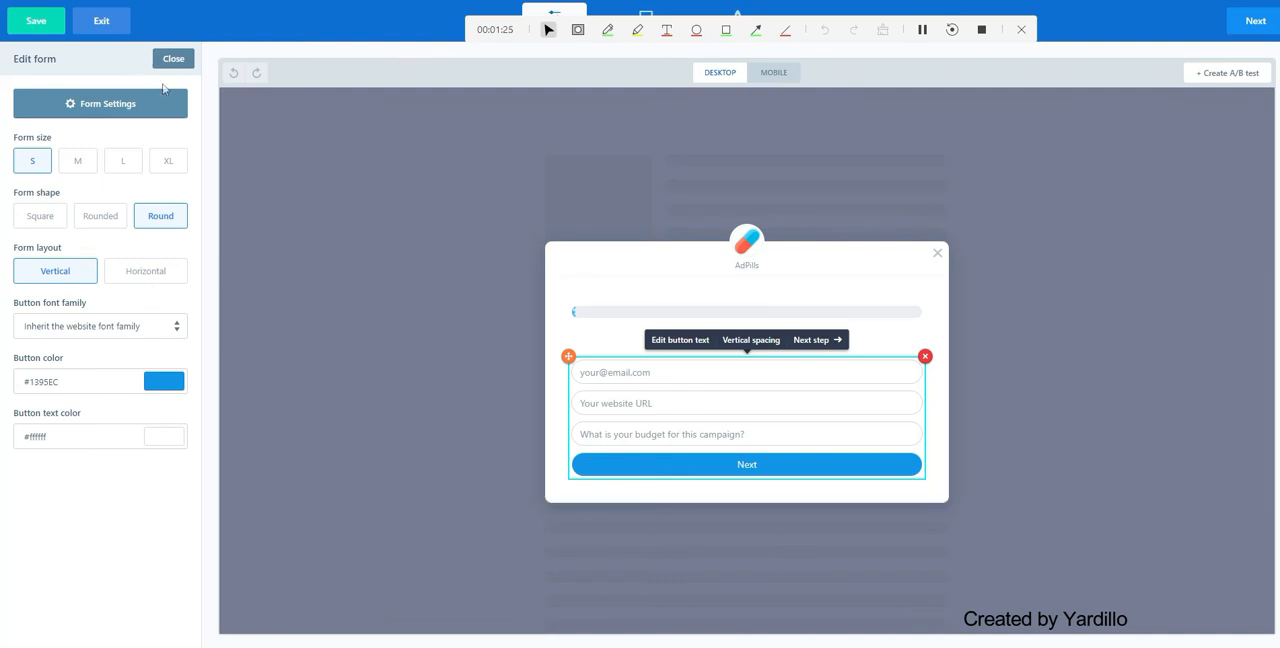
pyautogui.click(172, 58)
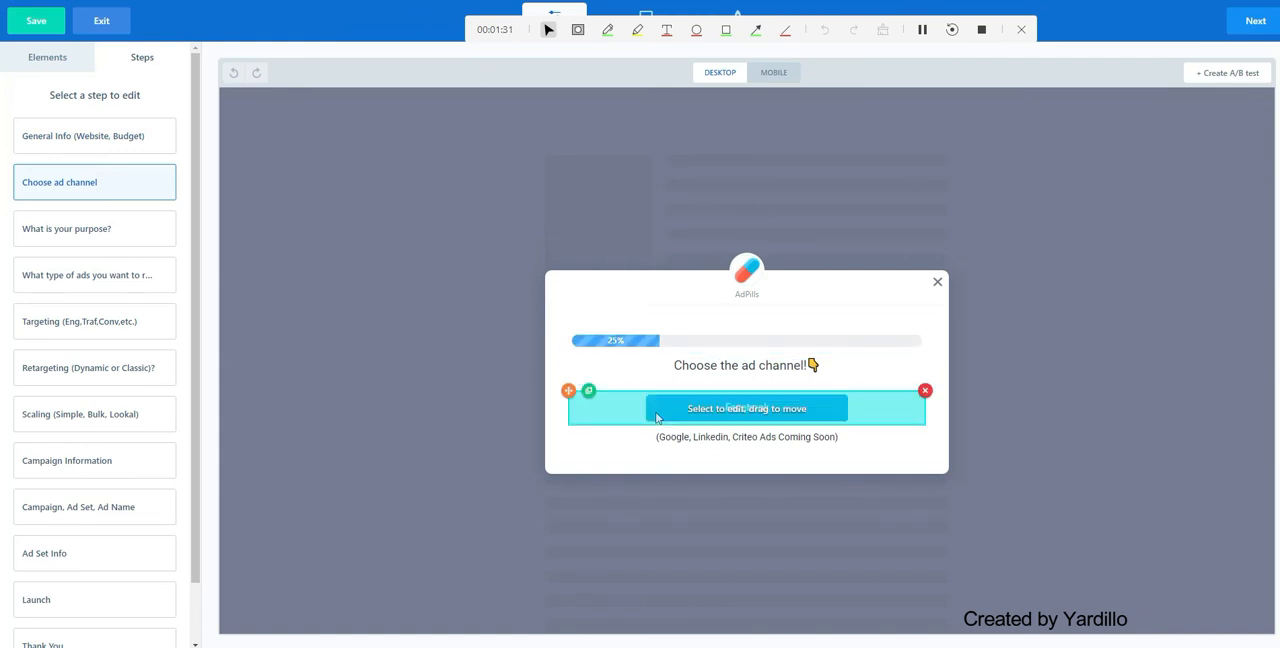
# Inspect the ad-channel answer button's webhook integration and dismiss it without changes
pyautogui.click(746, 408)
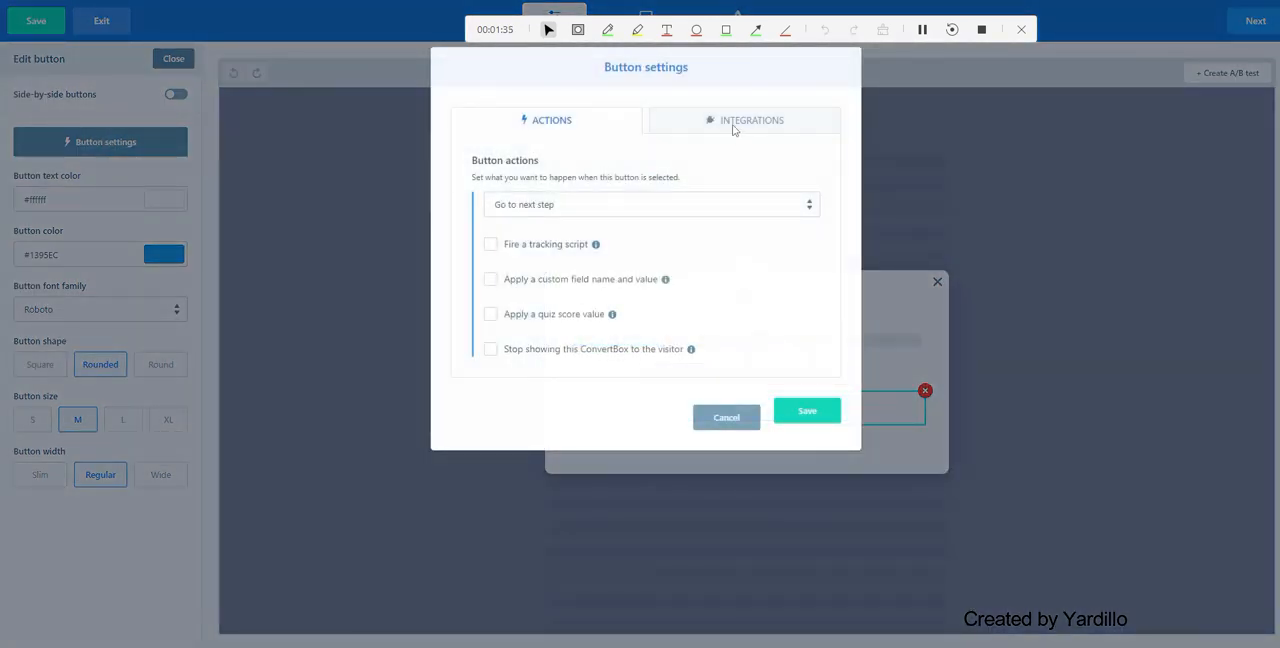
pyautogui.click(752, 120)
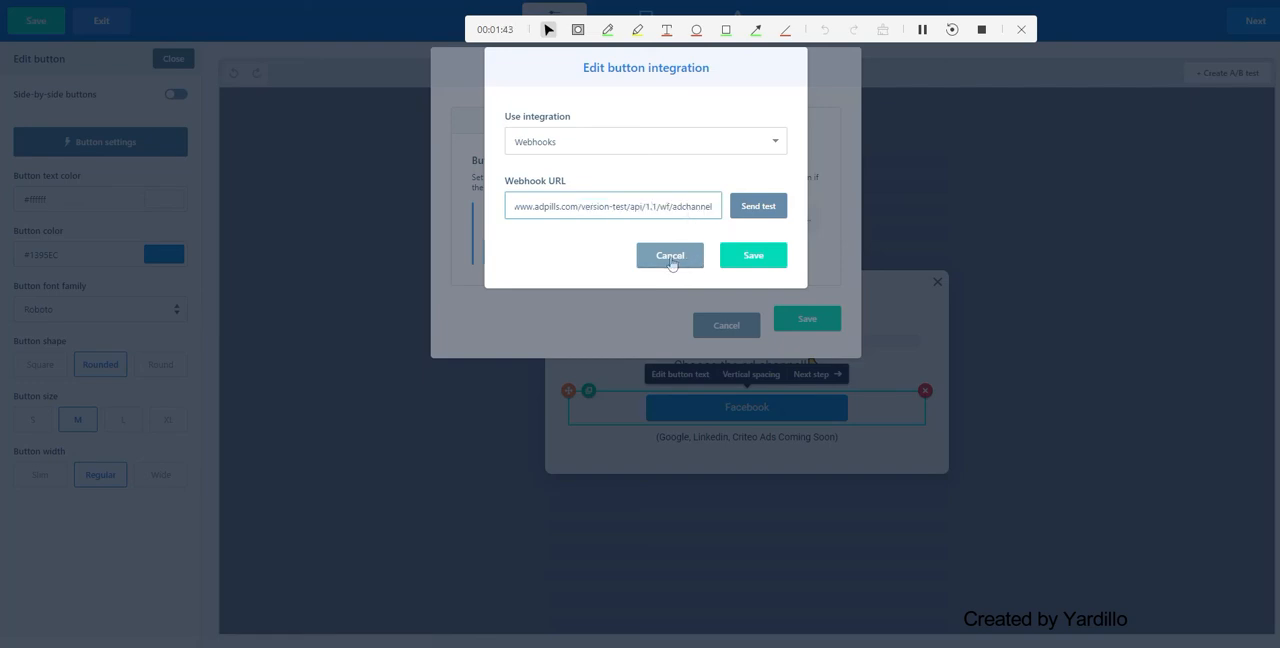
pyautogui.click(668, 256)
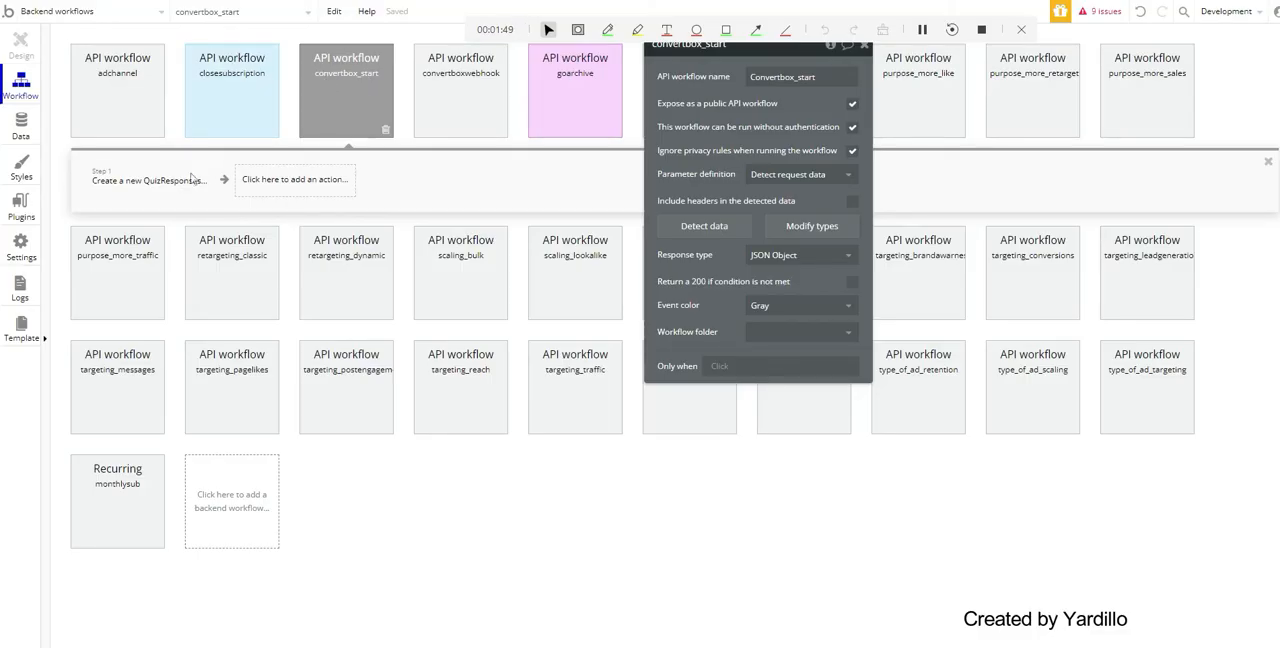
pyautogui.click(148, 180)
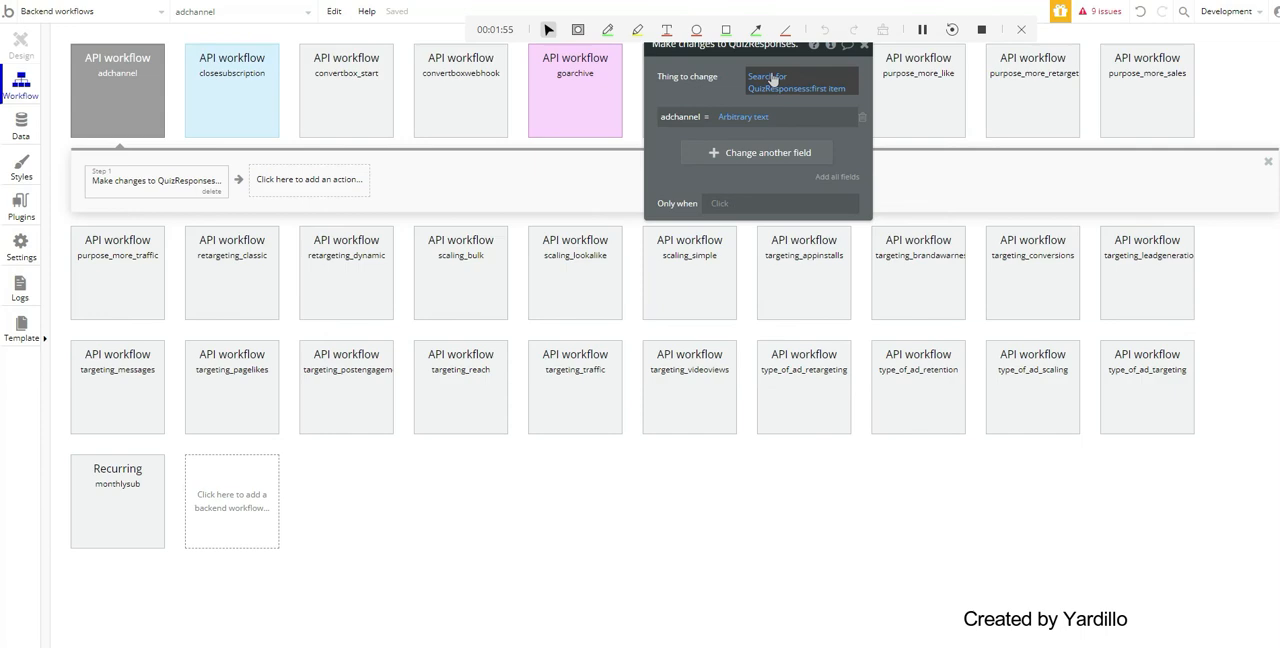
pyautogui.click(800, 80)
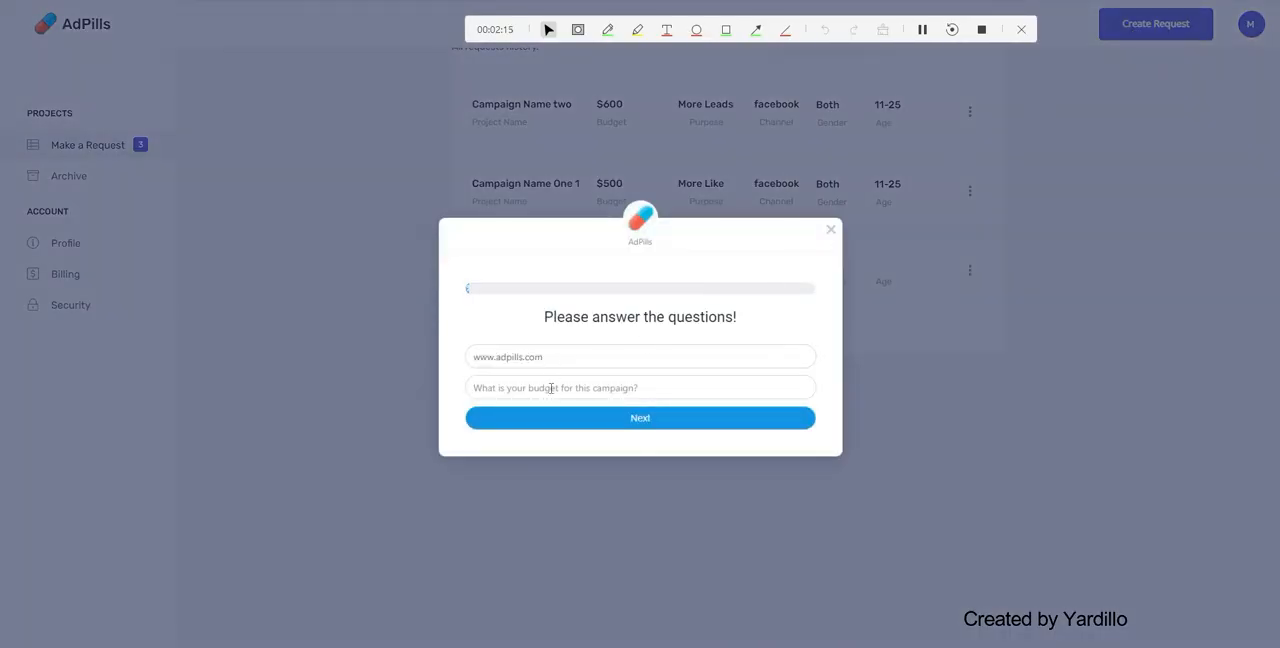
# Answer website and 500 budget, then choose More Leads purpose, the campaign goal and Lead Generation objective
pyautogui.write('500')
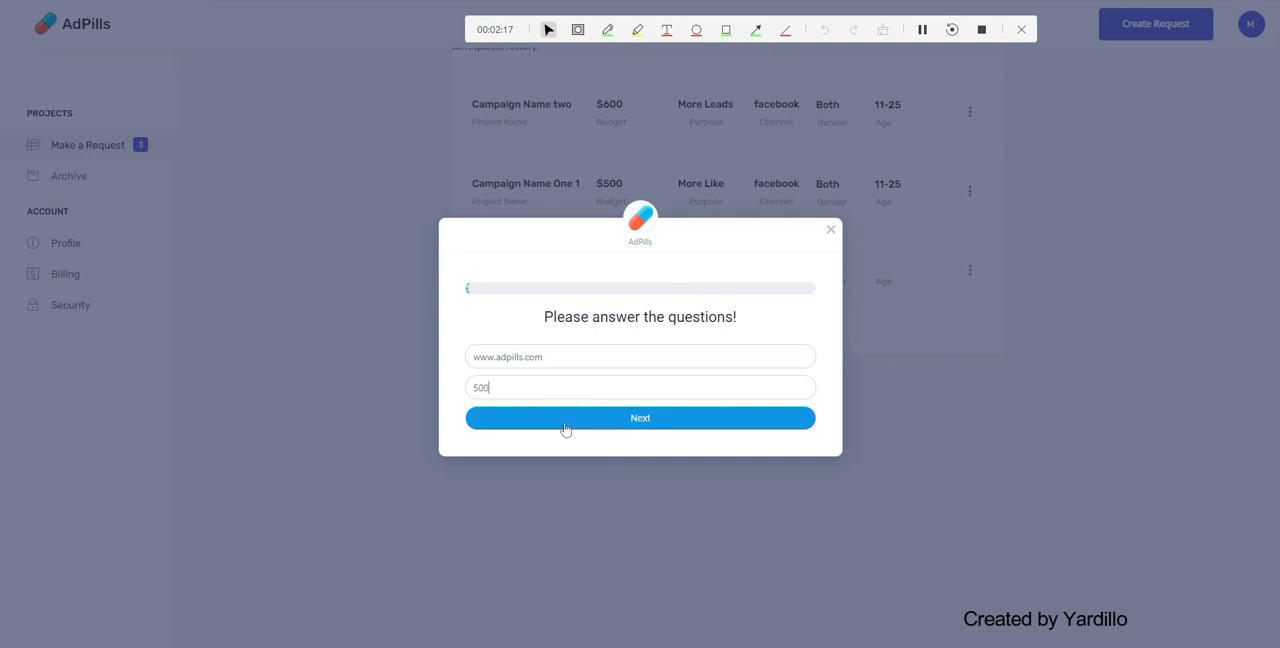
pyautogui.click(640, 418)
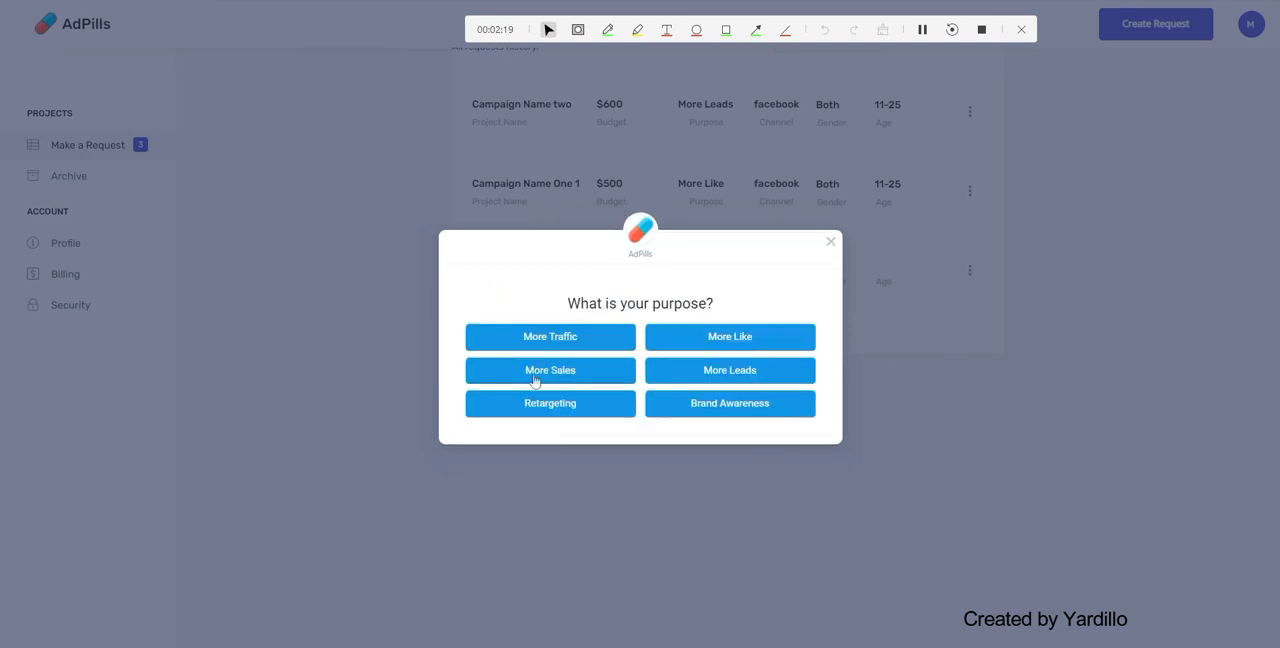
pyautogui.moveTo(658, 374)
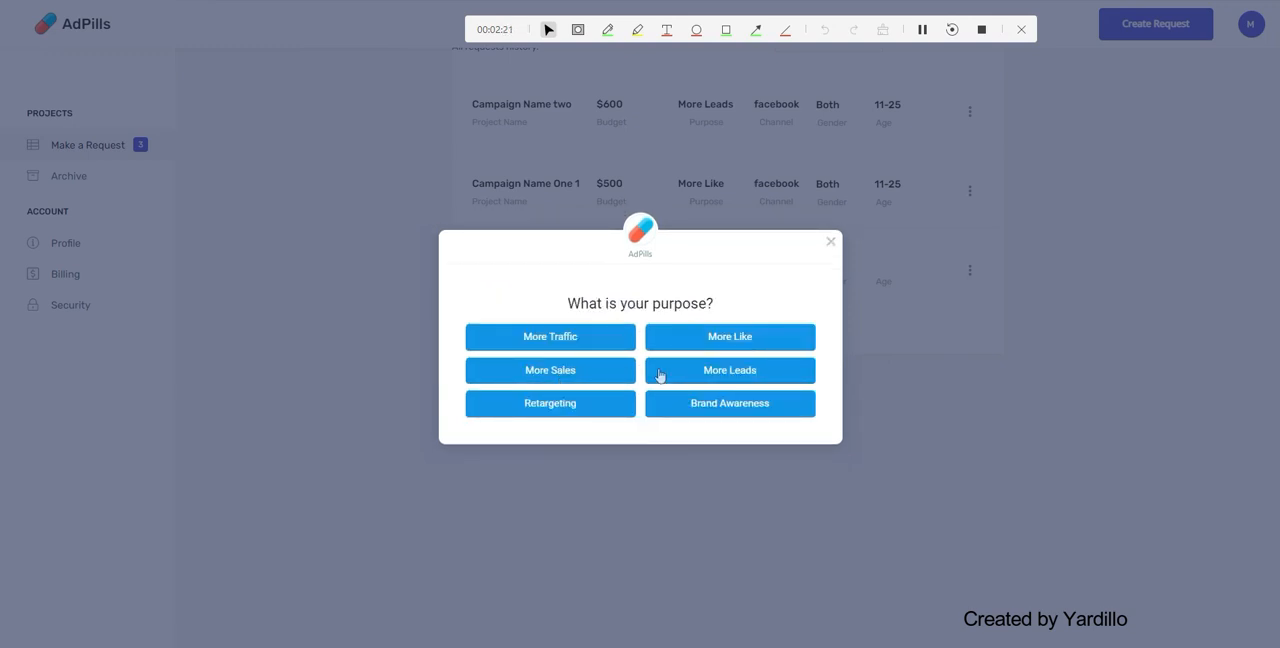
pyautogui.click(728, 370)
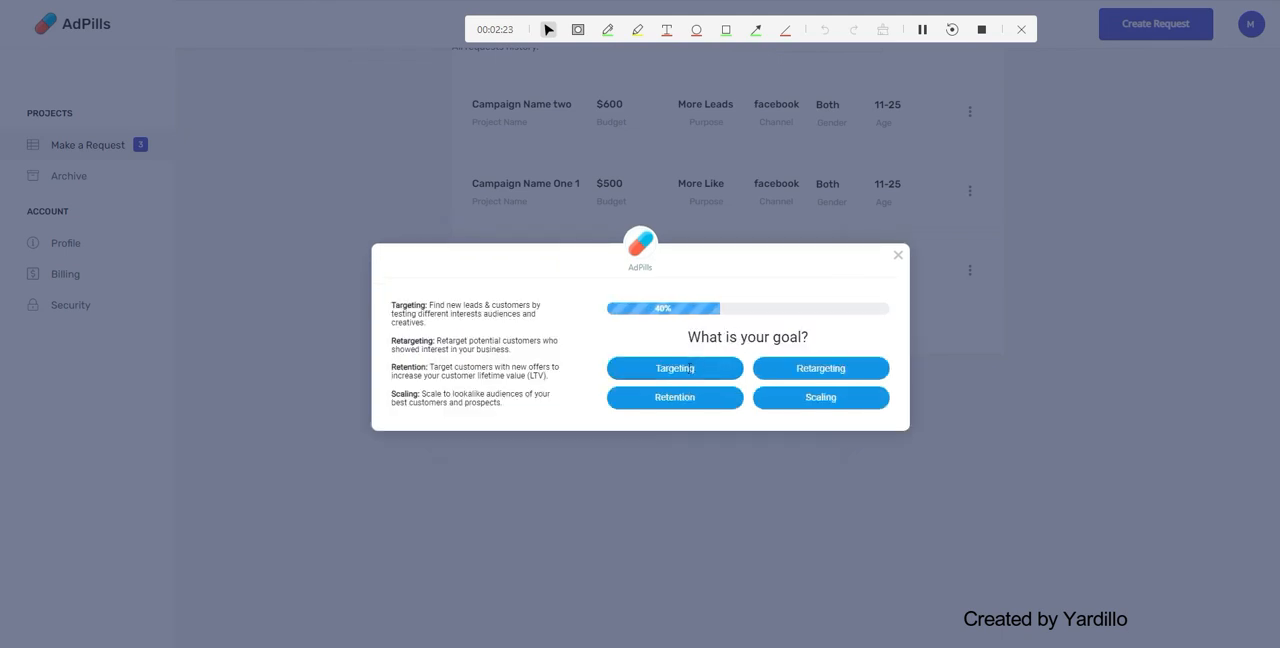
pyautogui.click(674, 368)
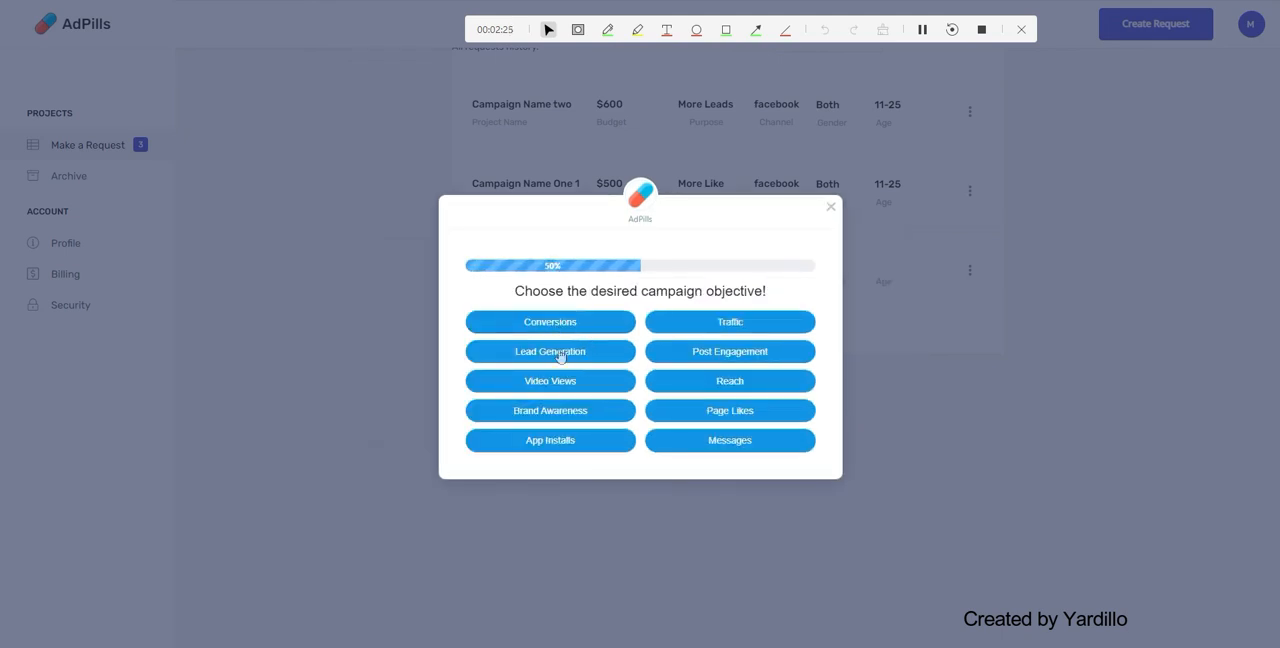
pyautogui.click(548, 352)
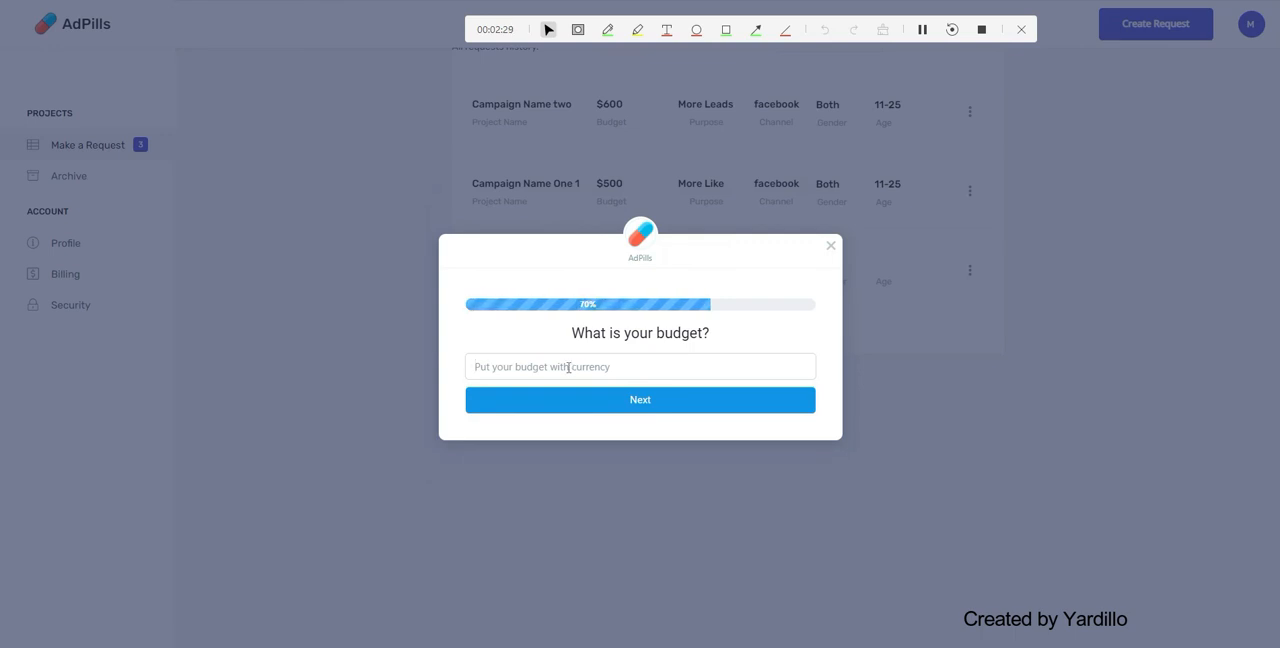
# Submit the $ budget, the 'mo' campaign/ad-set/ad names and the 'all' audience answers
pyautogui.write('$')
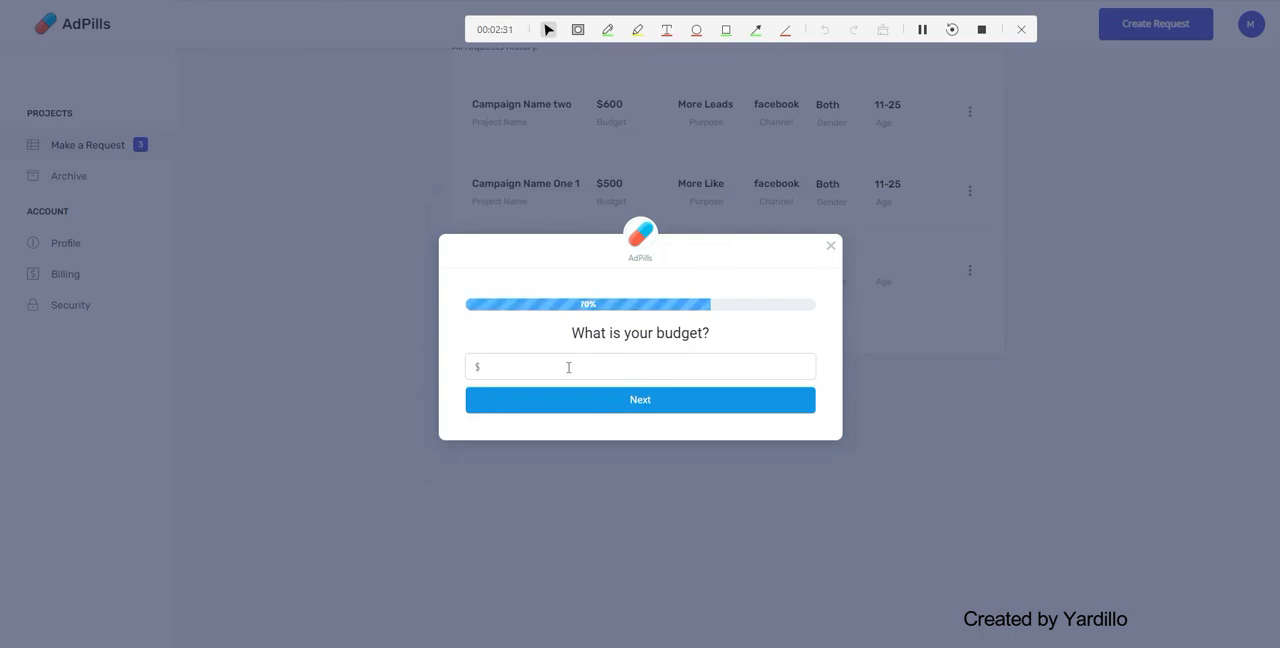
pyautogui.click(640, 400)
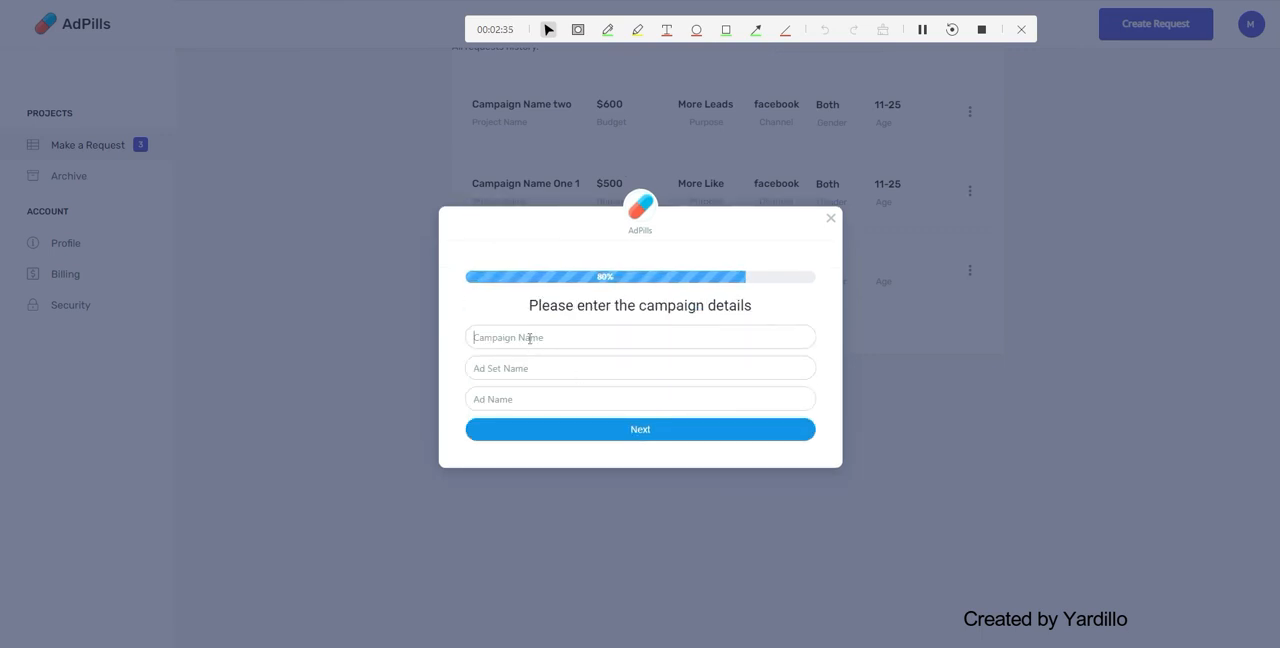
pyautogui.write('more leads')
pyautogui.click(640, 400)
pyautogui.write('download leads')
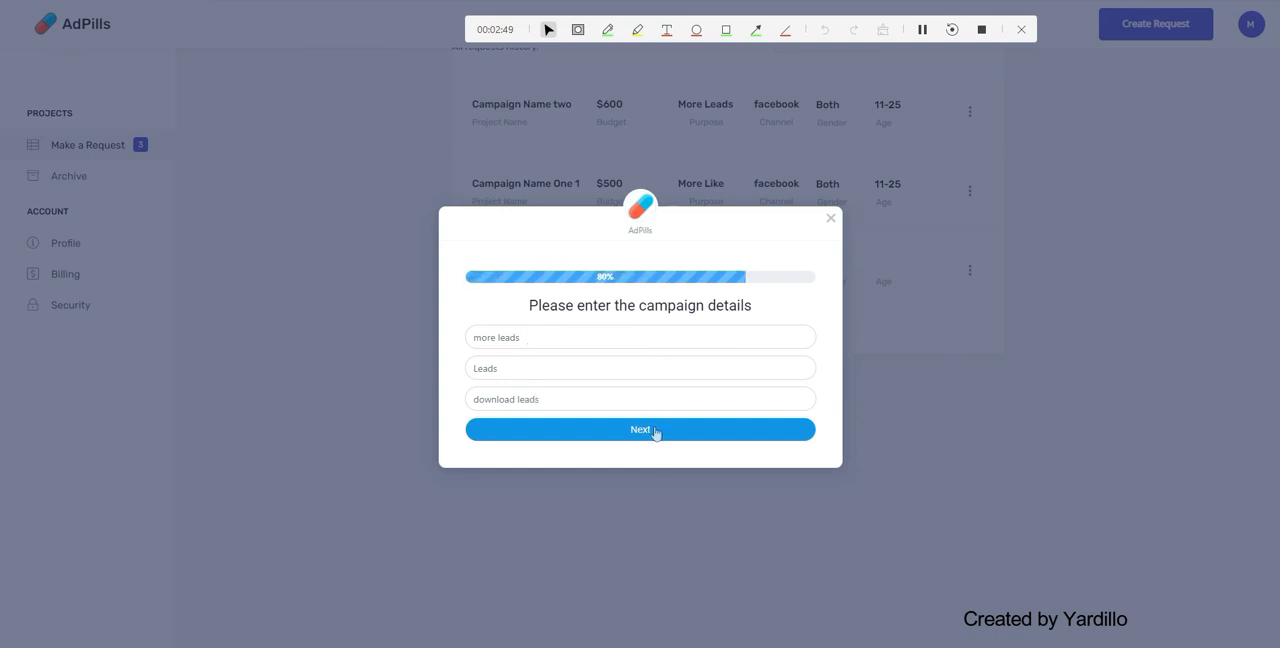
pyautogui.click(640, 430)
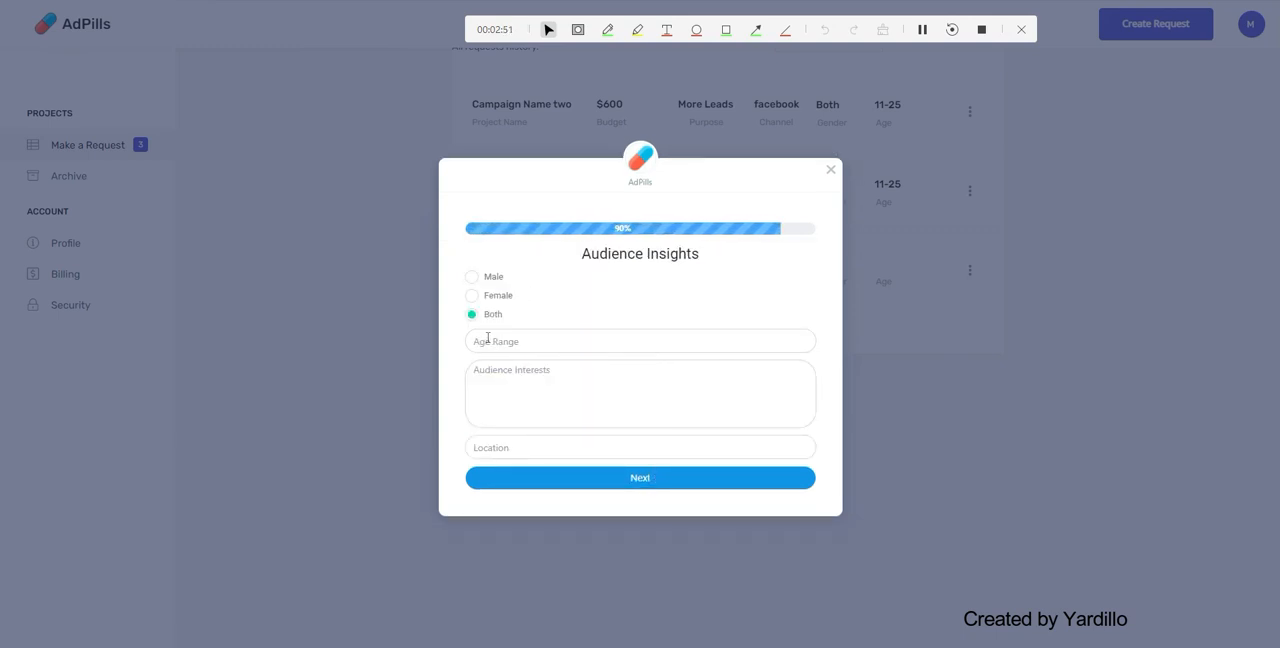
pyautogui.write('all')
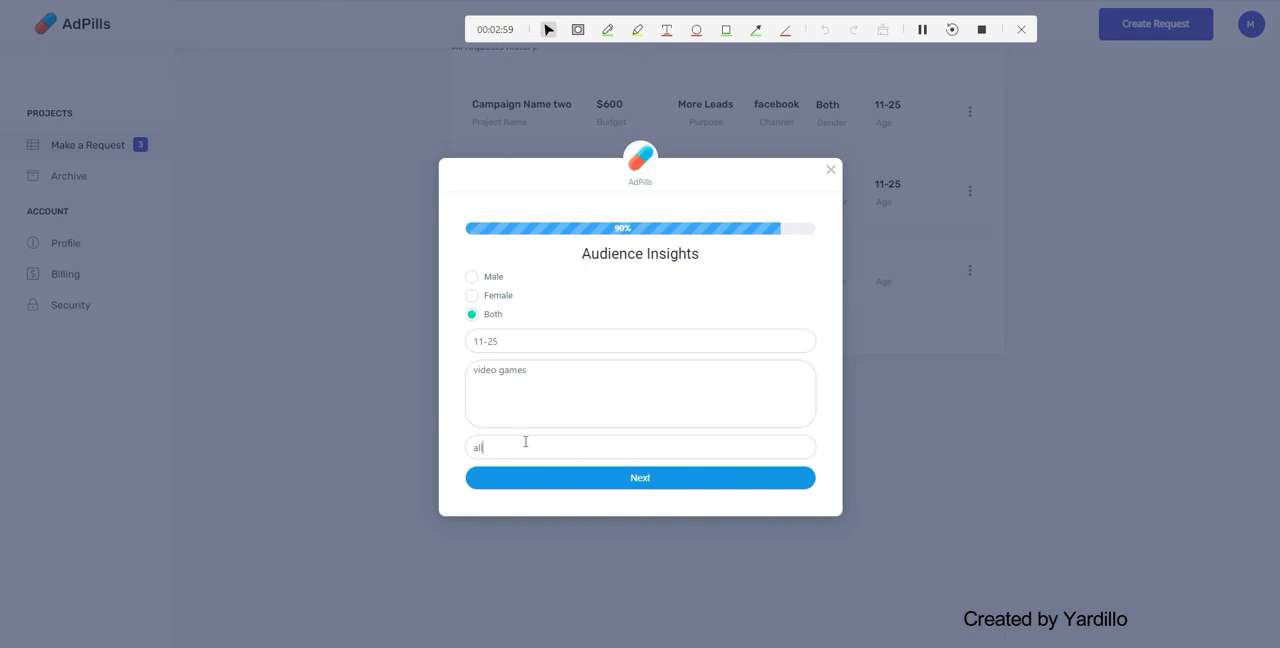
pyautogui.click(640, 478)
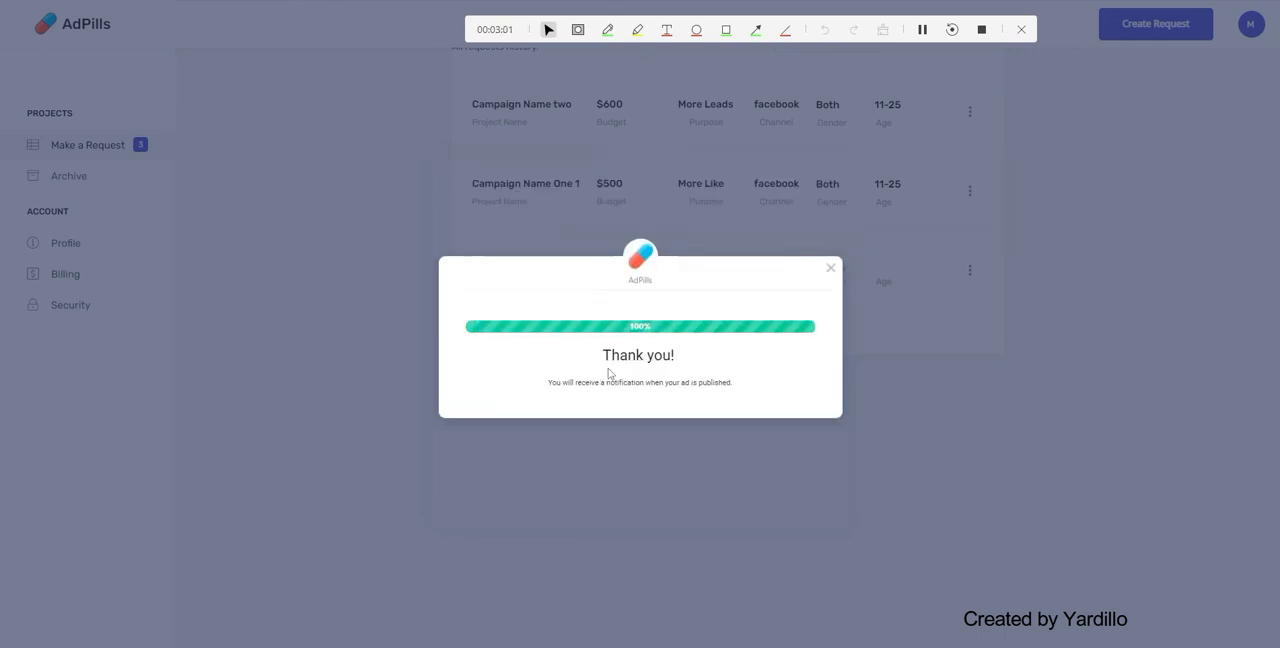
# Close the finished quiz and highlight the new 'more leads' request at the top of the list
pyautogui.click(828, 268)
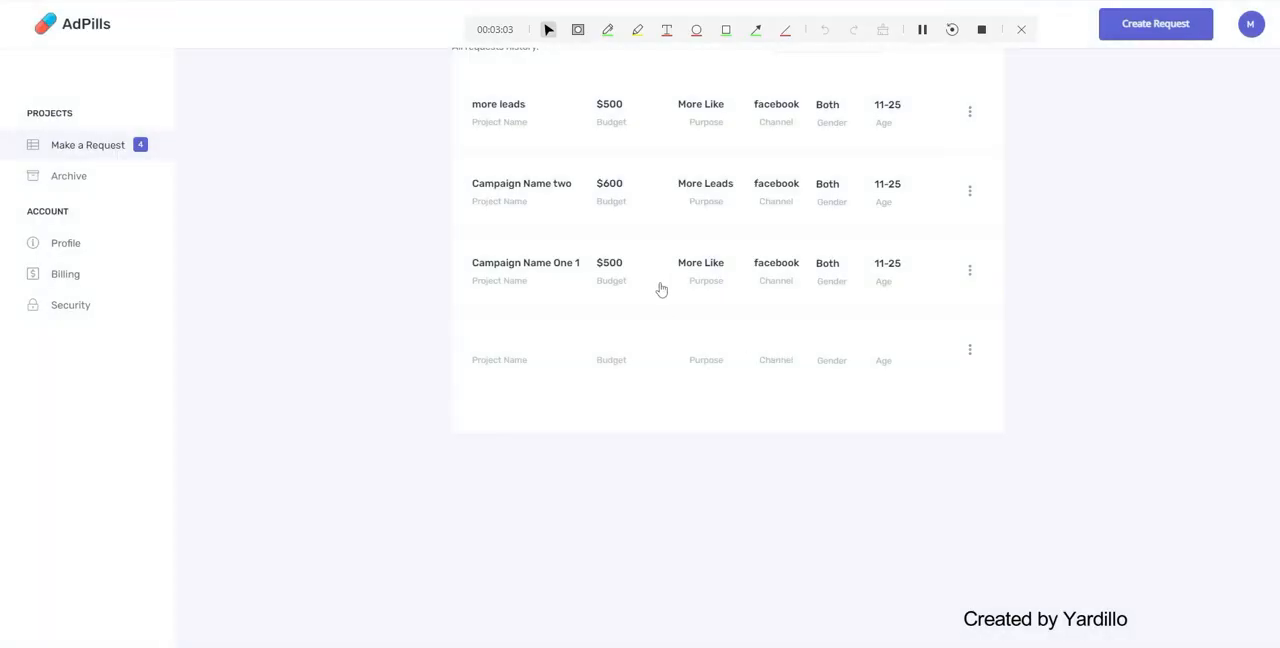
pyautogui.doubleClick(484, 104)
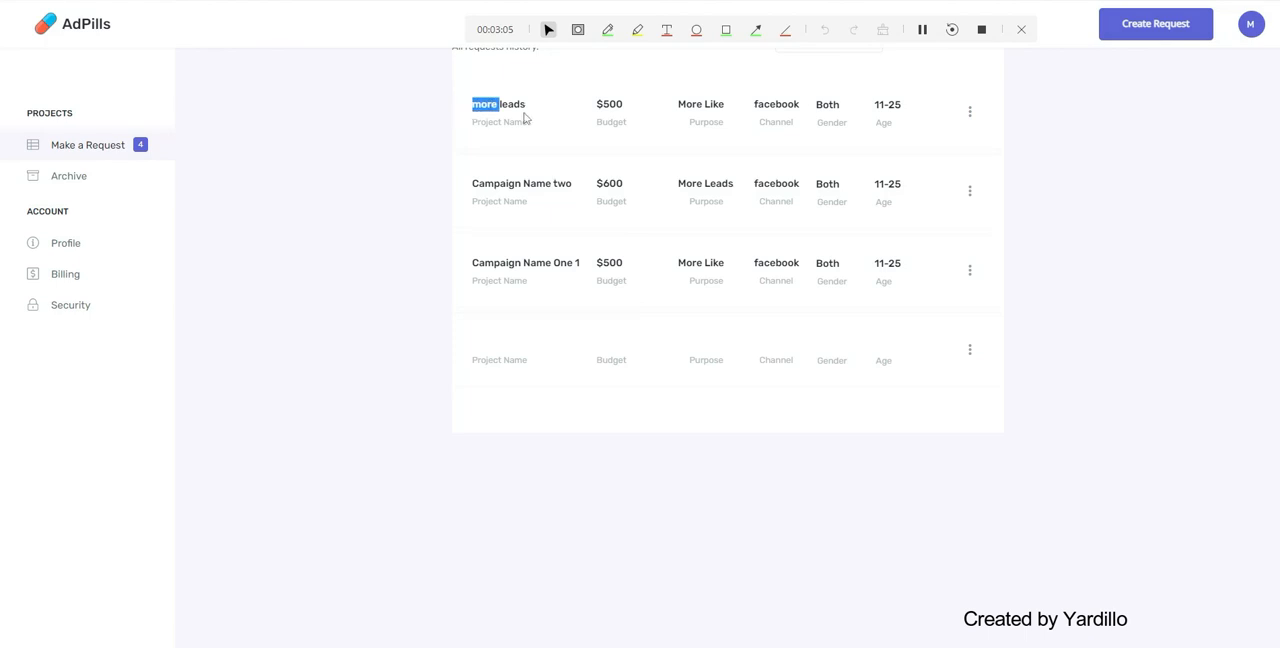